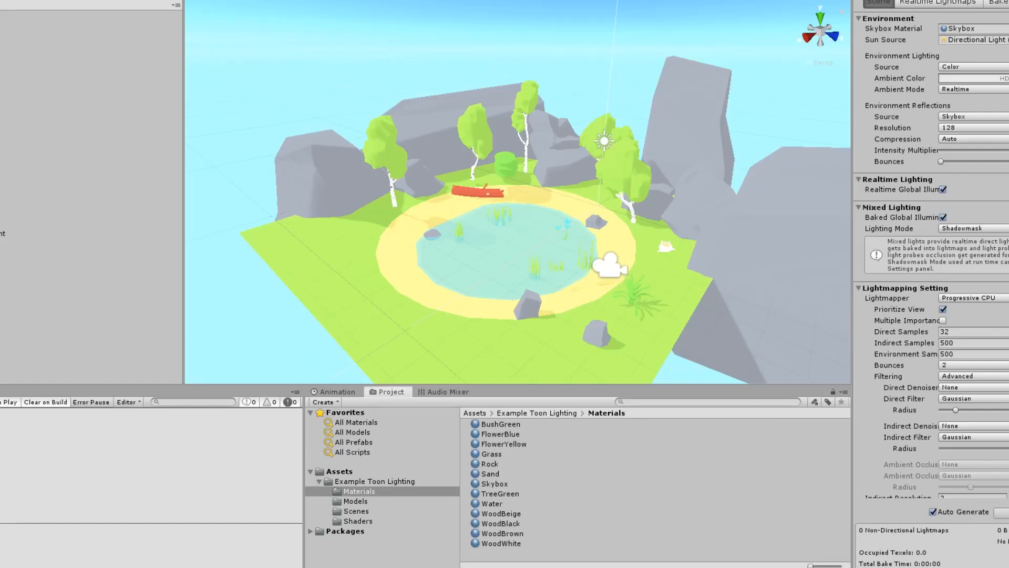
mouse_move(946, 284)
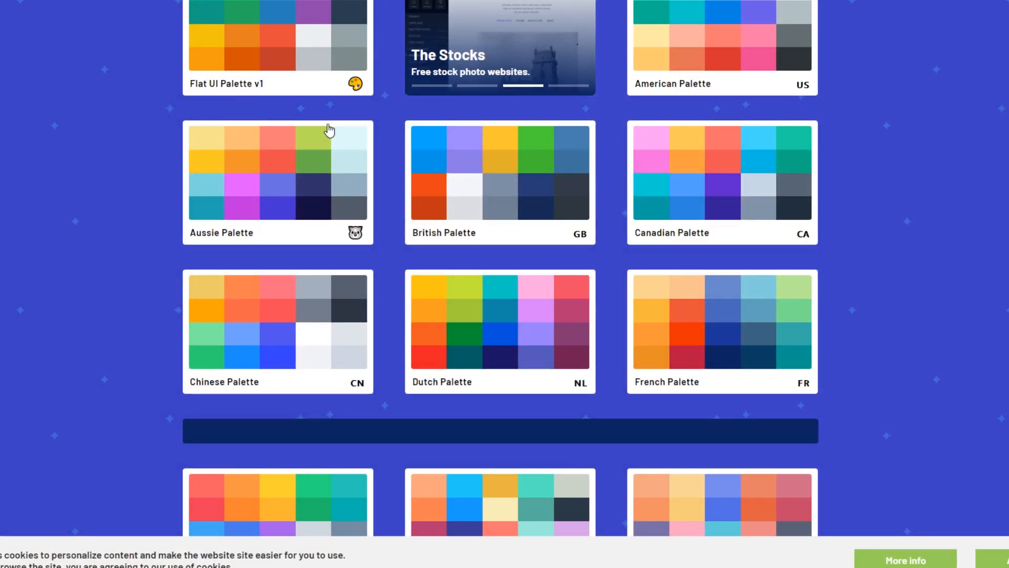
mouse_move(761, 99)
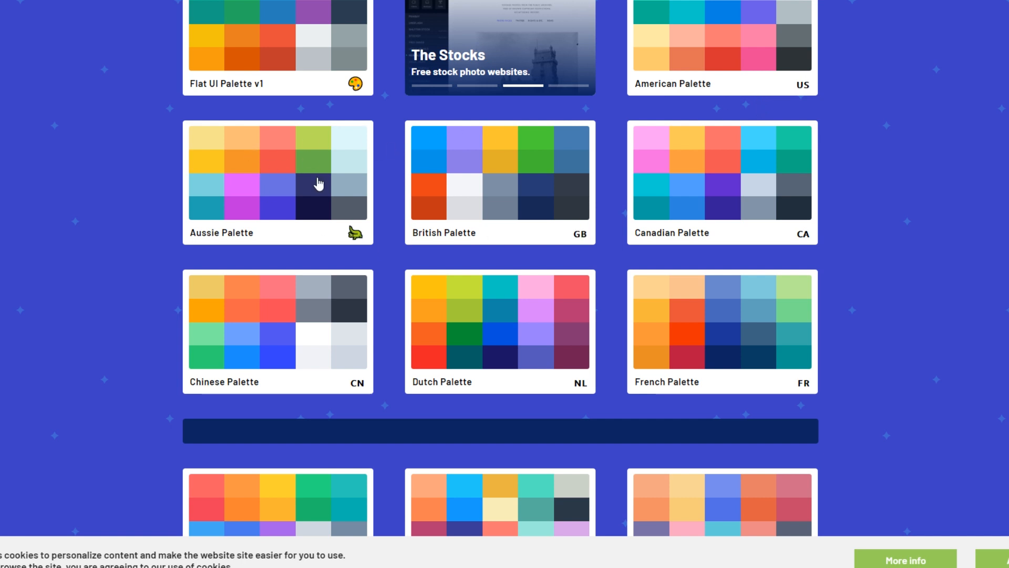
mouse_move(198, 169)
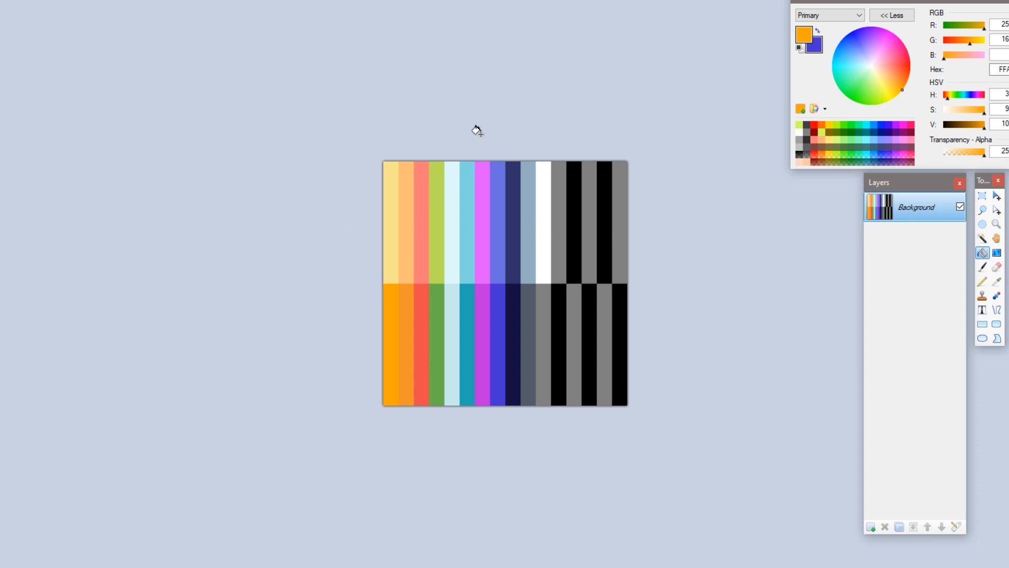
mouse_move(456, 217)
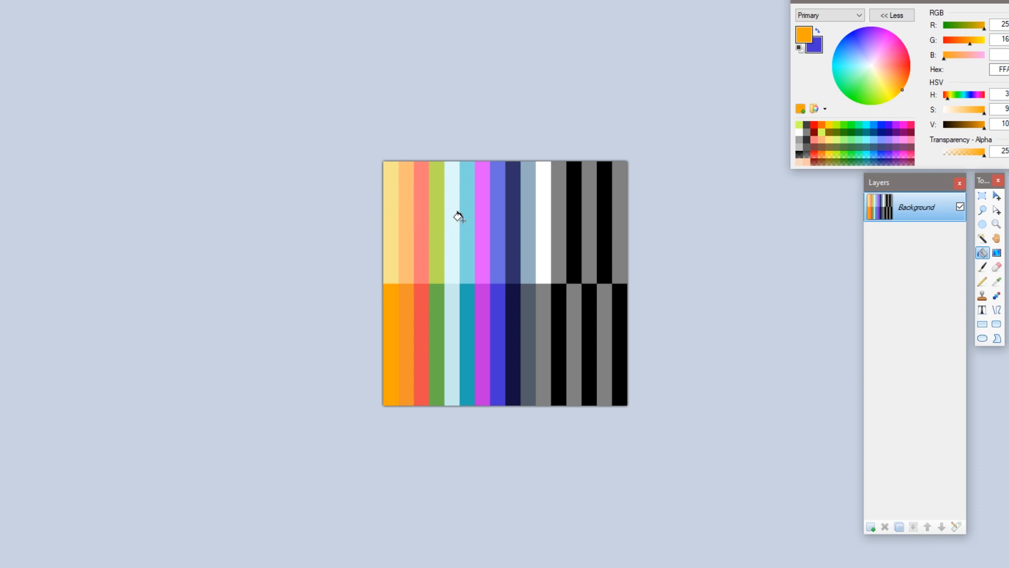
mouse_move(535, 276)
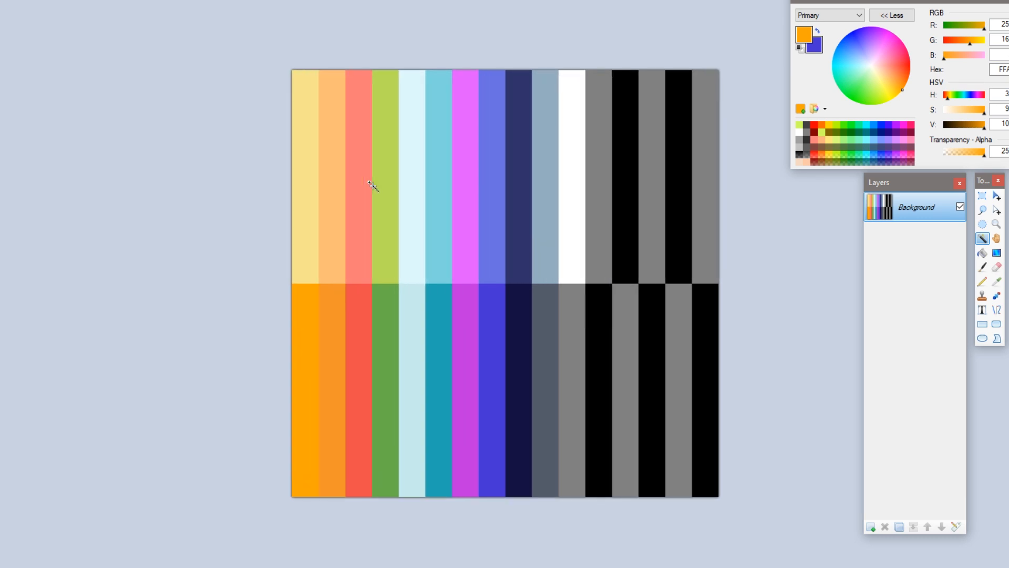
mouse_move(384, 133)
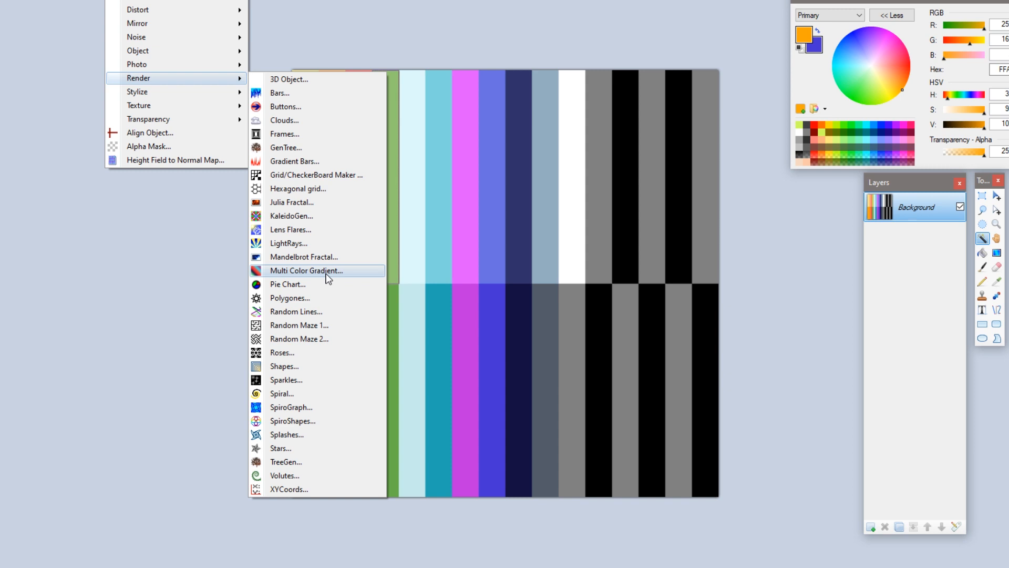
- Open Multi Color Gradient, move it off the swatch, and set 3 colours at 90°
click(306, 270)
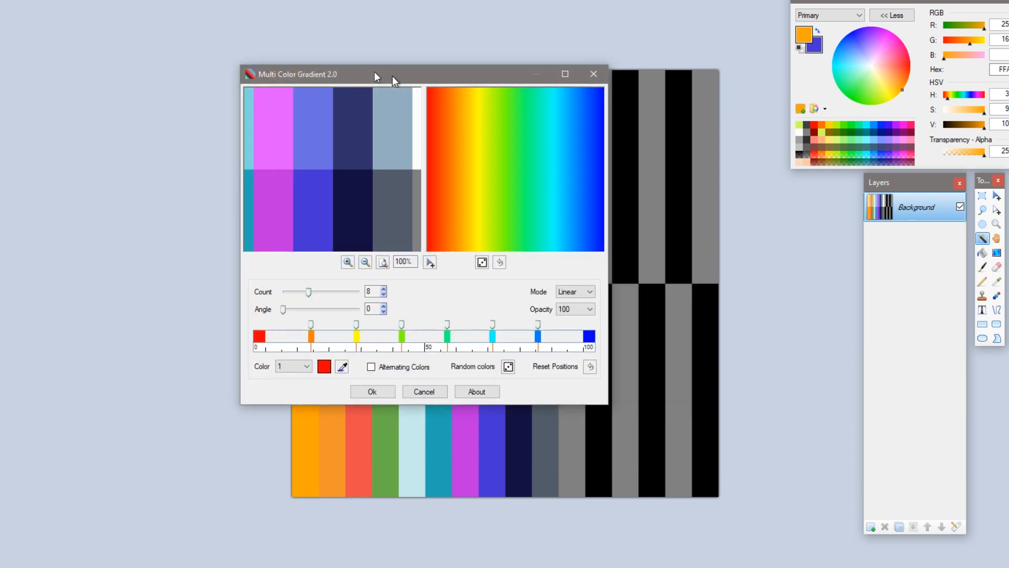
drag(375, 74, 376, 92)
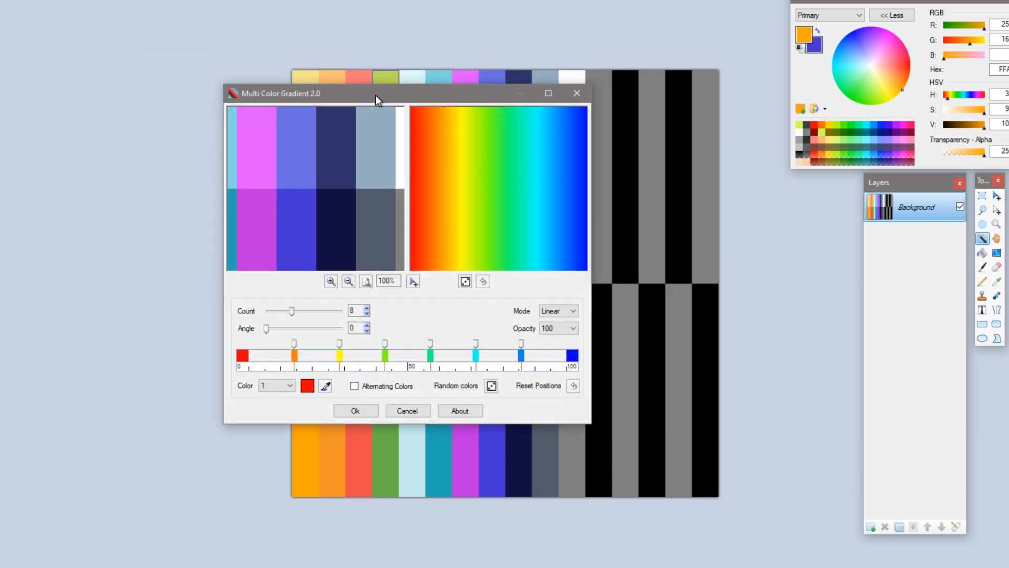
drag(376, 93, 384, 94)
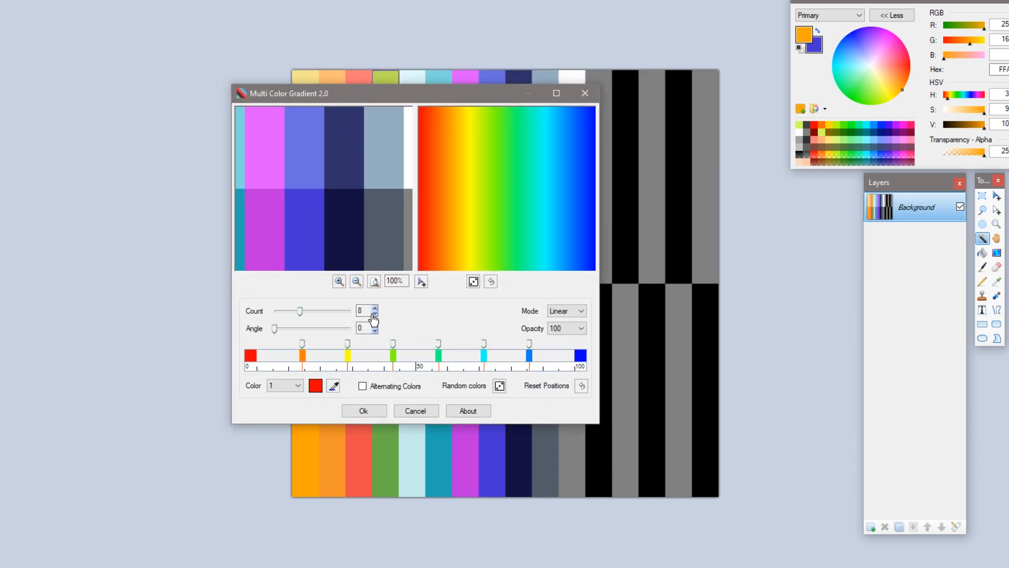
click(375, 313)
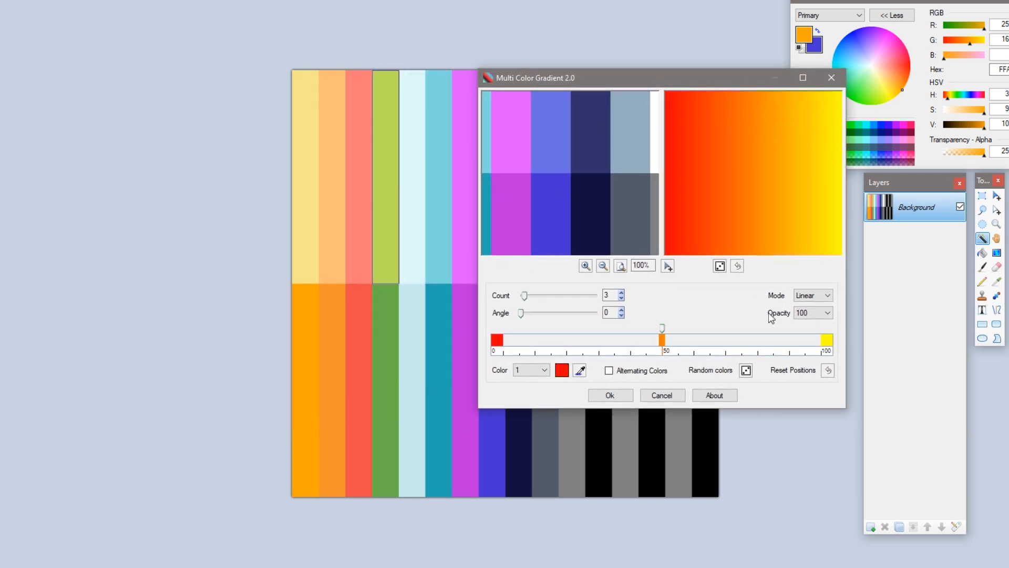
drag(521, 313, 529, 313)
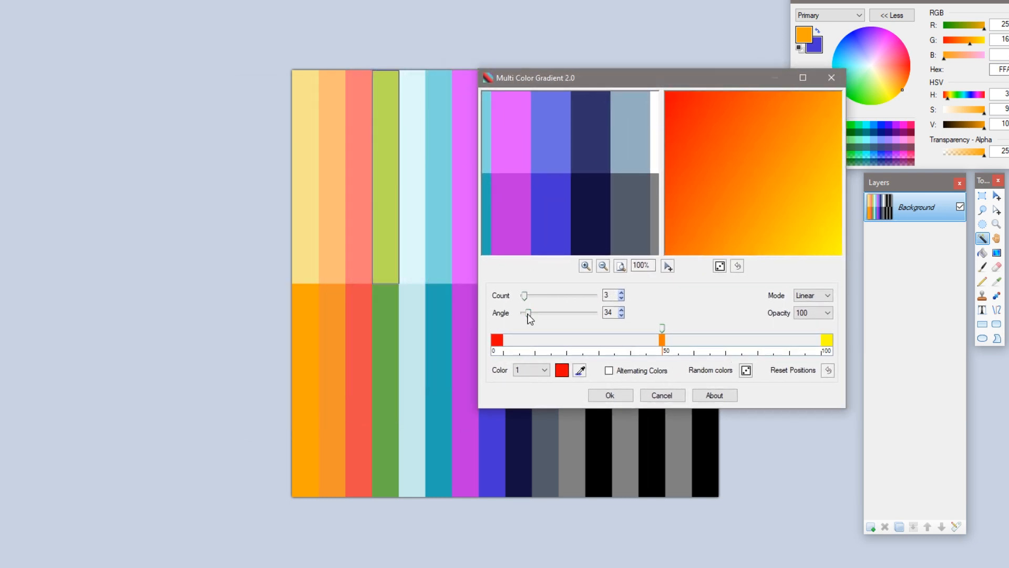
drag(528, 312, 545, 312)
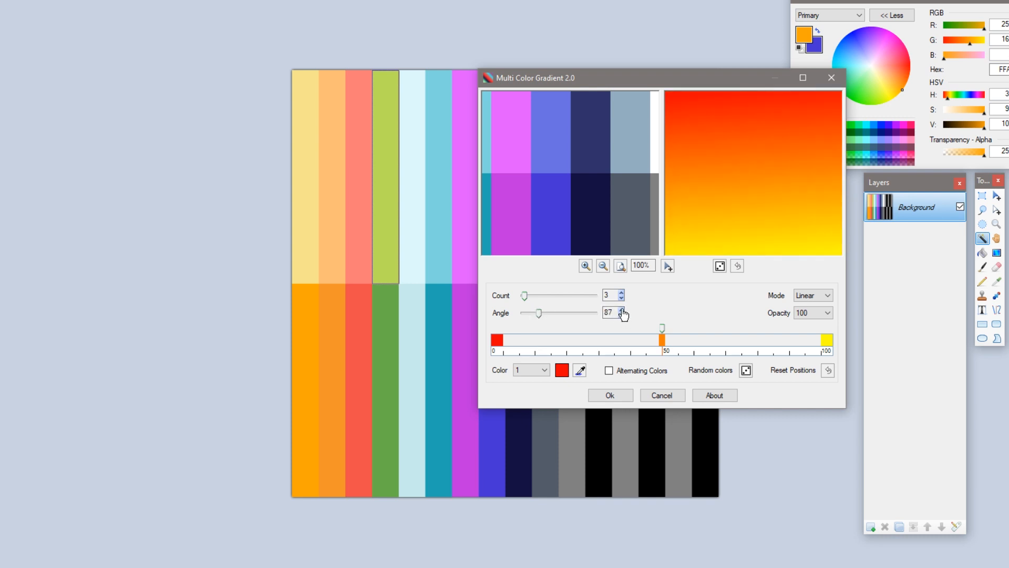
click(622, 310)
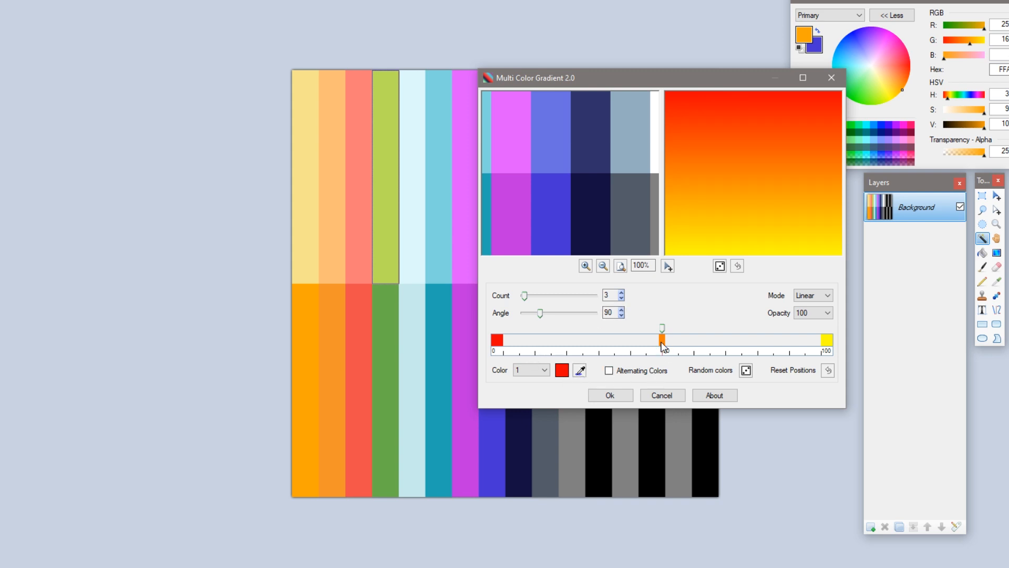
- Set gradient stops 2, 1 and 3 to the texture's lime green
click(544, 370)
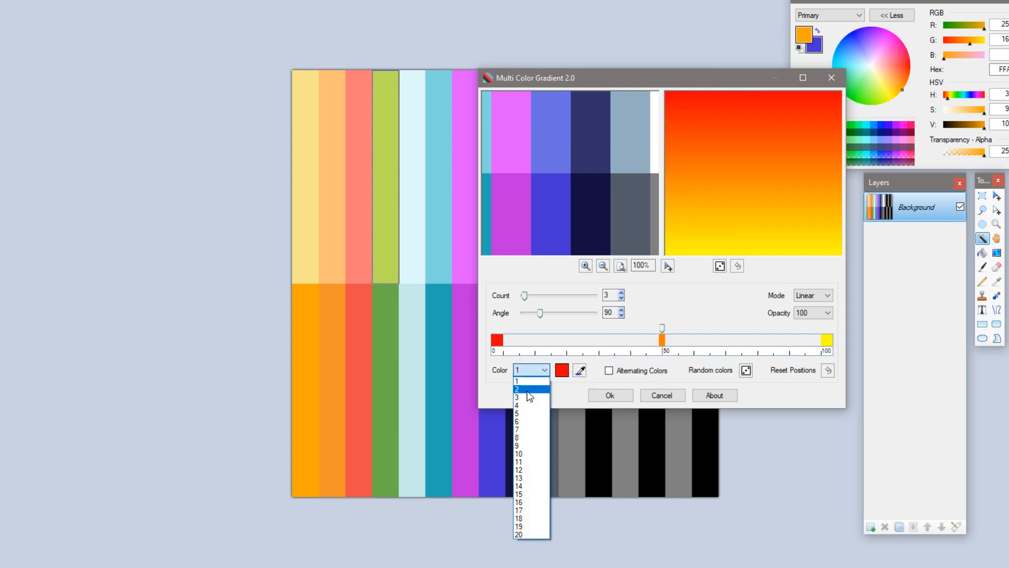
click(525, 388)
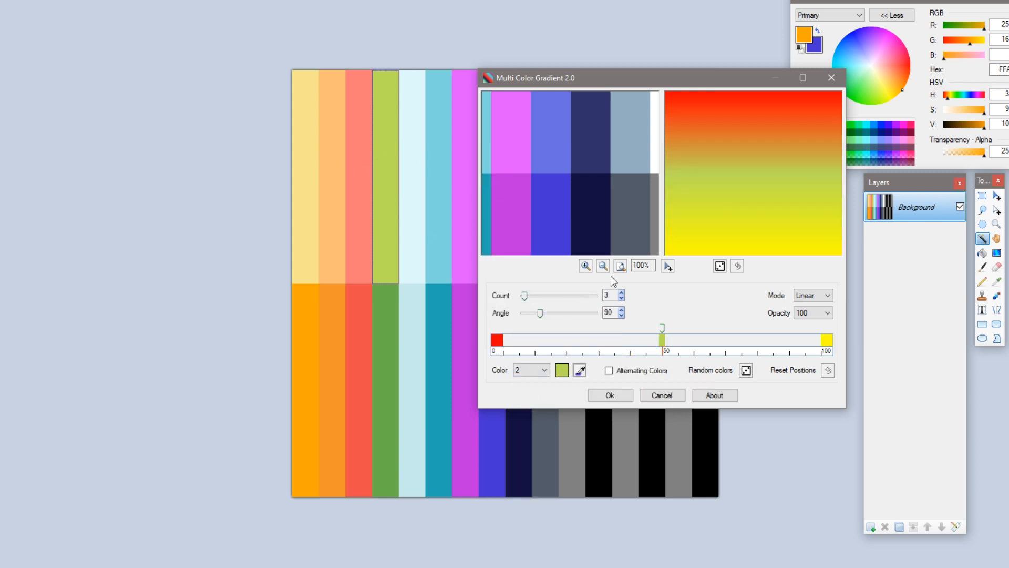
click(545, 370)
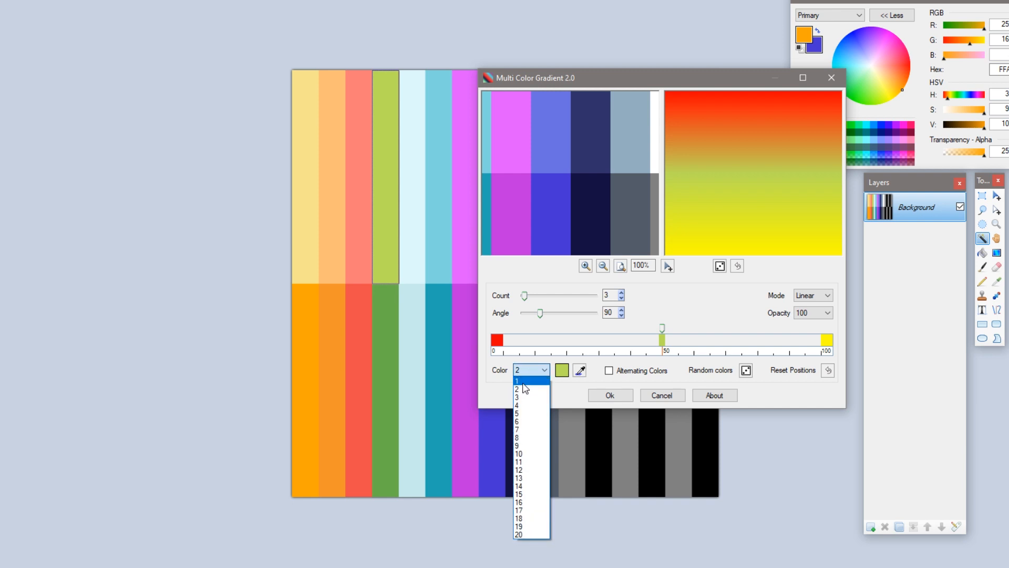
click(520, 380)
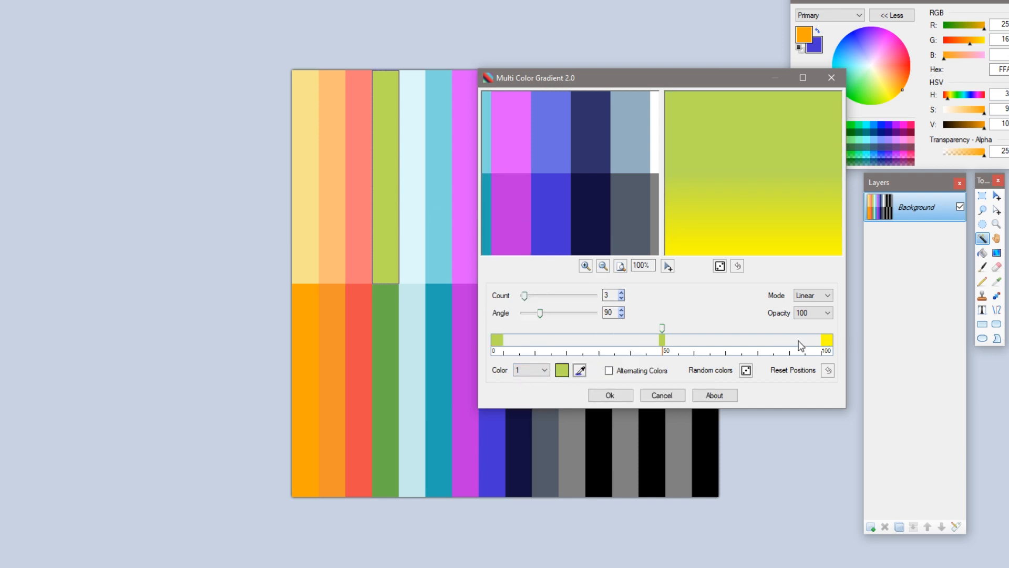
click(530, 369)
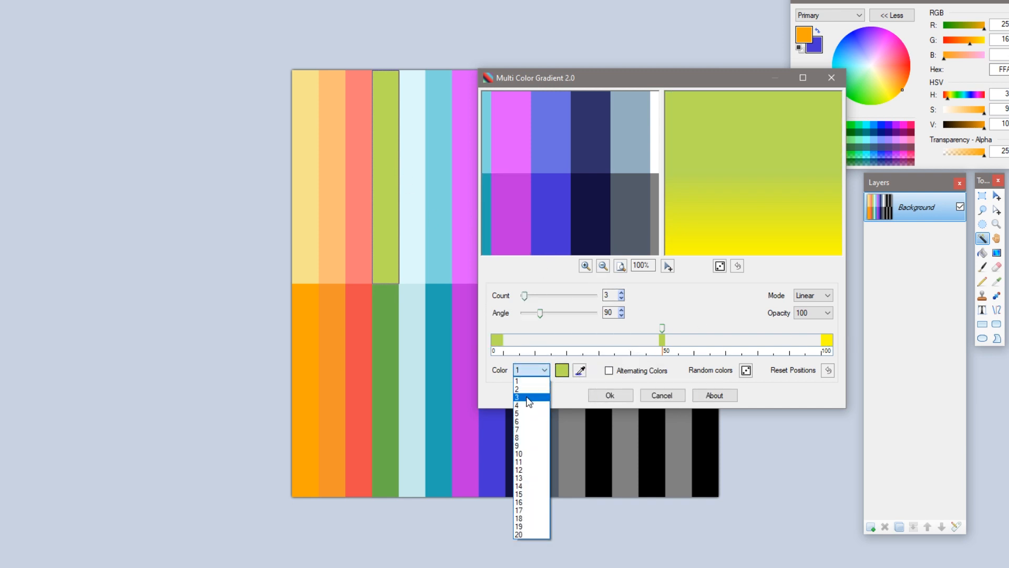
click(523, 394)
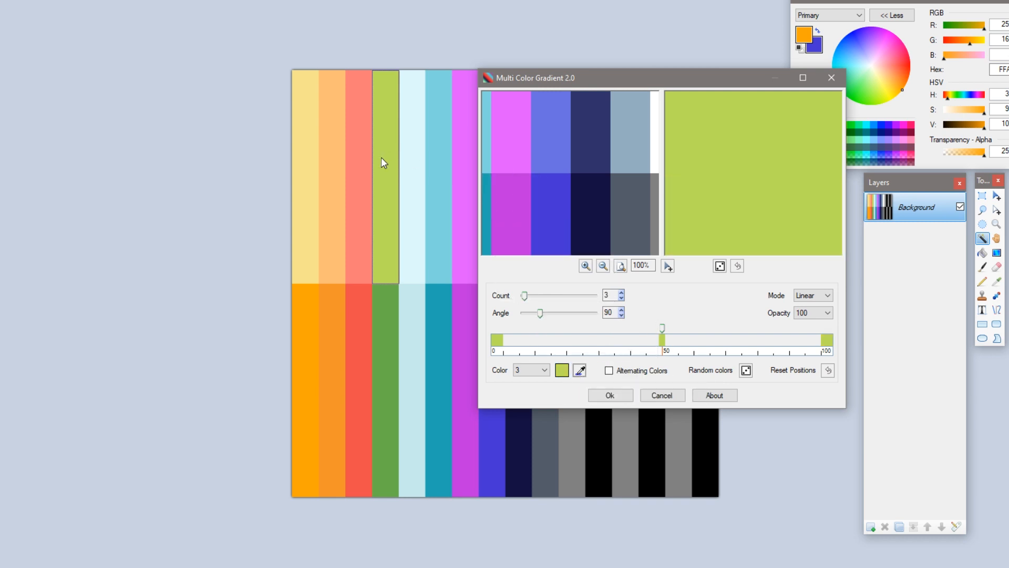
mouse_move(534, 162)
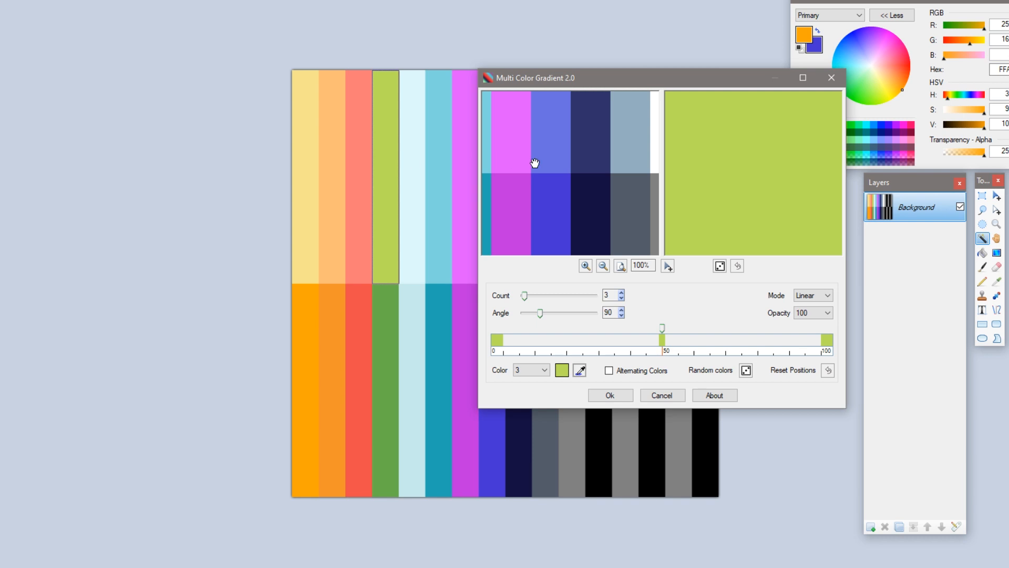
mouse_move(555, 157)
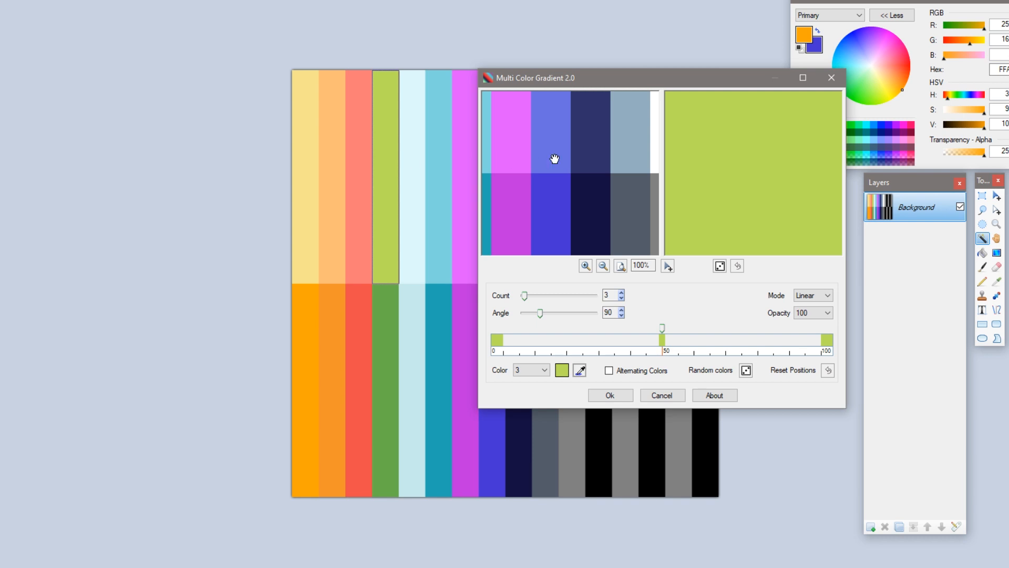
mouse_move(658, 143)
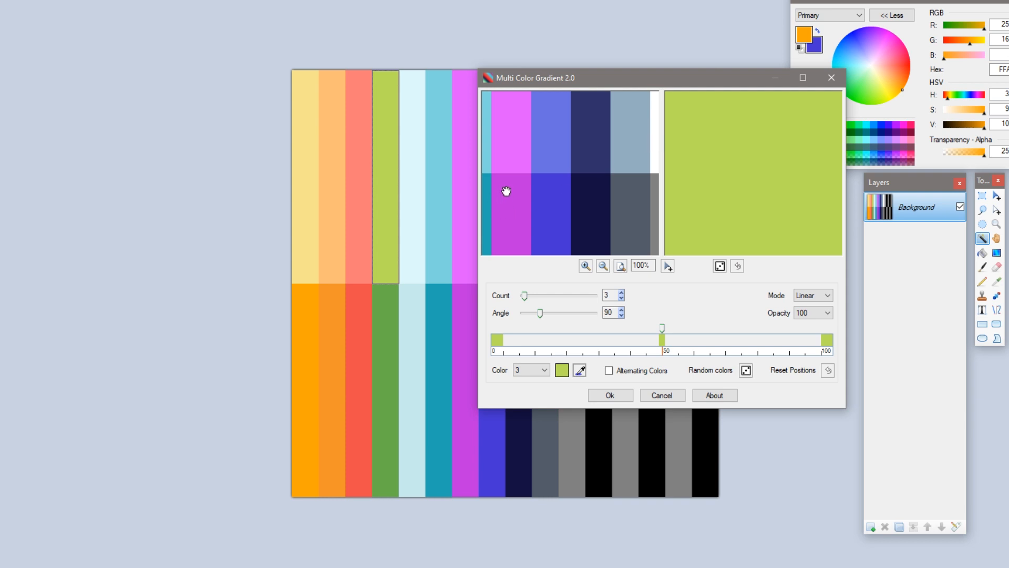
mouse_move(503, 191)
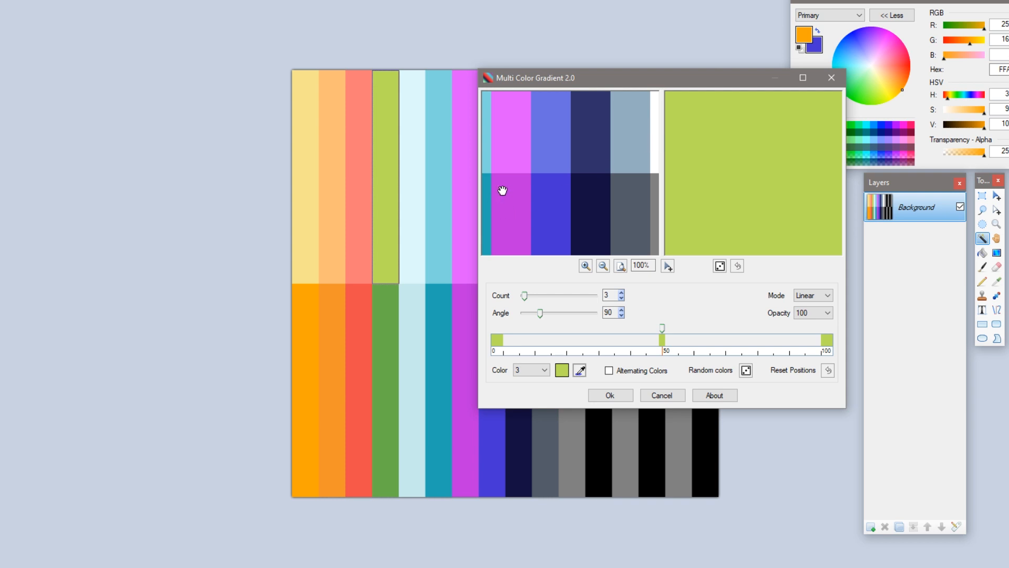
mouse_move(499, 188)
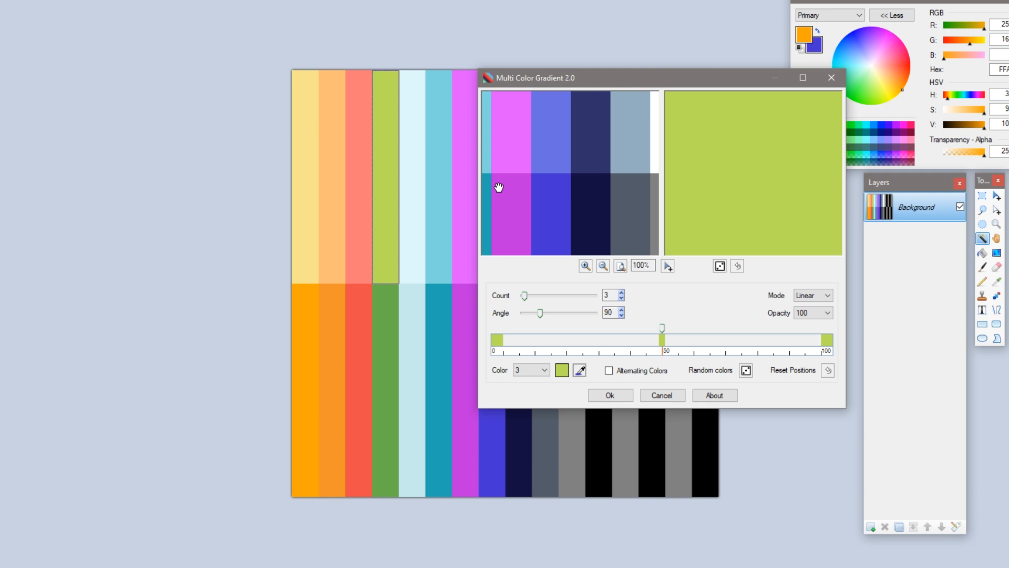
mouse_move(489, 181)
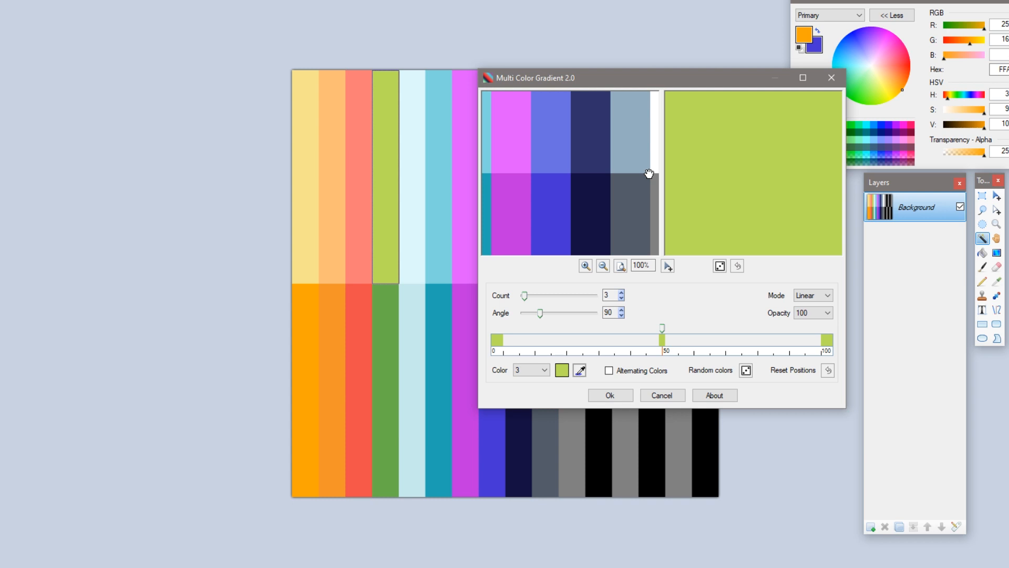
mouse_move(718, 289)
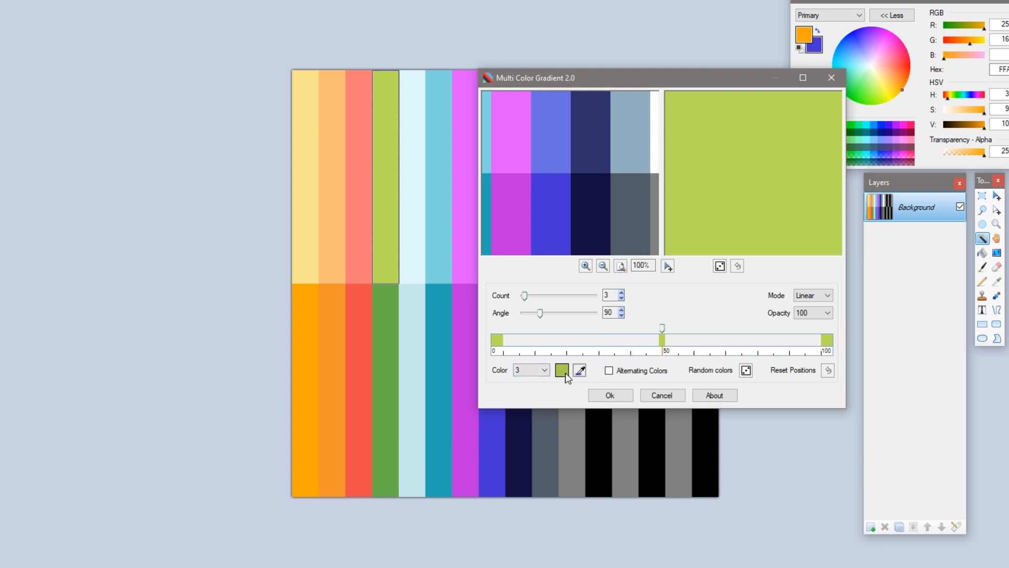
- Make the third gradient stop pale yellow by lowering hue and raising brightness
click(561, 370)
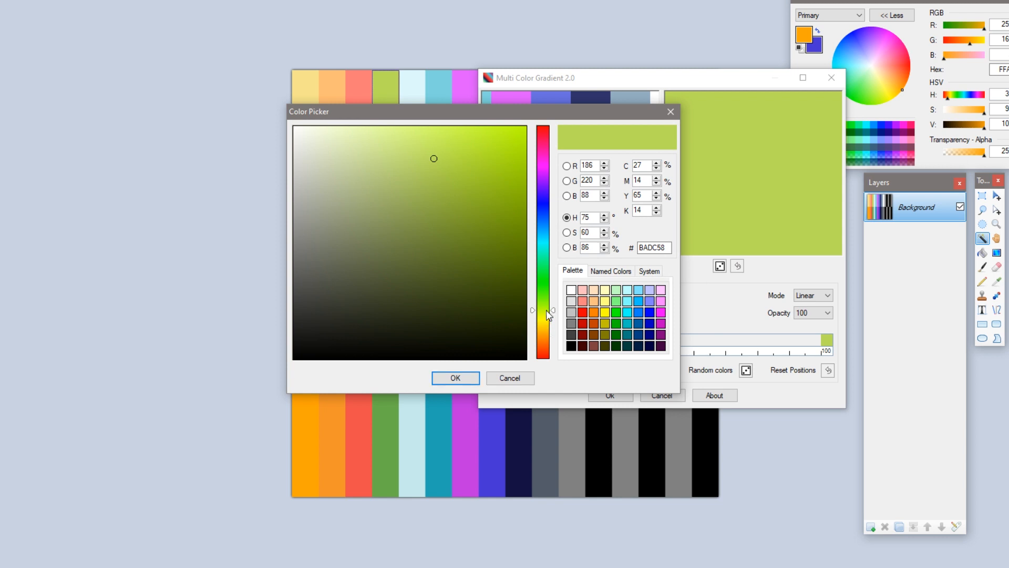
drag(542, 315, 542, 320)
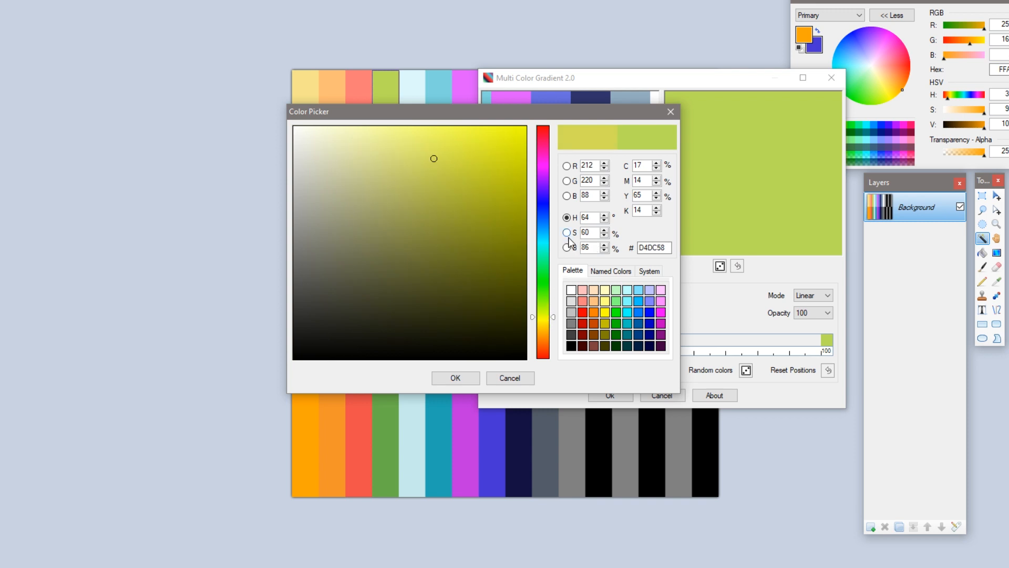
mouse_move(568, 234)
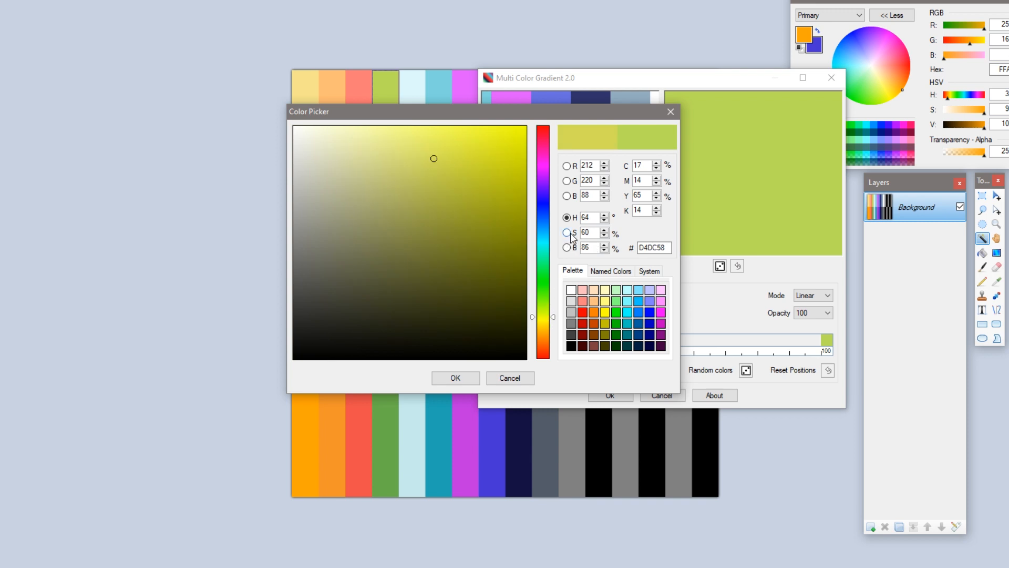
click(565, 232)
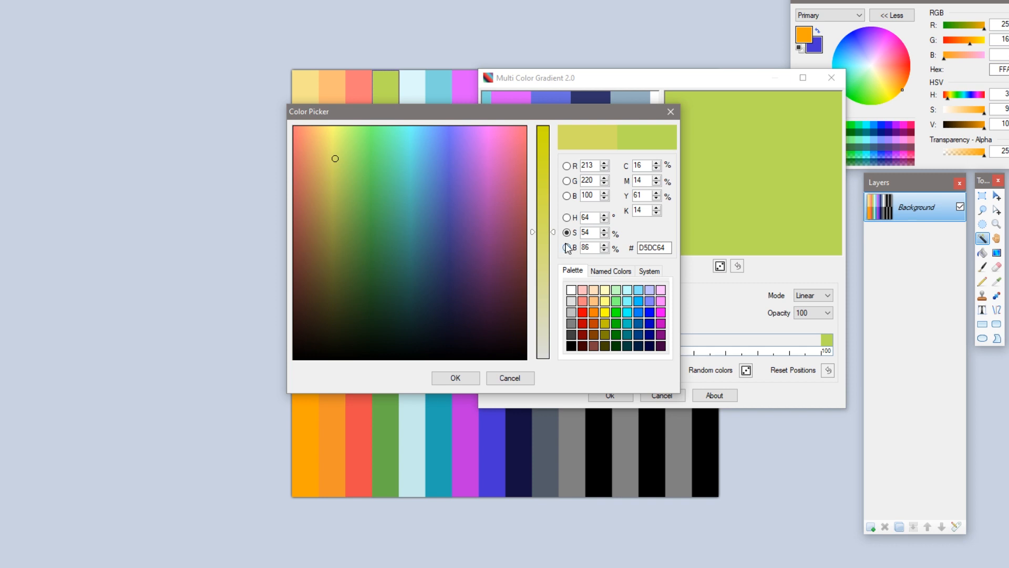
click(567, 247)
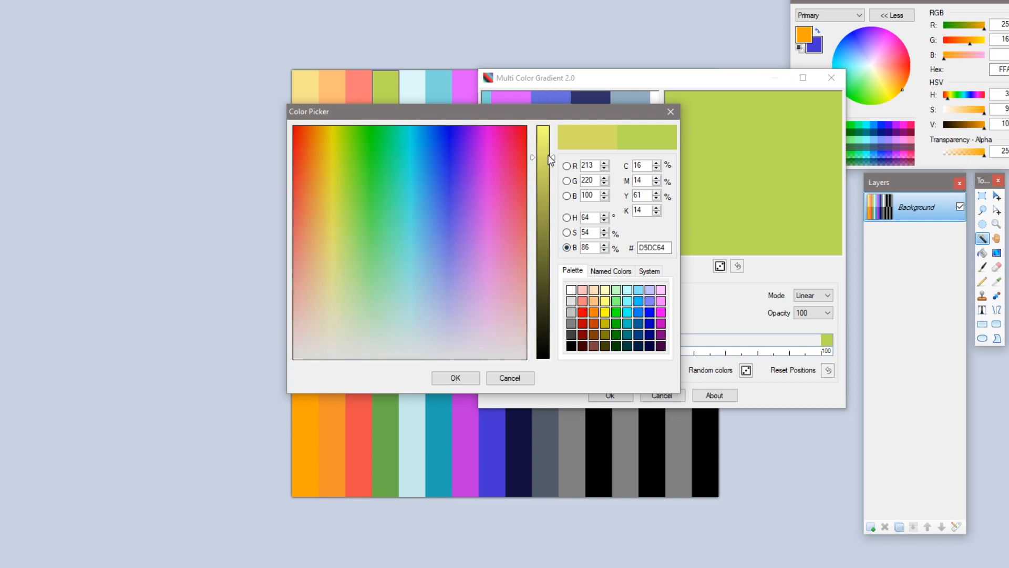
click(335, 233)
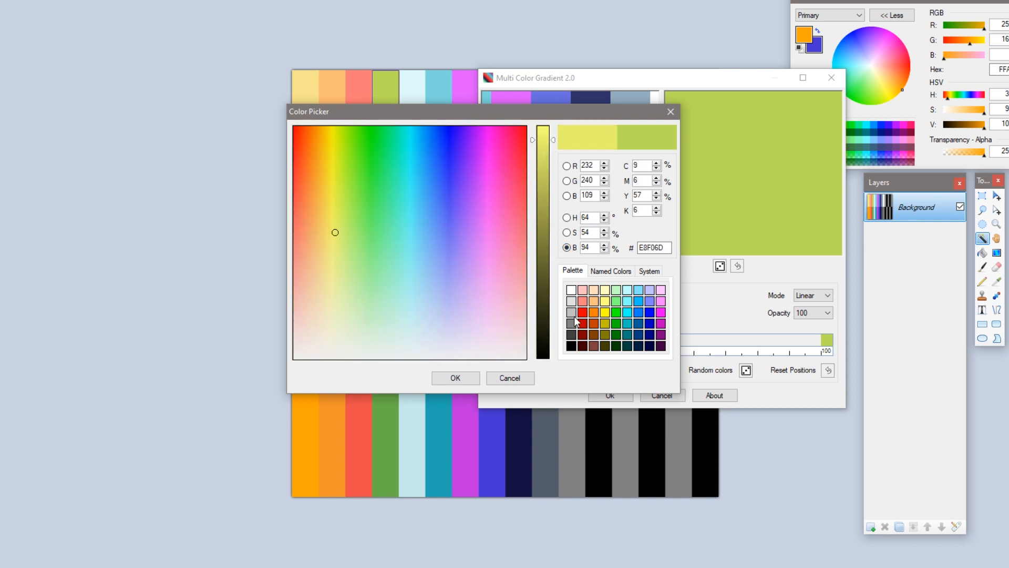
click(455, 378)
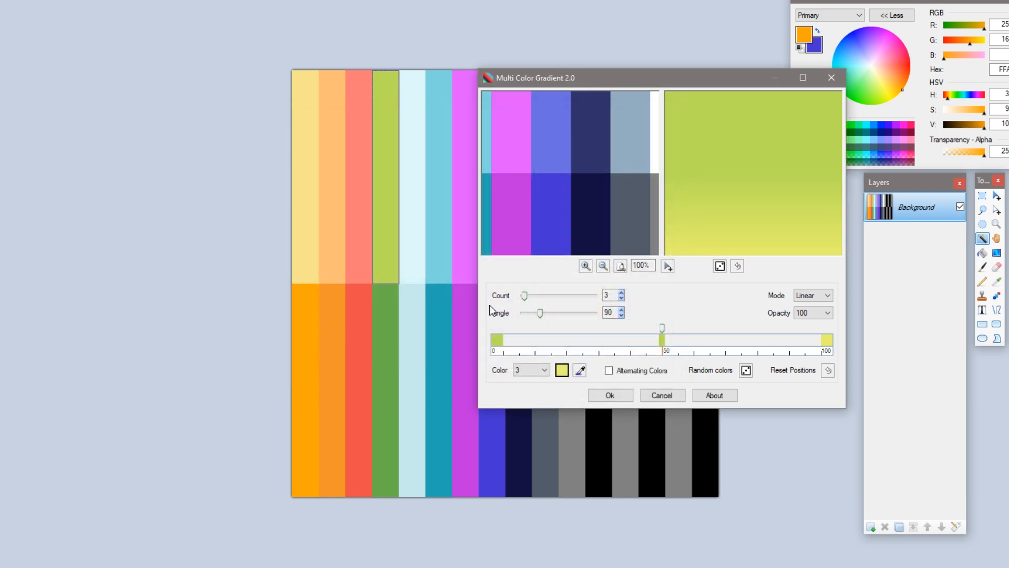
mouse_move(561, 318)
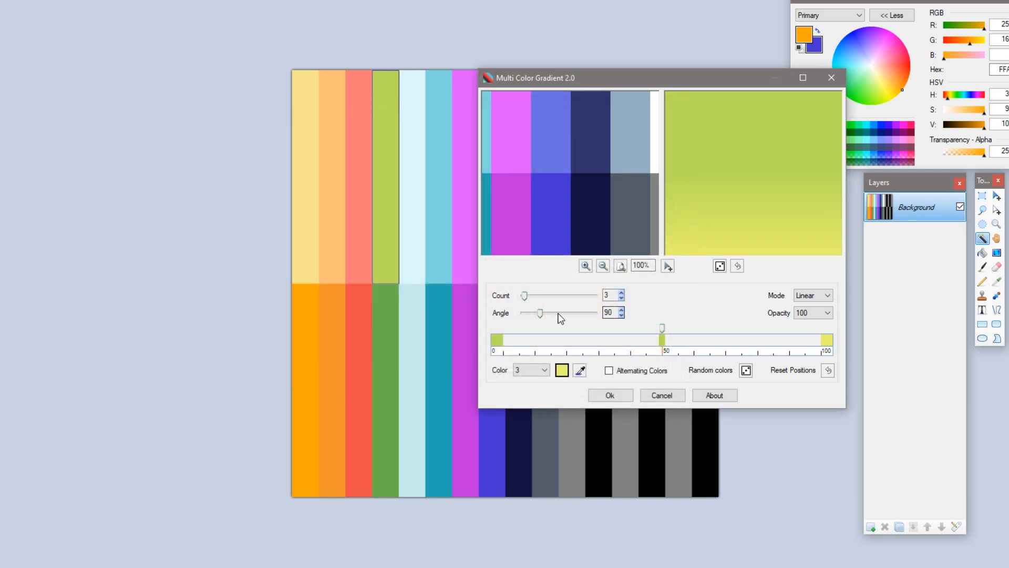
- Rotate the gradient angle to exactly 270° so pale yellow sits on top
drag(539, 313, 577, 313)
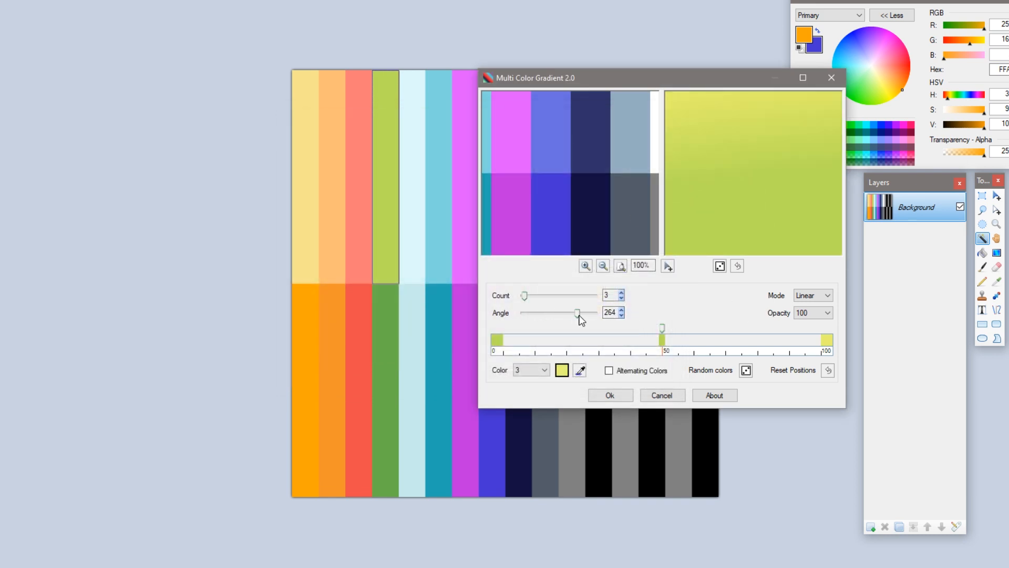
drag(576, 313, 573, 313)
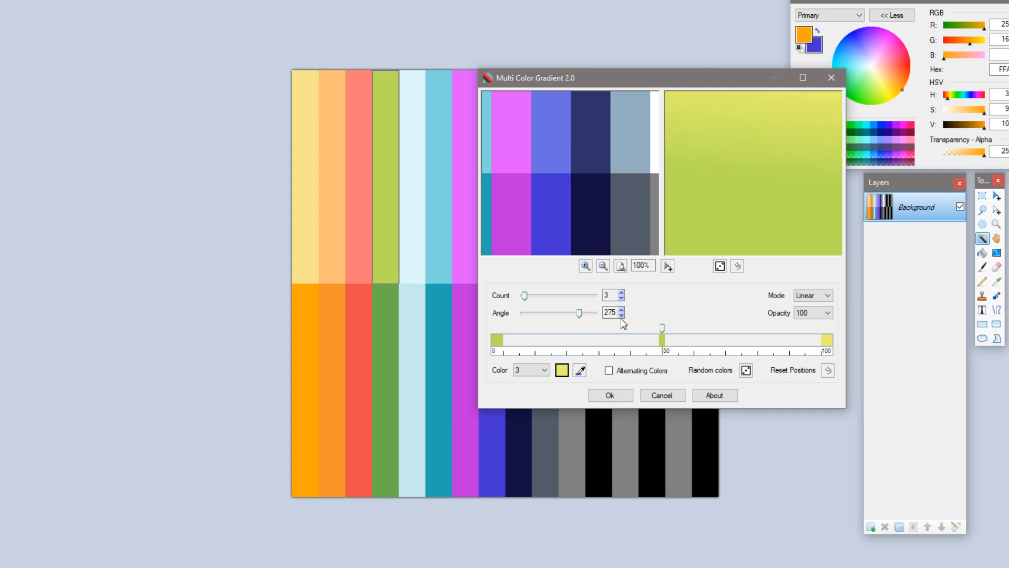
click(621, 315)
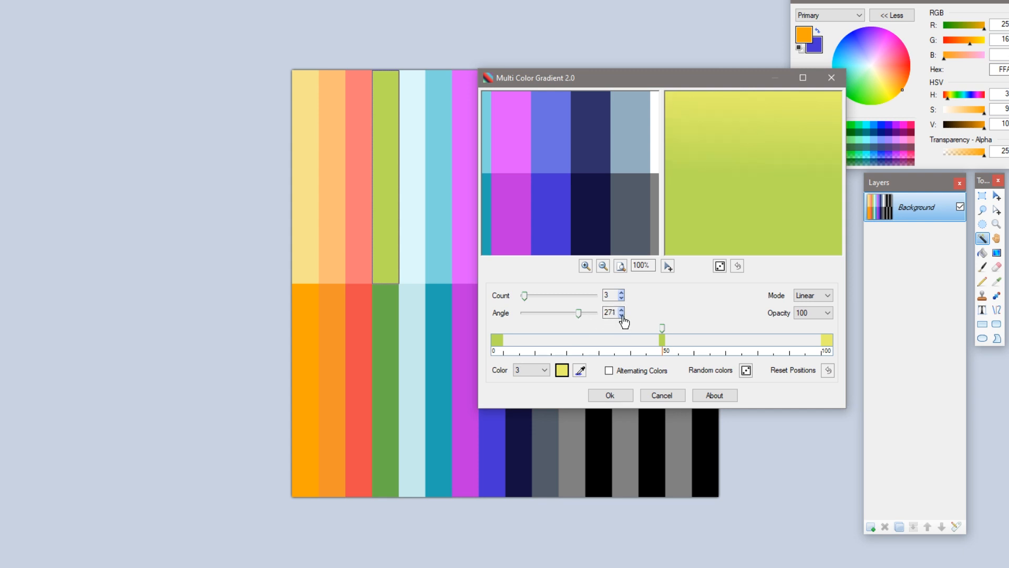
click(622, 316)
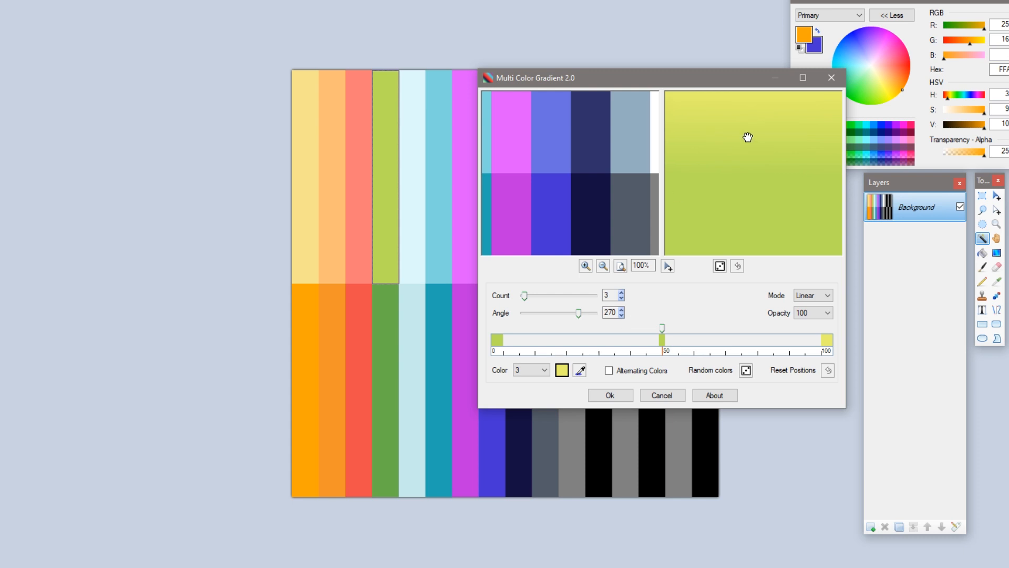
mouse_move(737, 111)
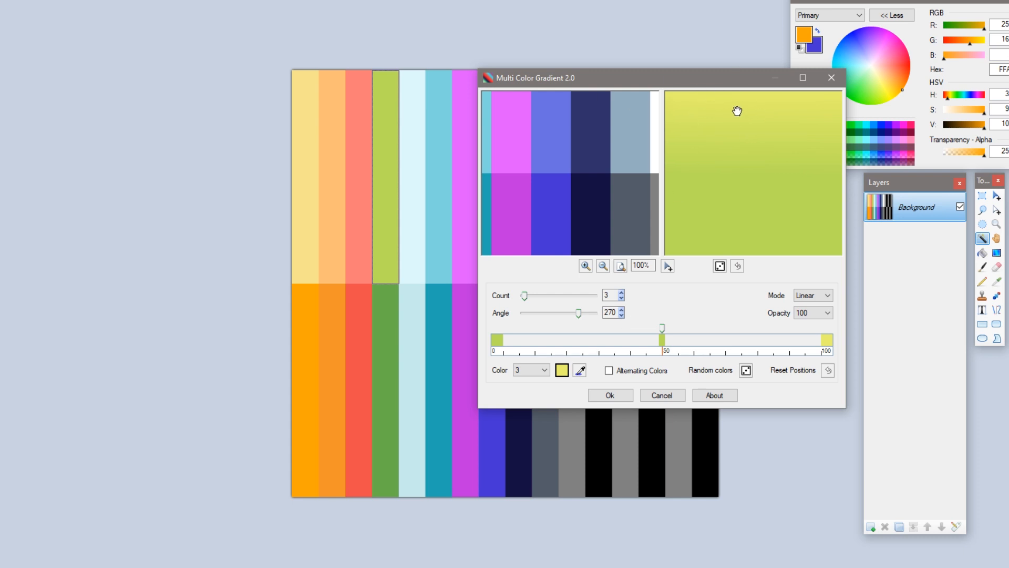
mouse_move(754, 177)
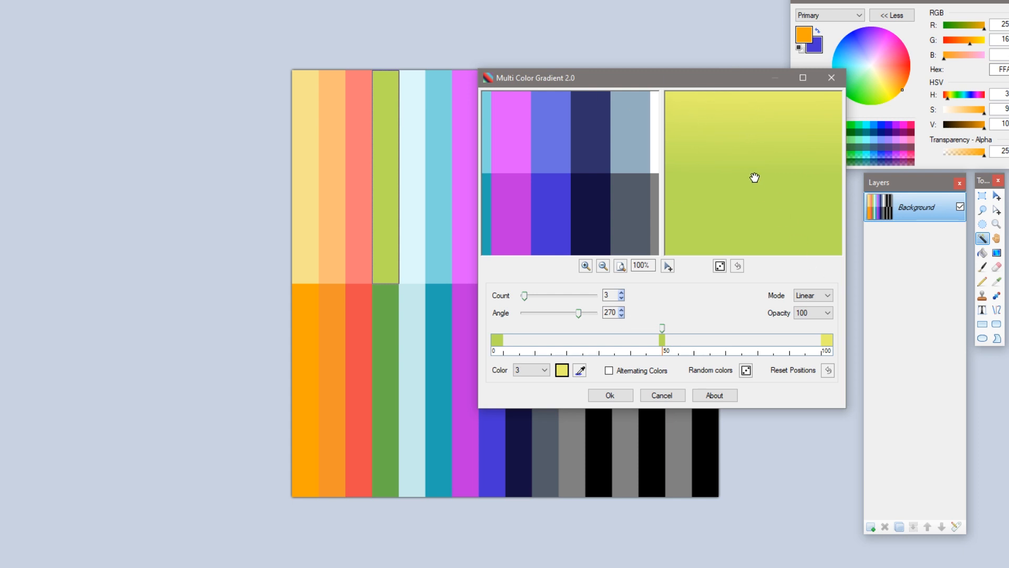
mouse_move(705, 108)
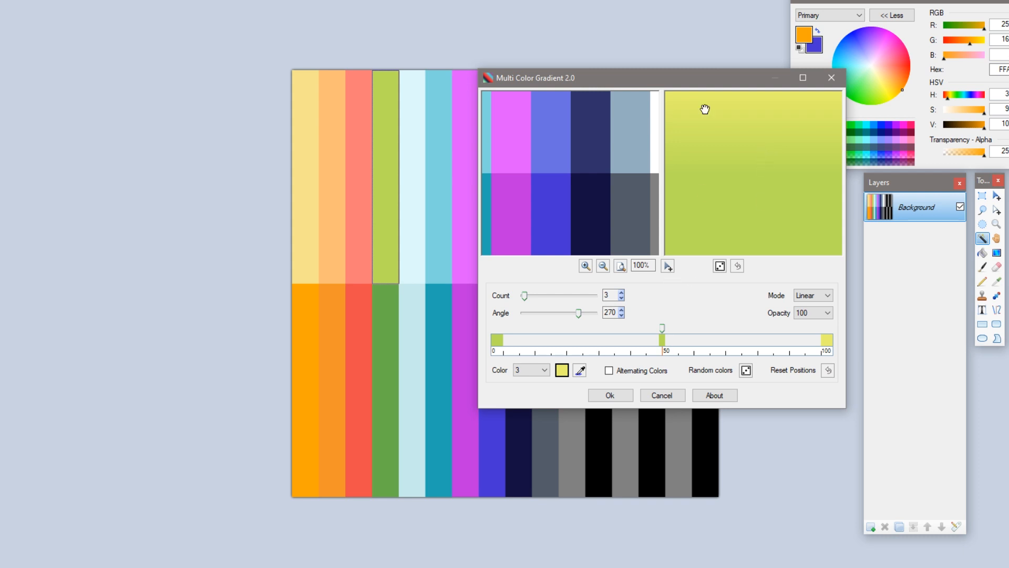
mouse_move(546, 342)
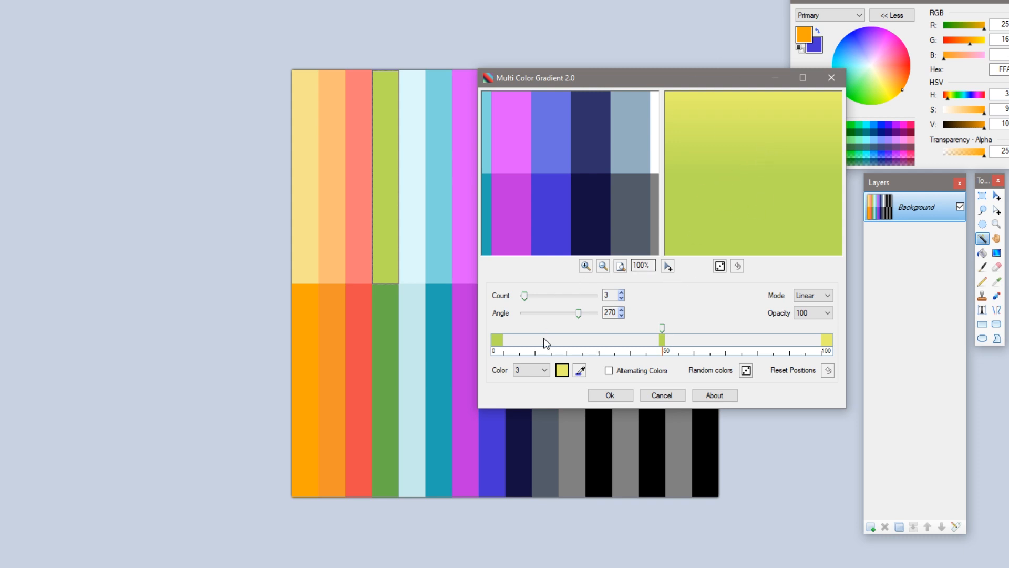
mouse_move(503, 345)
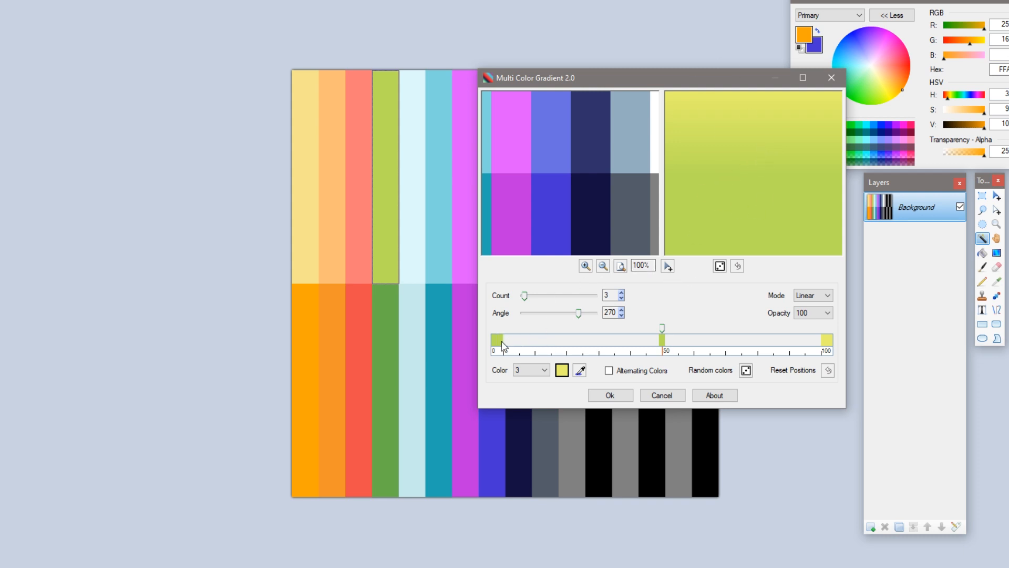
- Darken the first green stop and apply the gradient to the lime band's upper half
click(562, 370)
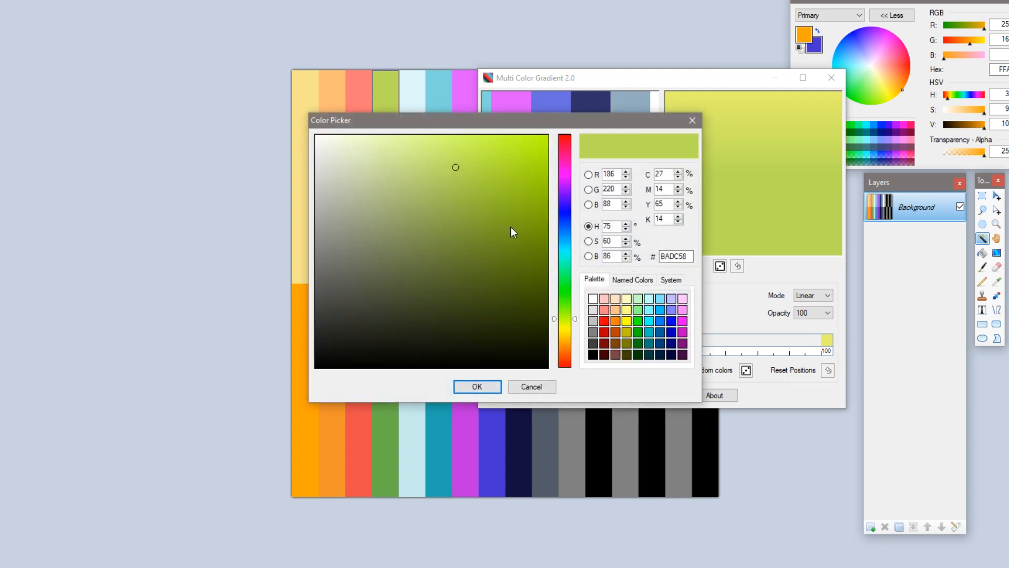
mouse_move(570, 322)
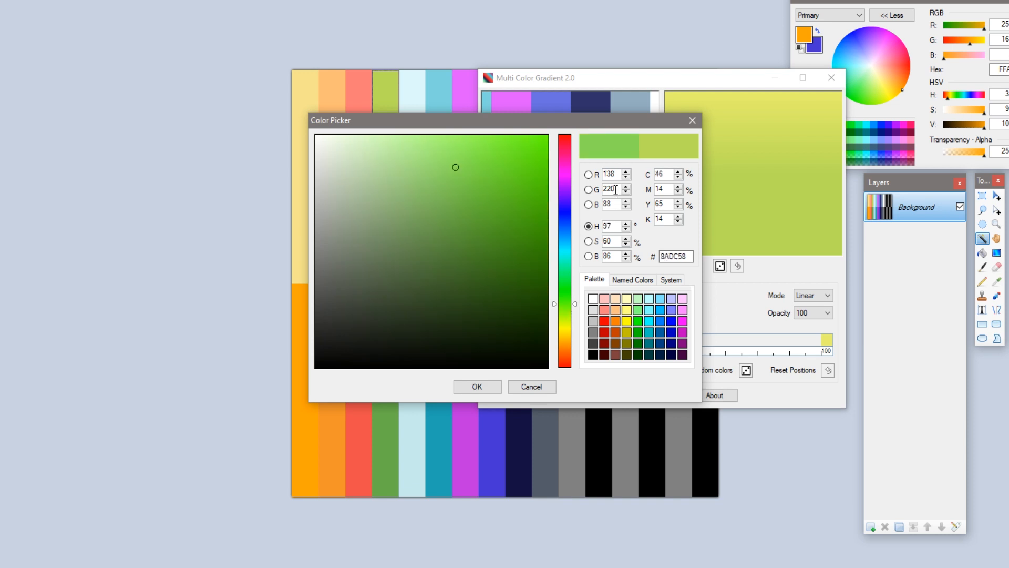
click(588, 256)
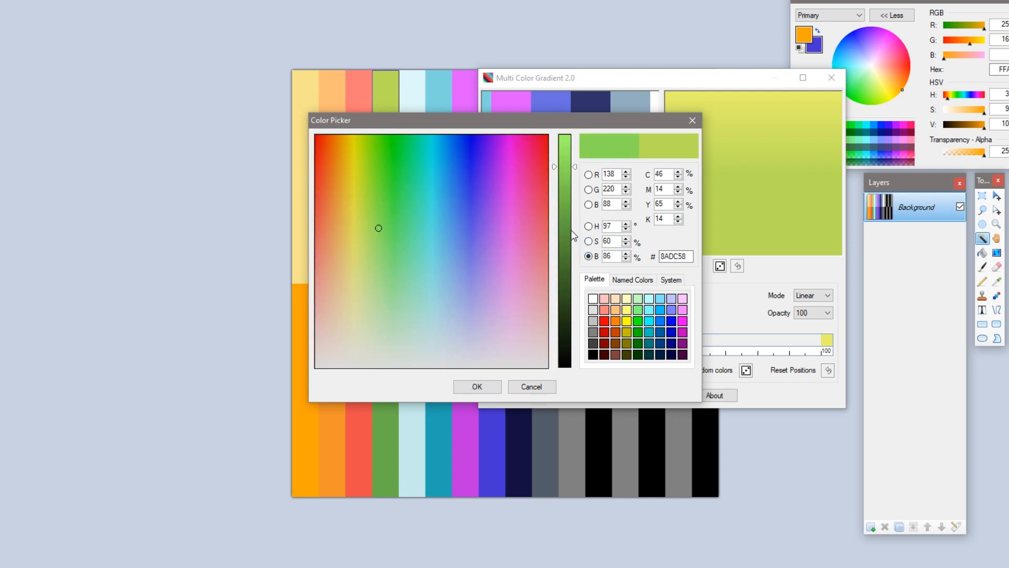
drag(564, 180, 564, 186)
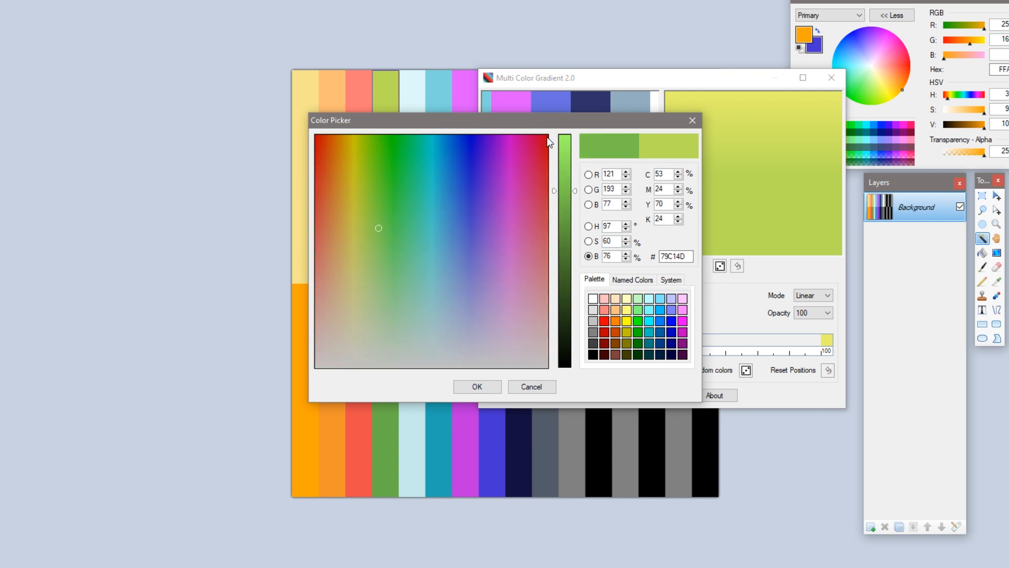
click(588, 242)
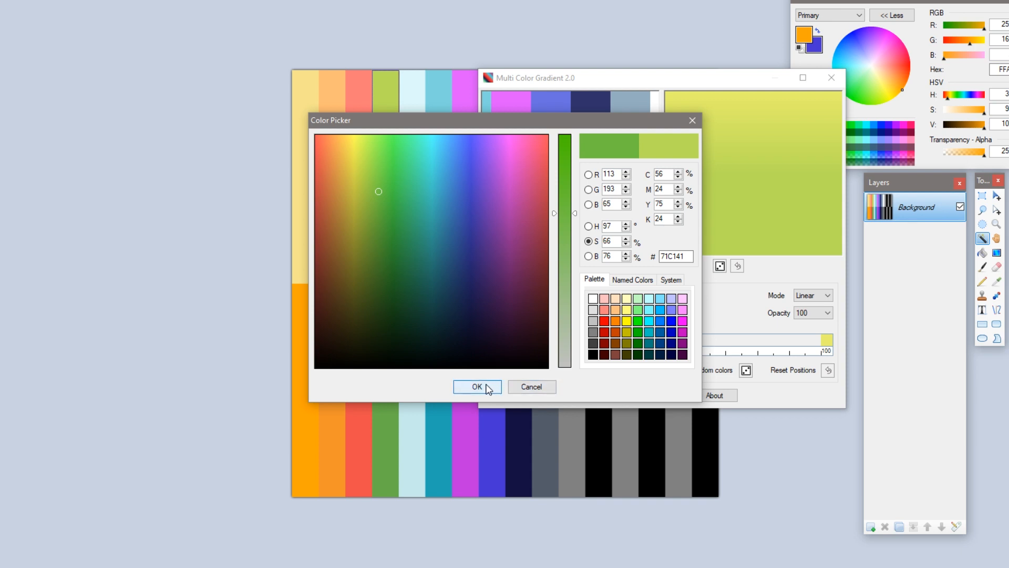
click(476, 386)
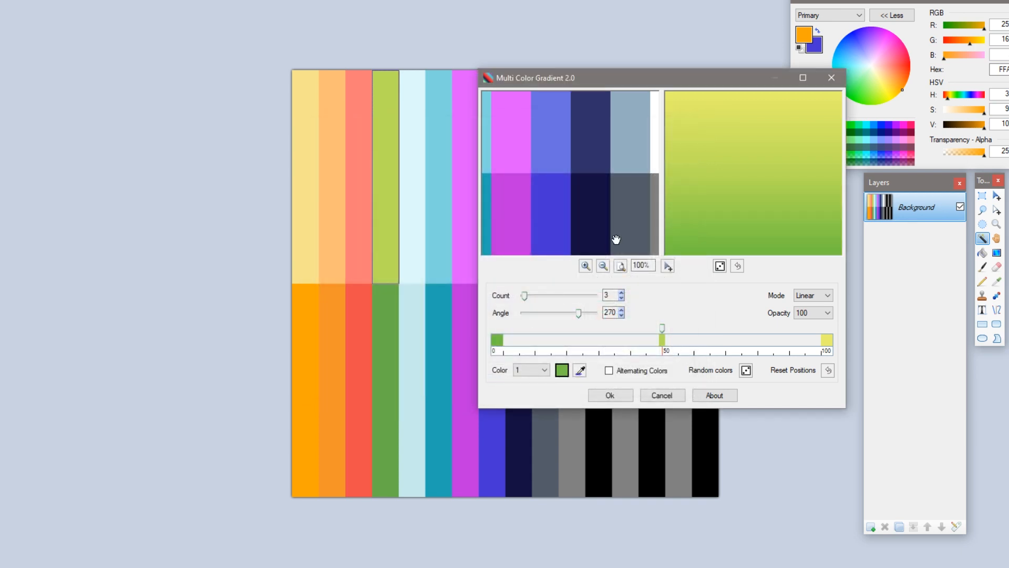
mouse_move(843, 328)
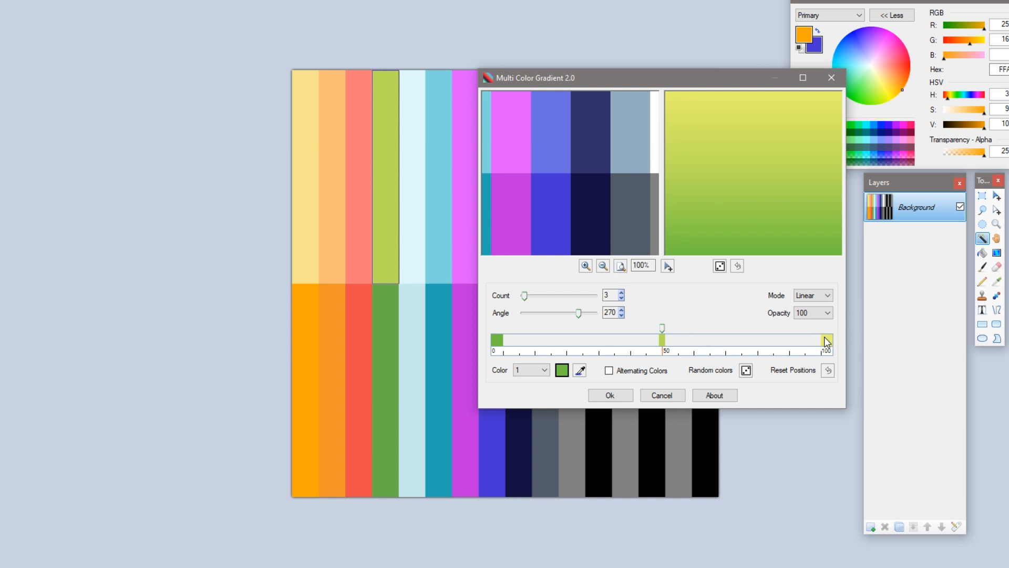
mouse_move(826, 341)
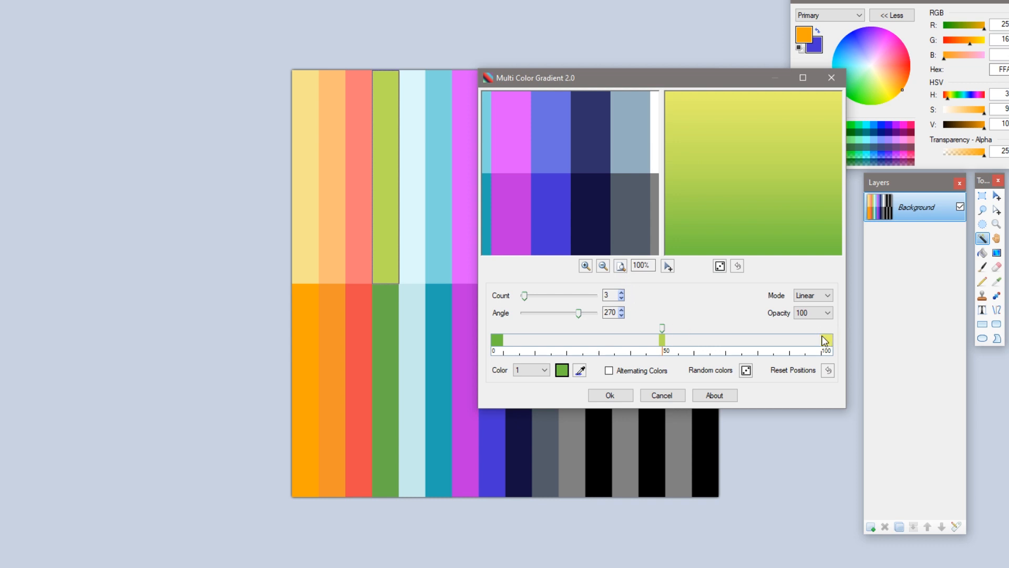
click(611, 395)
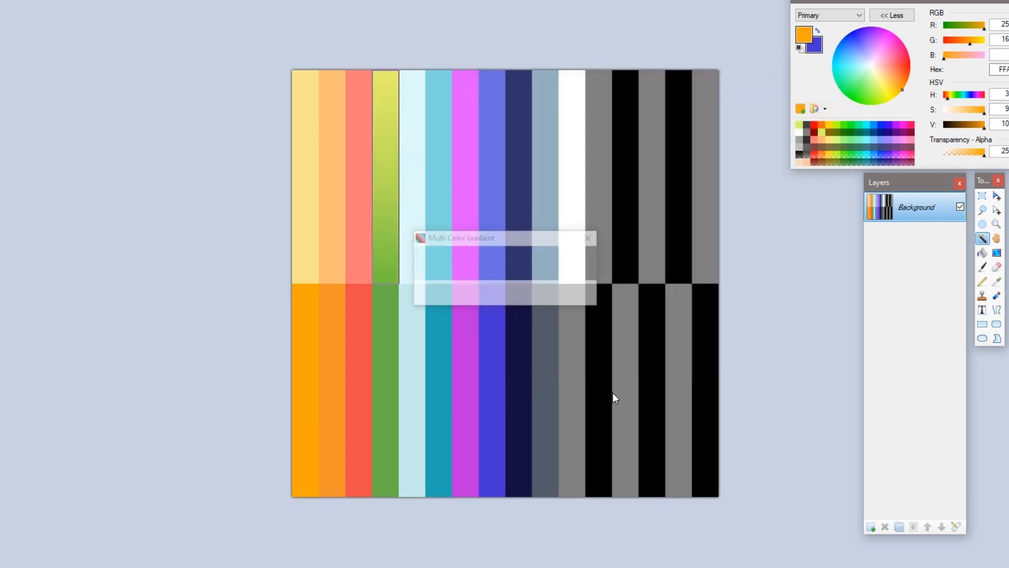
click(587, 238)
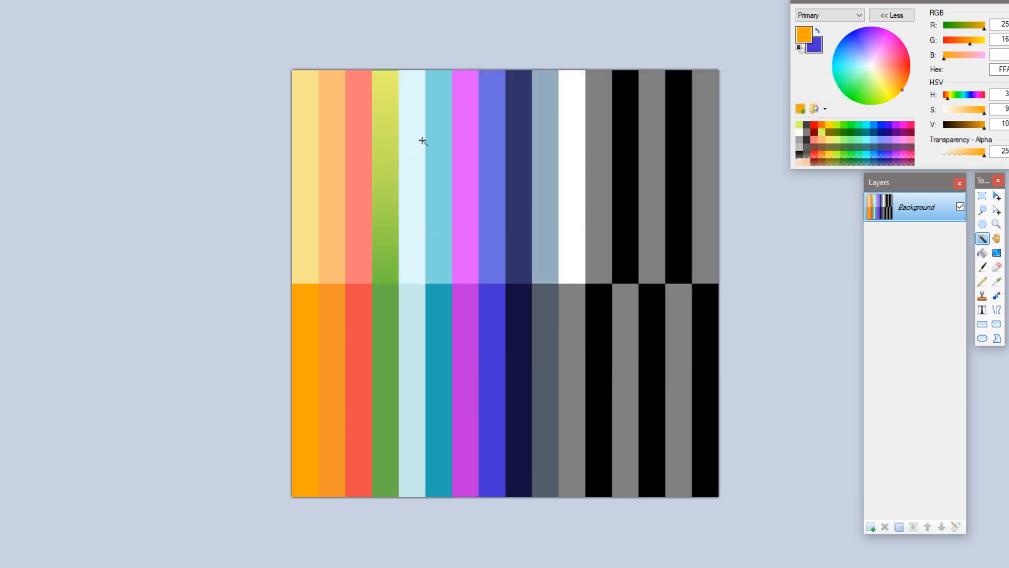
mouse_move(342, 556)
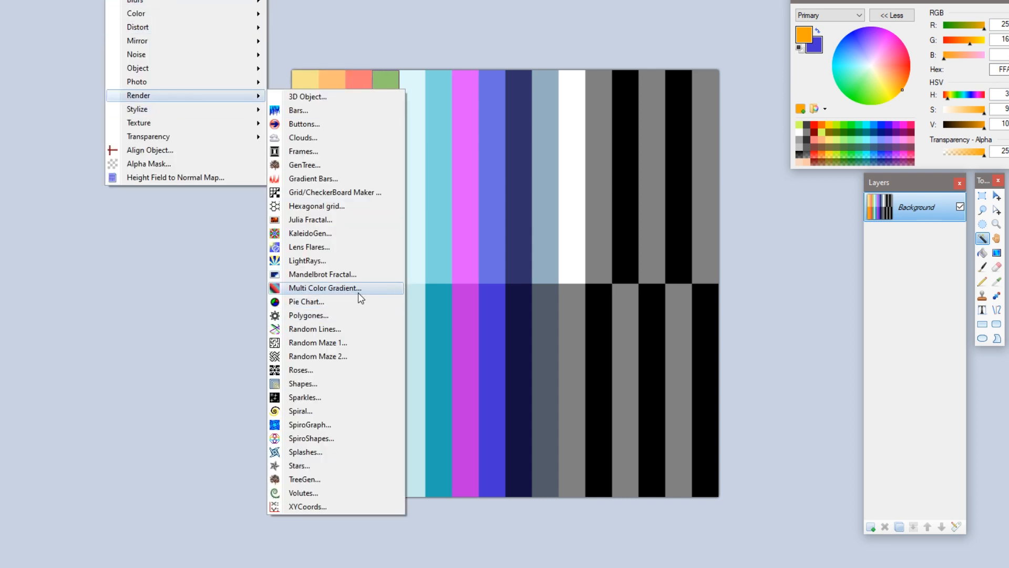
- Reopen Multi Color Gradient and set the top stop to pale yellow F0E873
click(325, 288)
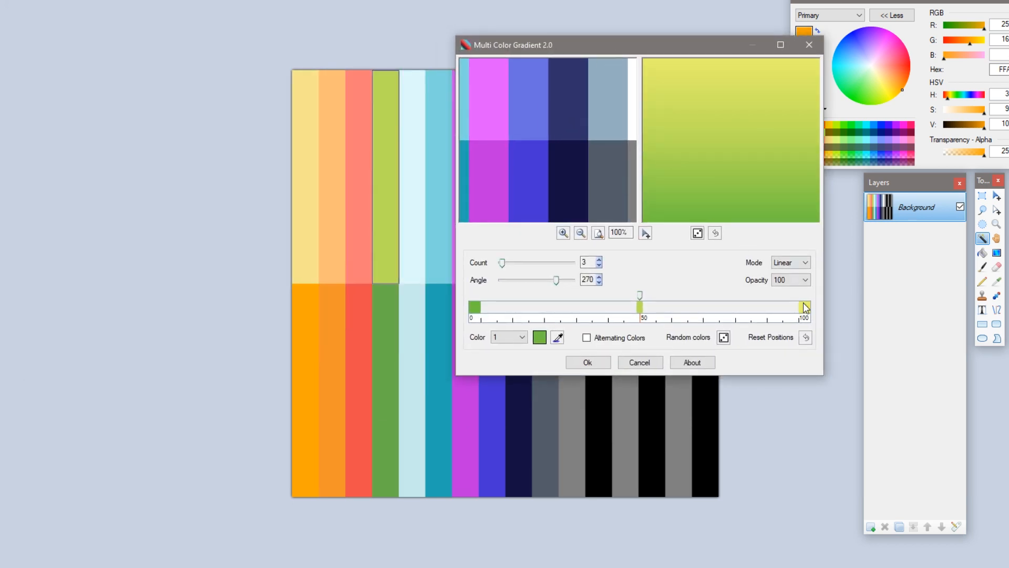
click(539, 338)
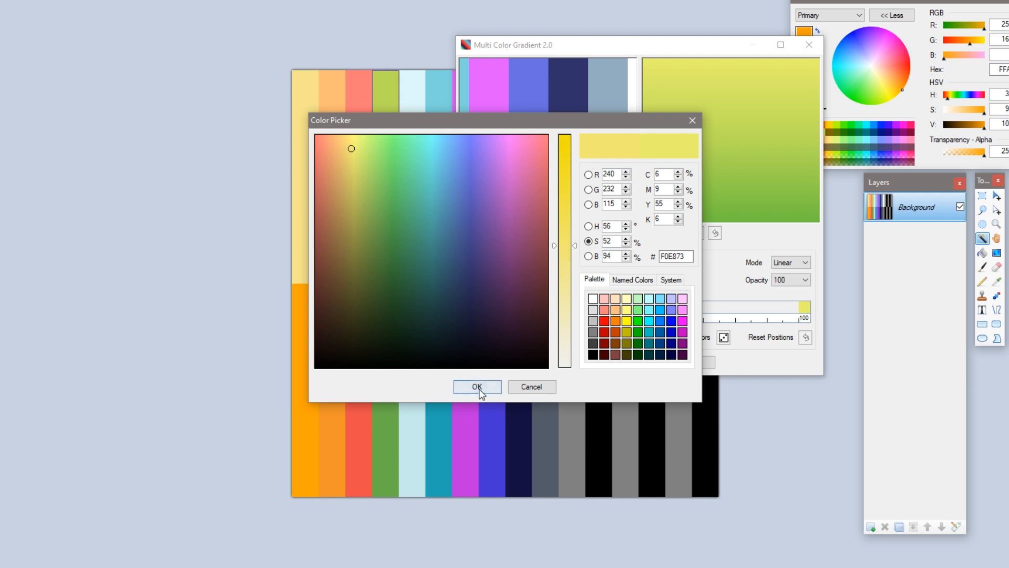
click(477, 386)
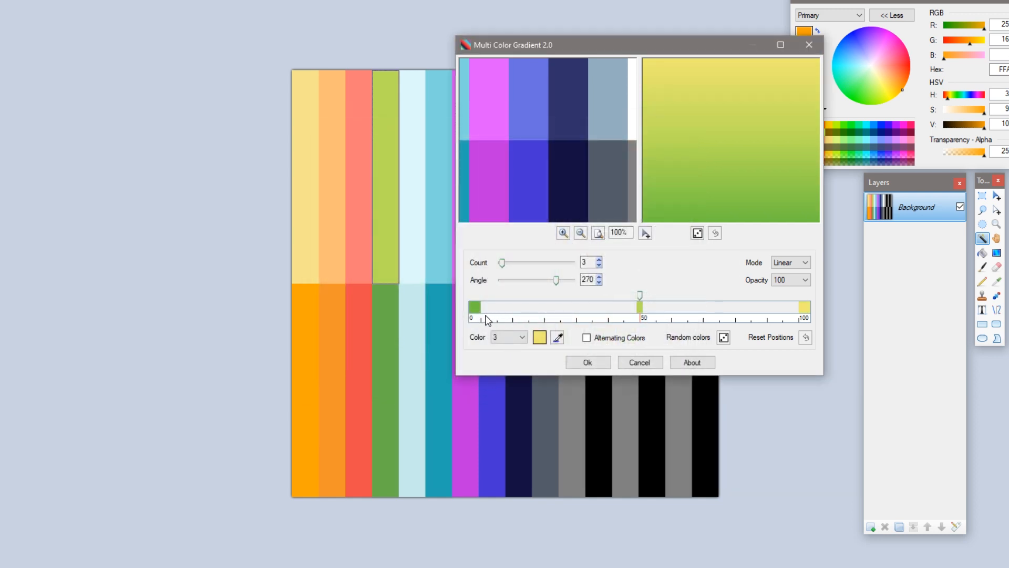
- Shift the bottom stop's hue slightly toward green in the colour picker
click(539, 337)
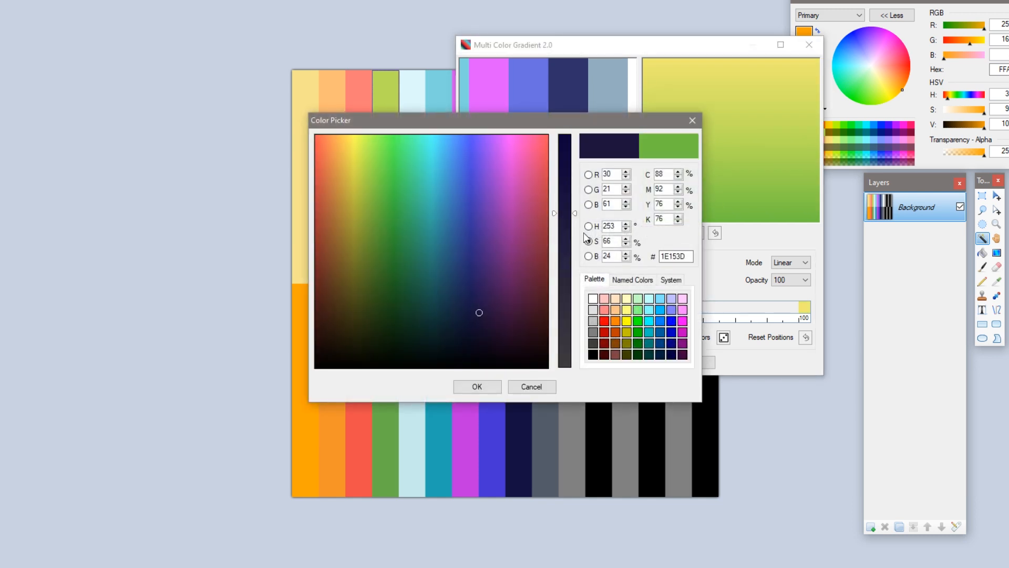
click(588, 226)
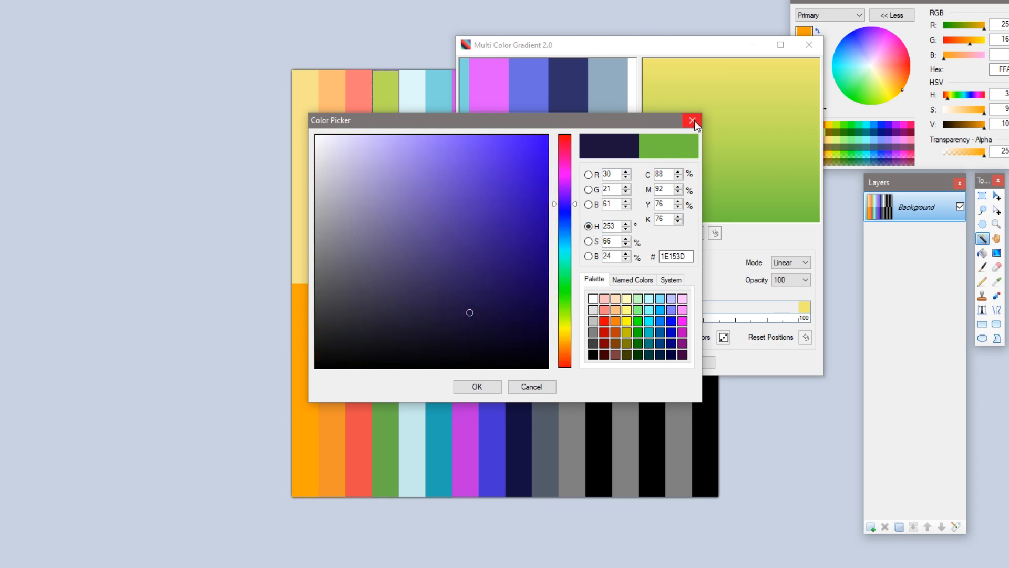
click(509, 337)
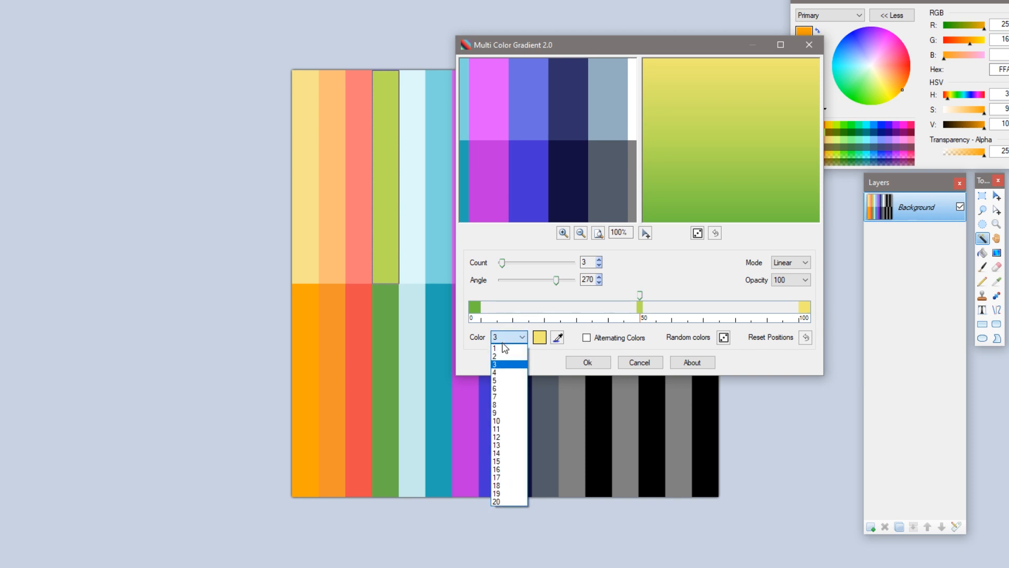
click(557, 337)
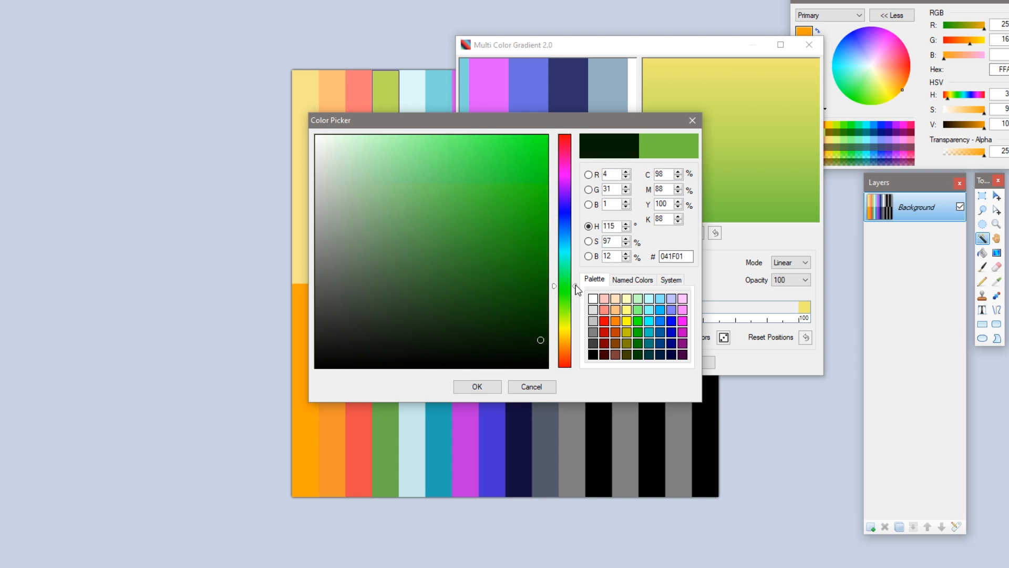
drag(564, 290, 564, 226)
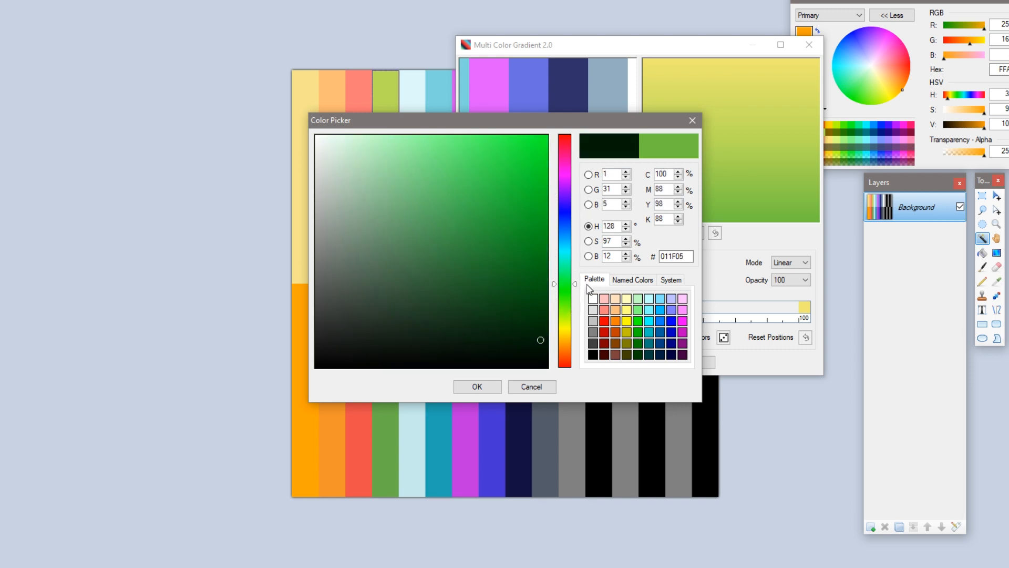
click(476, 386)
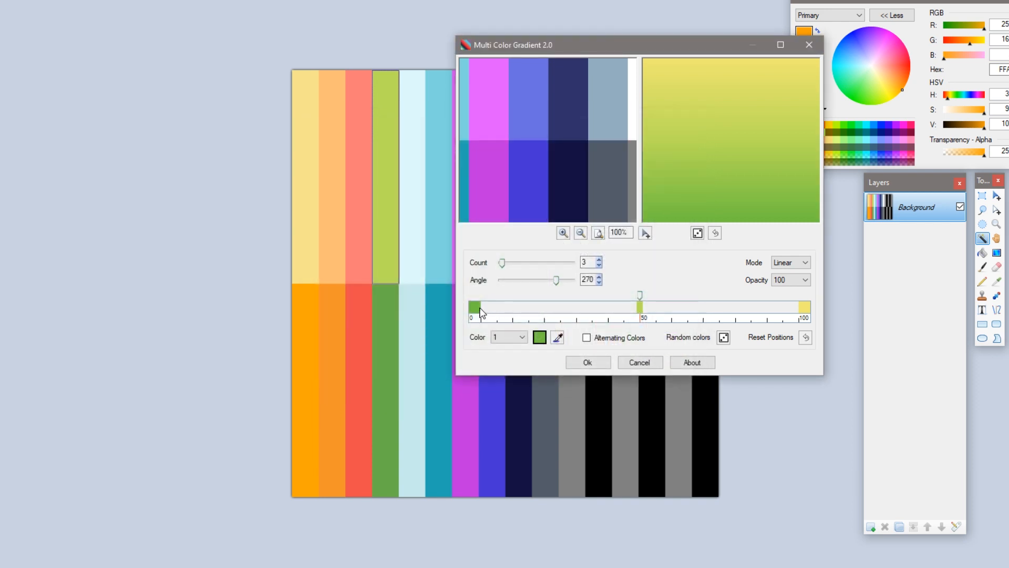
- Set the bottom stop to deeper teal-green 31A652 and confirm
click(539, 337)
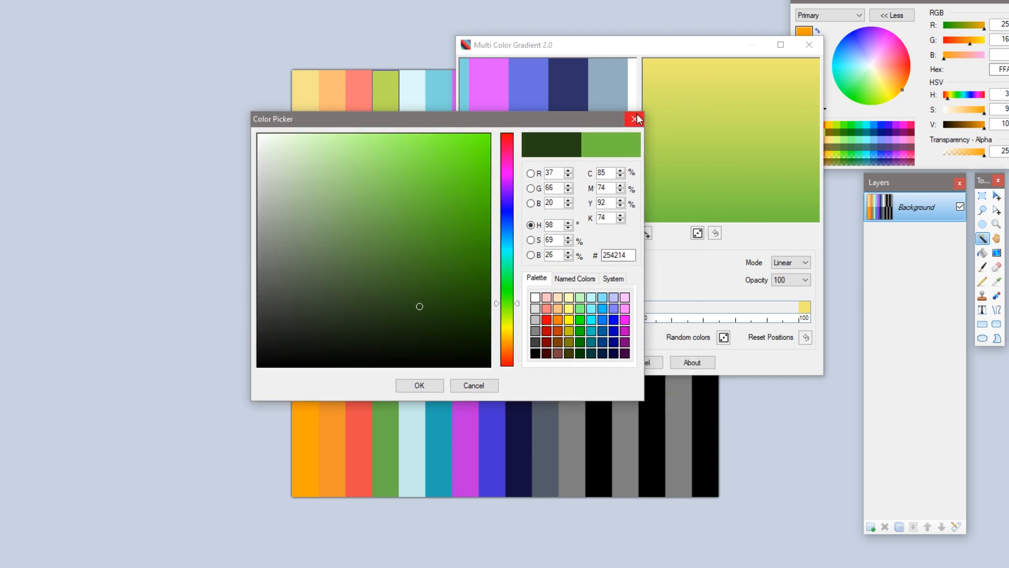
click(634, 118)
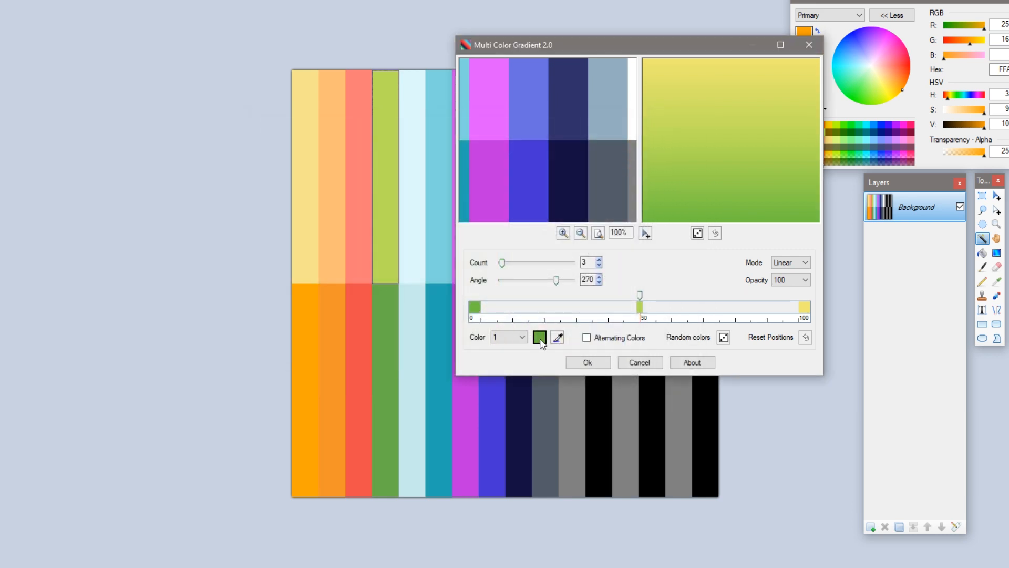
click(539, 337)
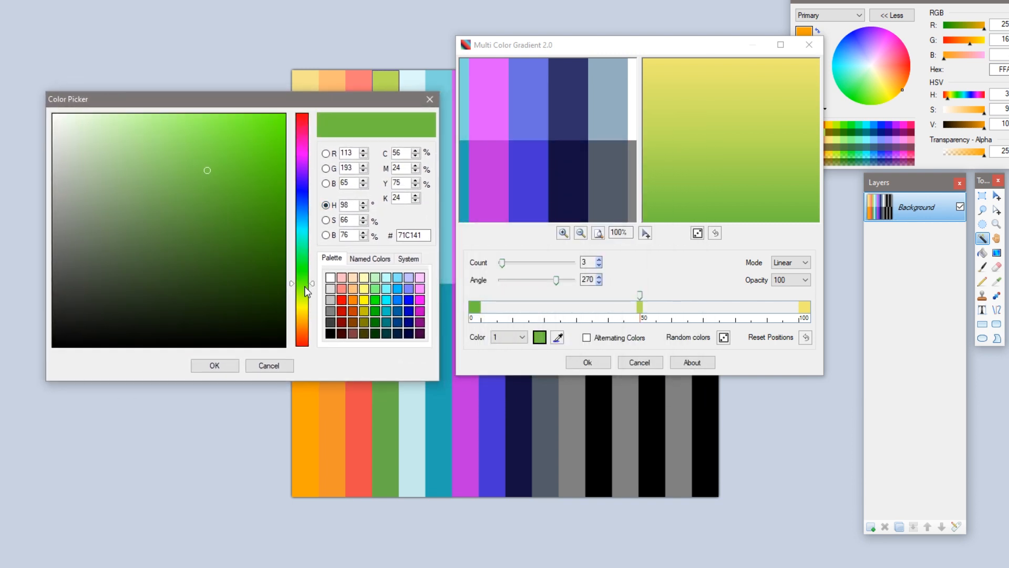
drag(302, 287, 303, 263)
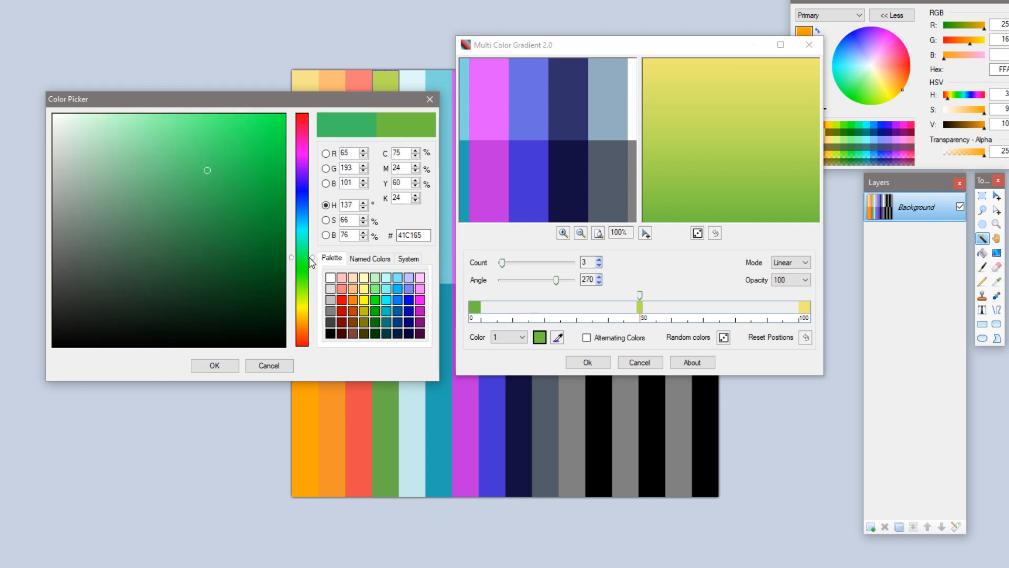
click(326, 219)
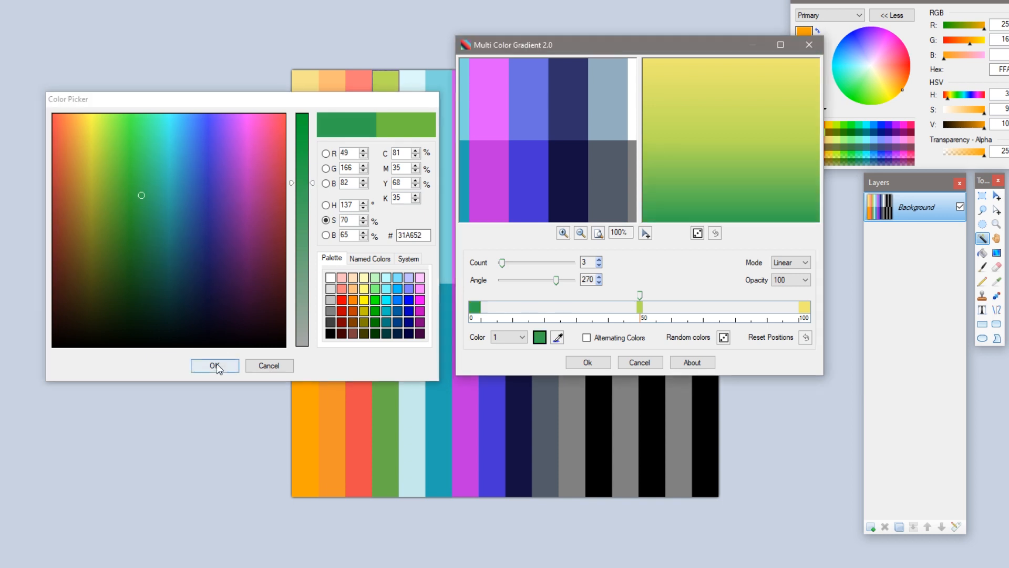
click(214, 366)
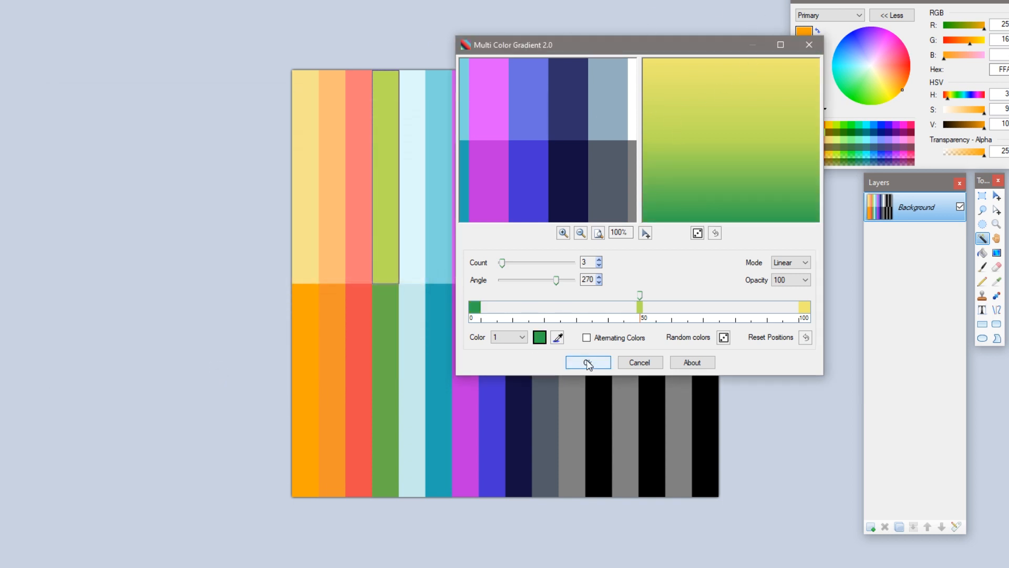
- Apply the gradient, then move Plant_4's UVs onto the yellow-to-green stripe in Blender
click(588, 362)
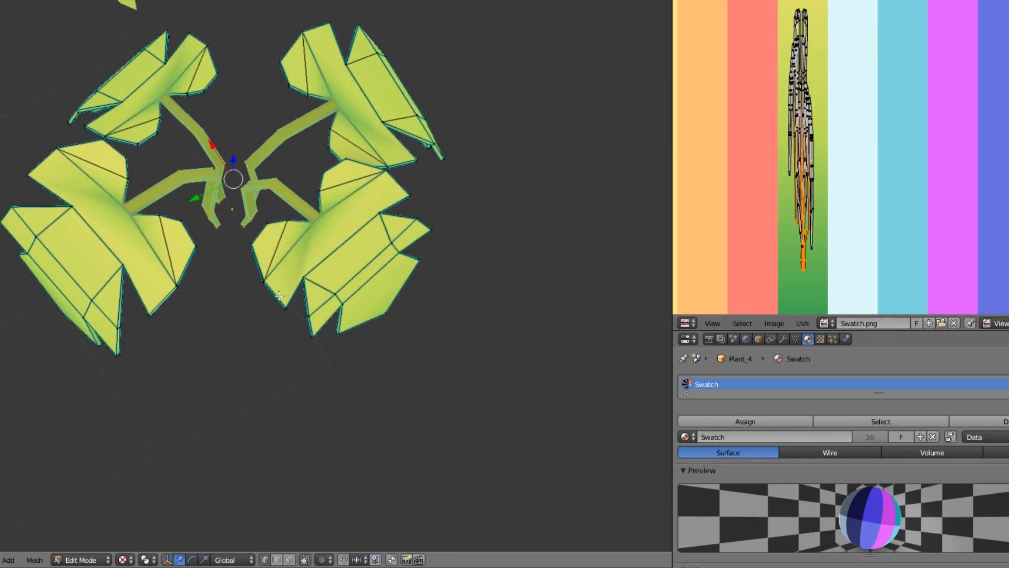
mouse_move(413, 304)
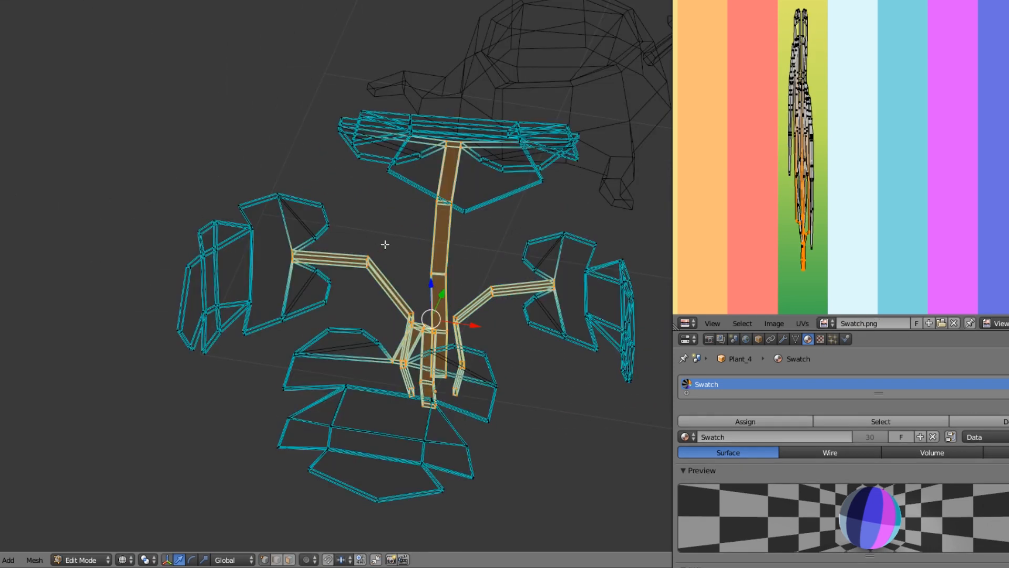
drag(385, 245, 442, 210)
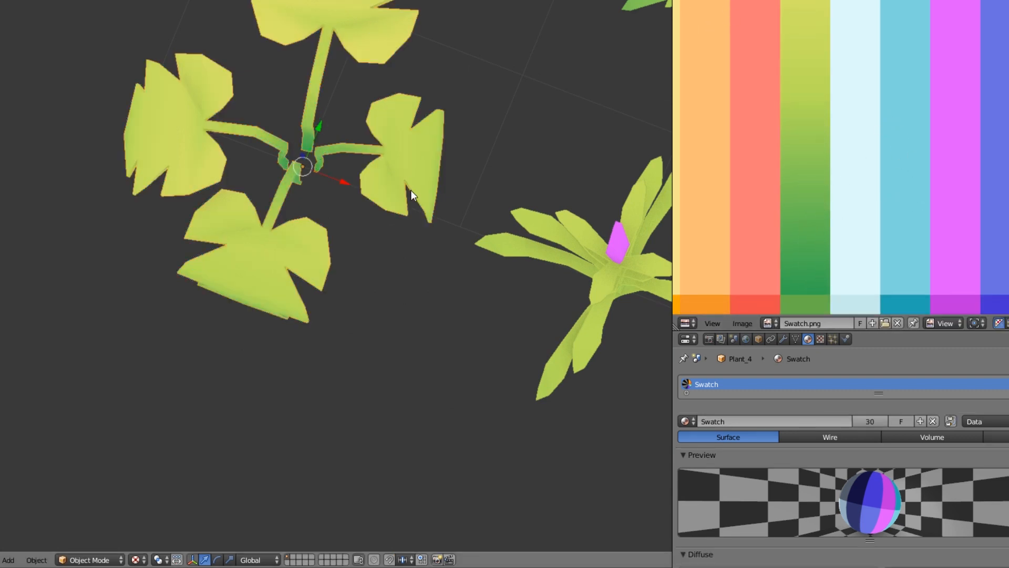
- Toggle Plant_4 into Edit Mode and back to refine its UV island placement
key(Tab)
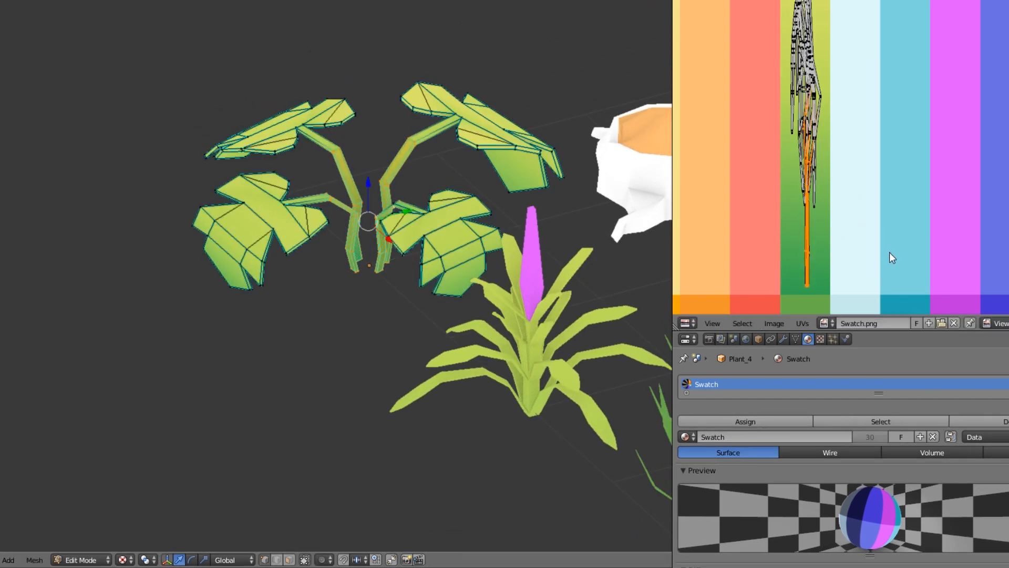
key(Tab)
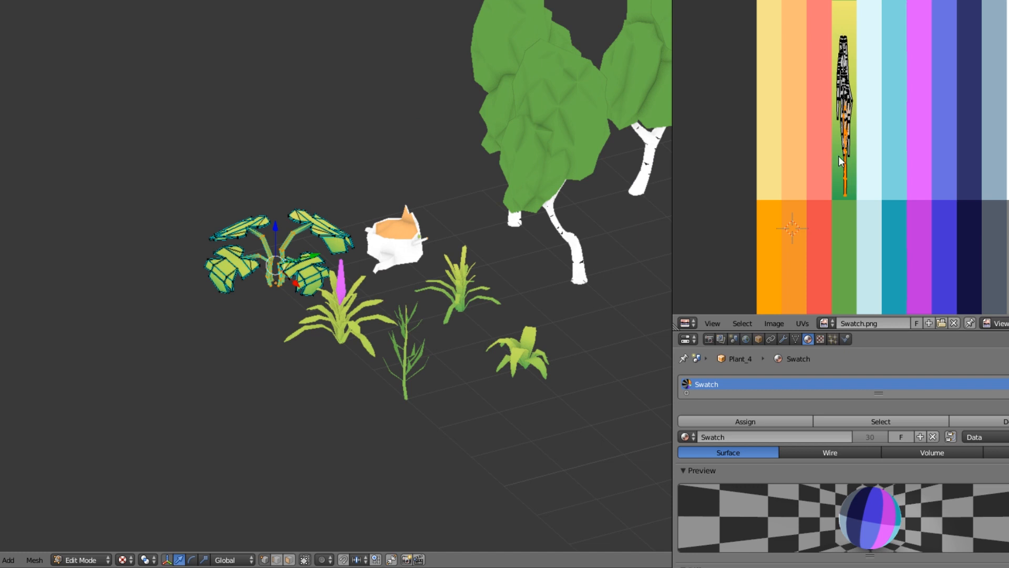
mouse_move(872, 184)
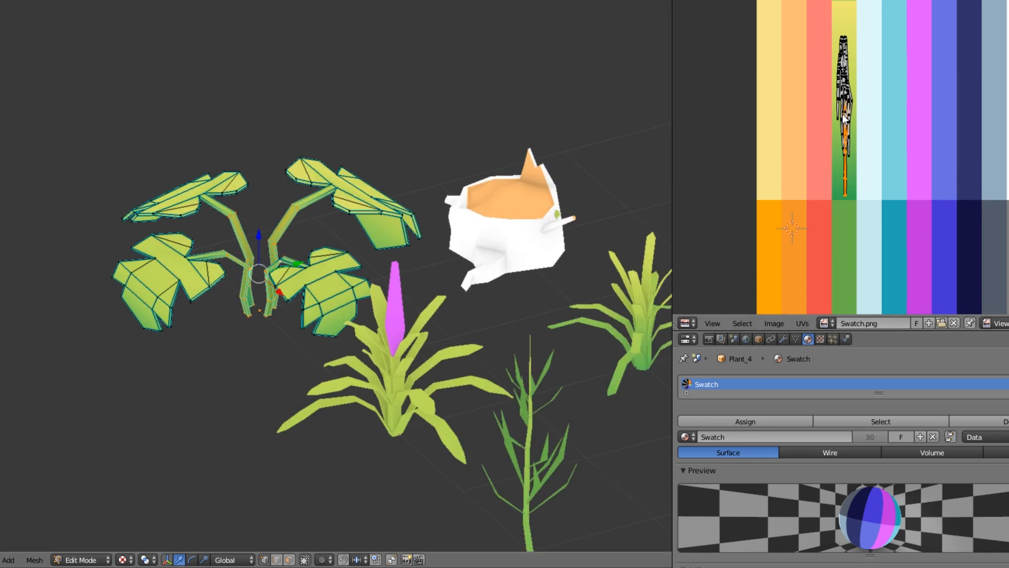
mouse_move(832, 181)
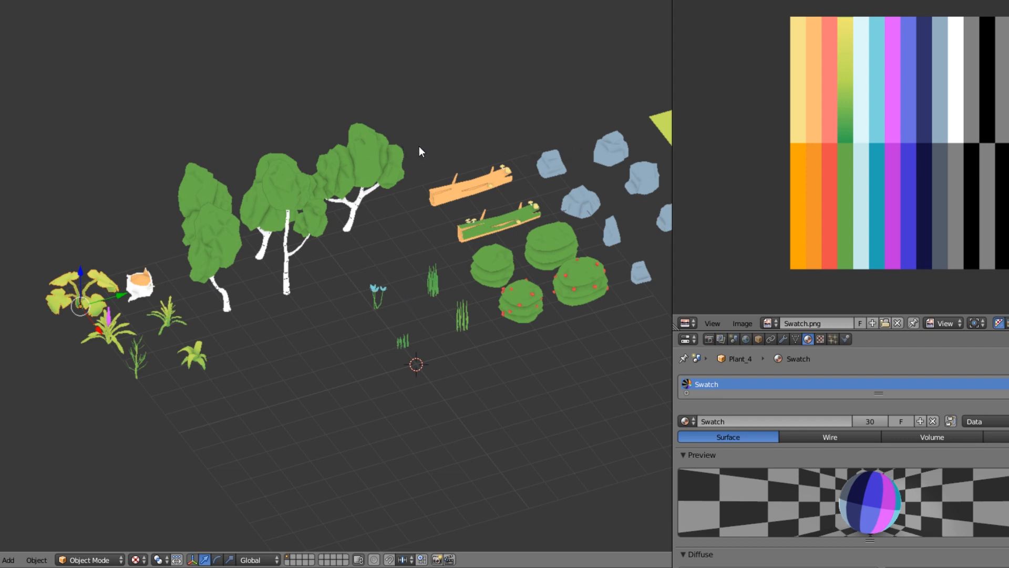
mouse_move(880, 130)
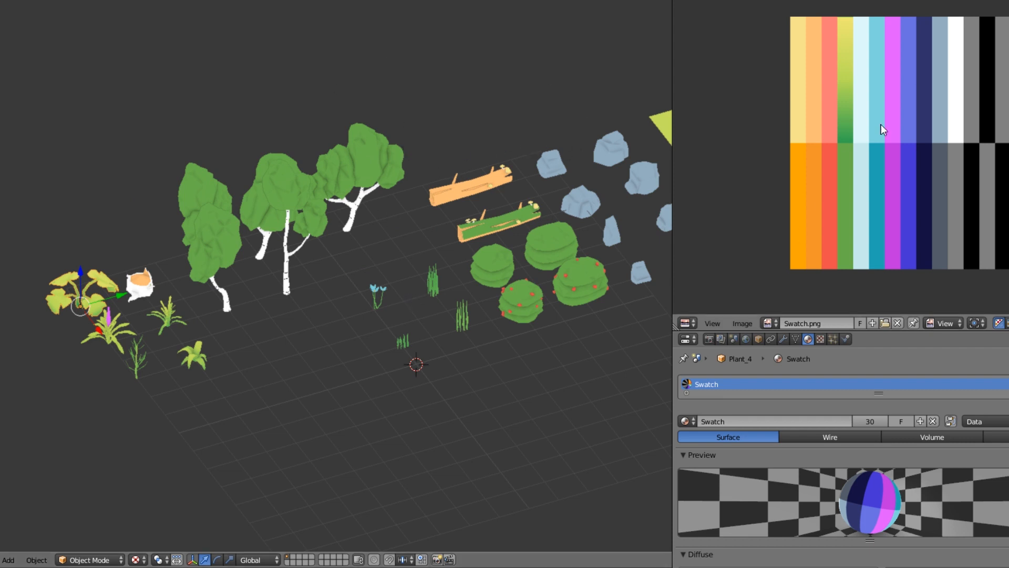
mouse_move(787, 126)
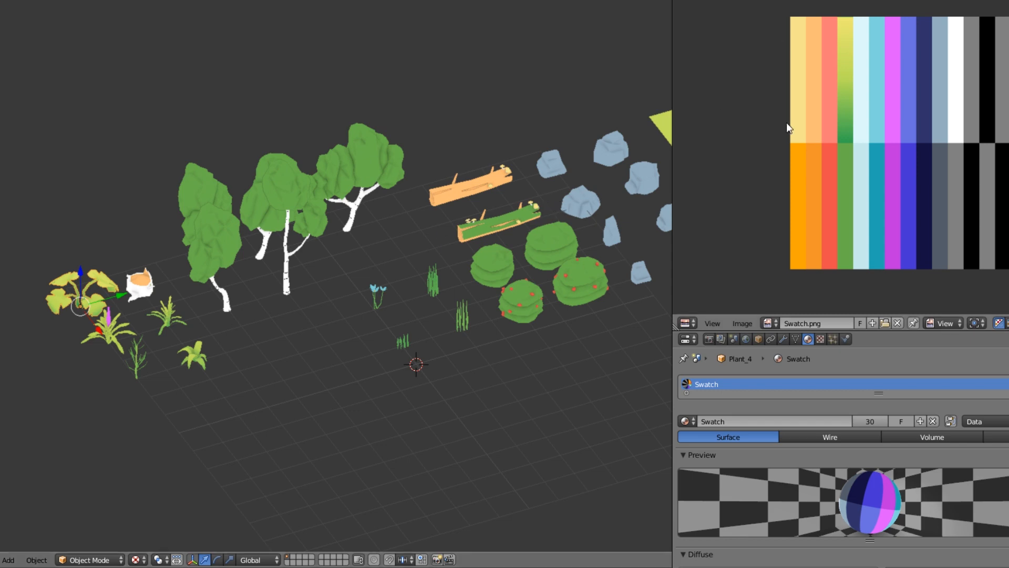
mouse_move(789, 128)
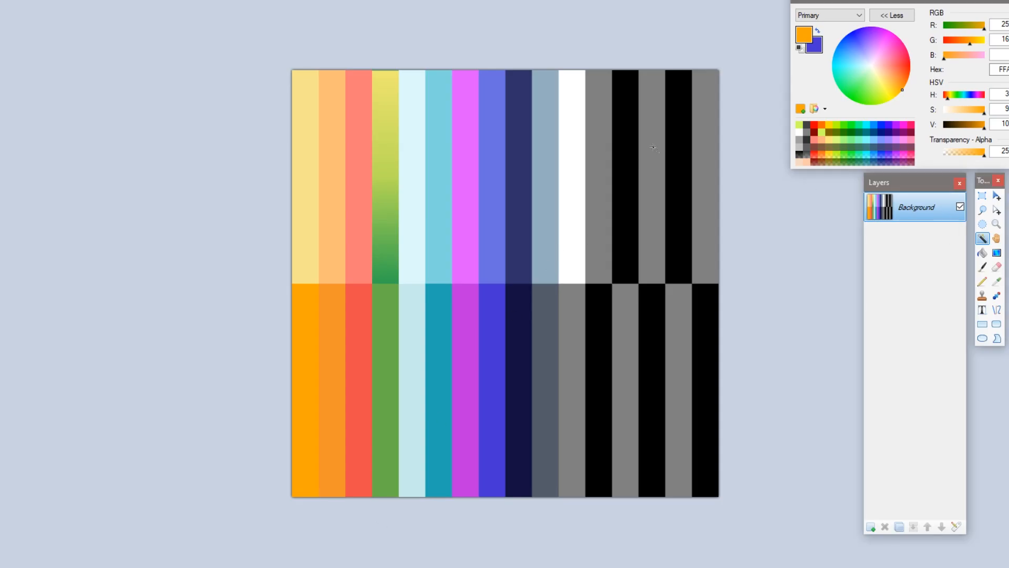
- Open Multi Color Gradient again and make the top stop white
click(572, 147)
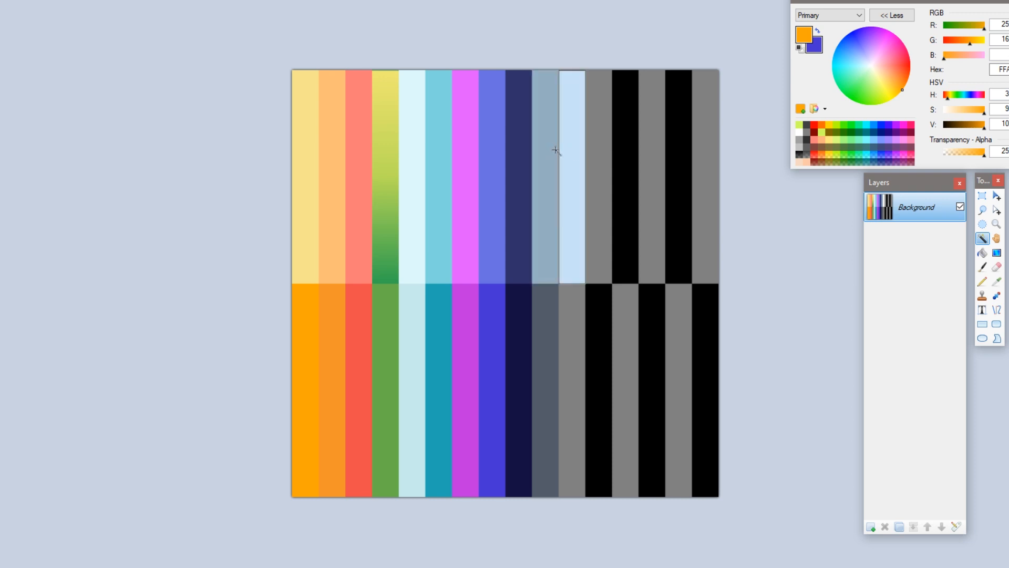
mouse_move(600, 86)
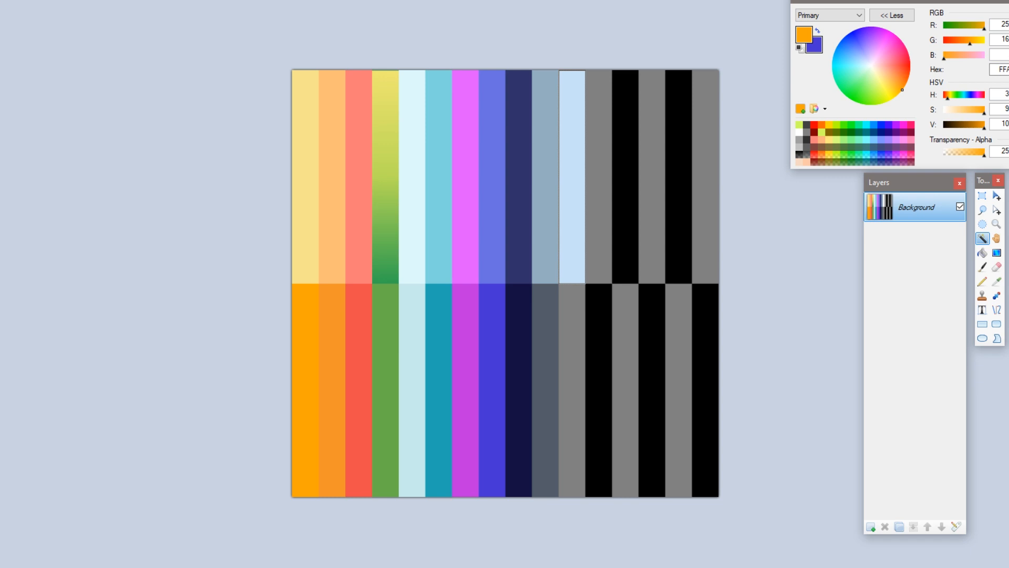
click(138, 95)
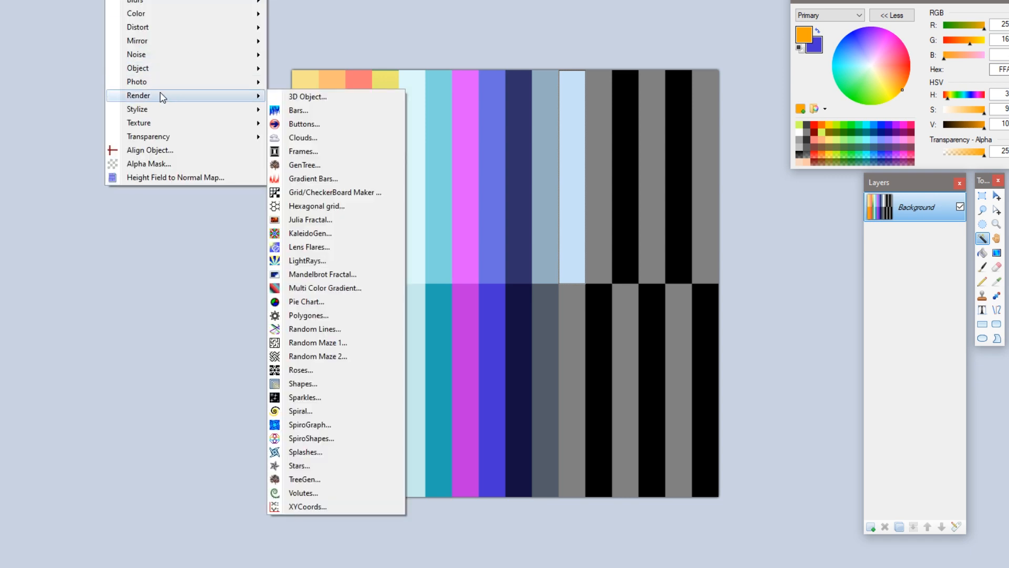
mouse_move(300, 224)
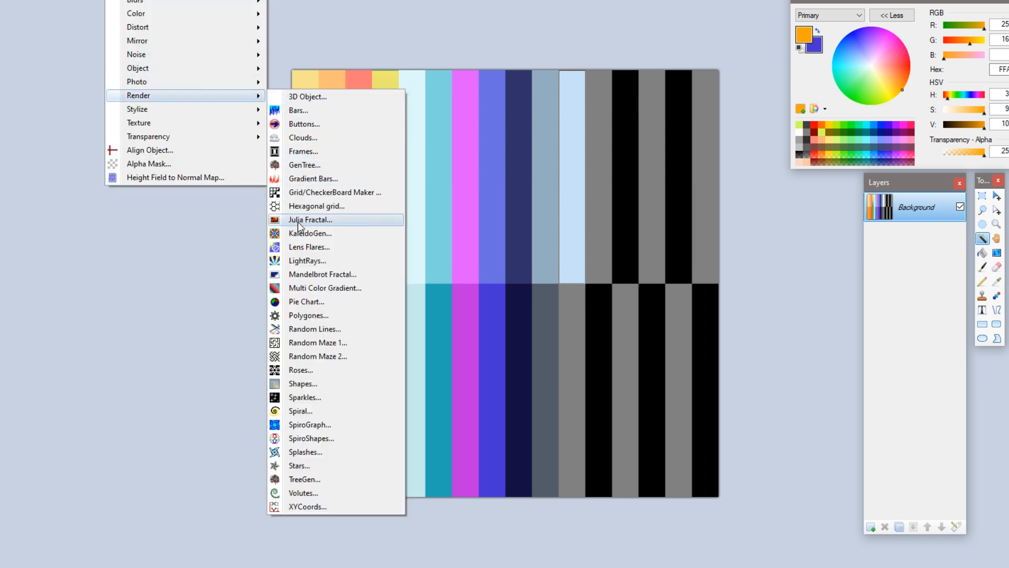
mouse_move(306, 221)
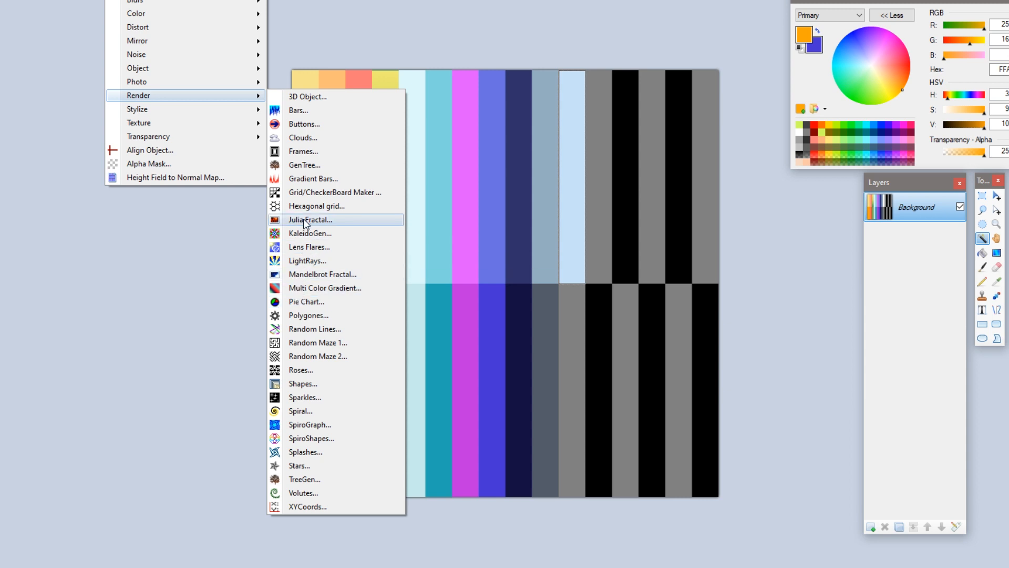
mouse_move(307, 151)
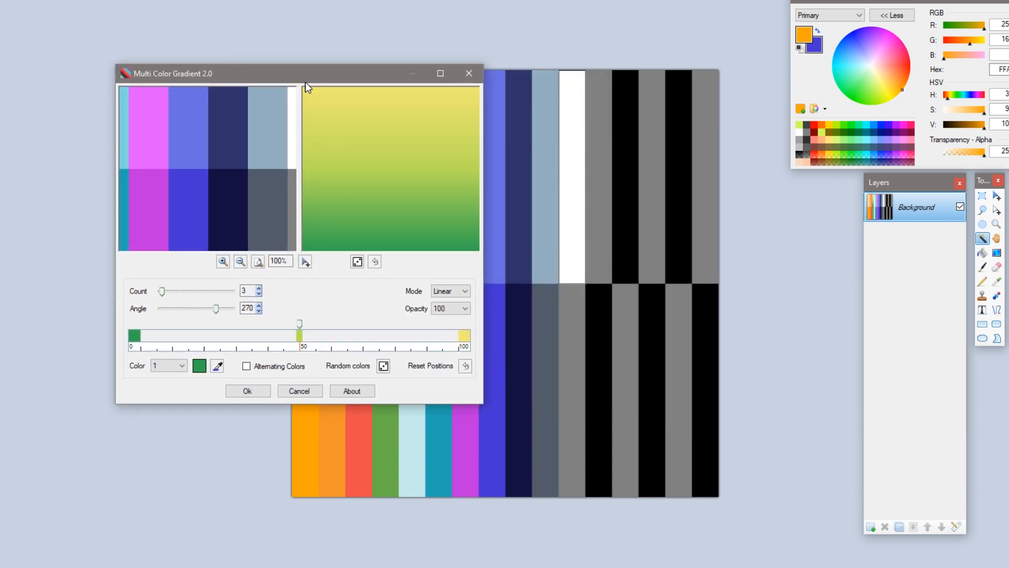
mouse_move(401, 266)
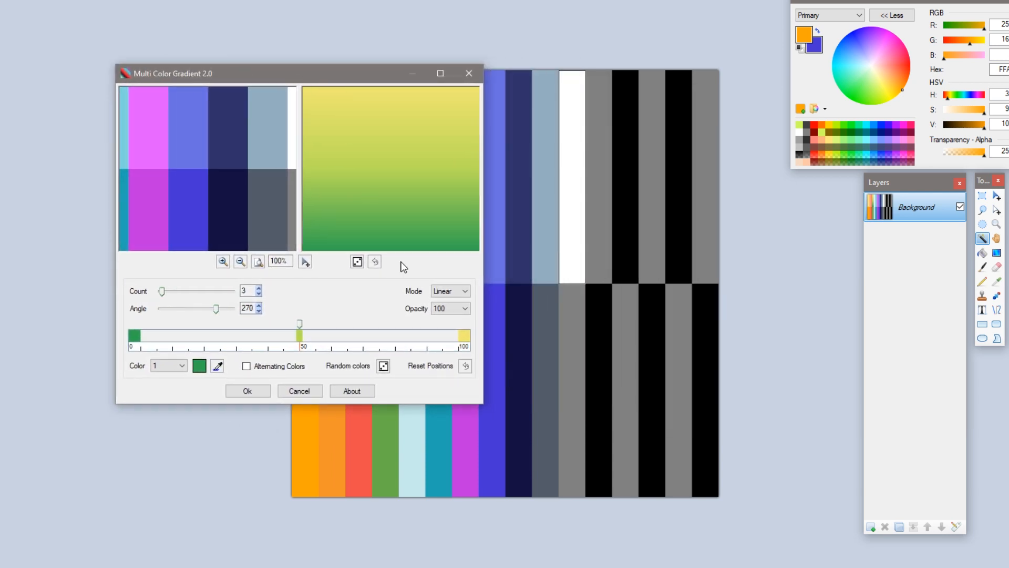
click(199, 366)
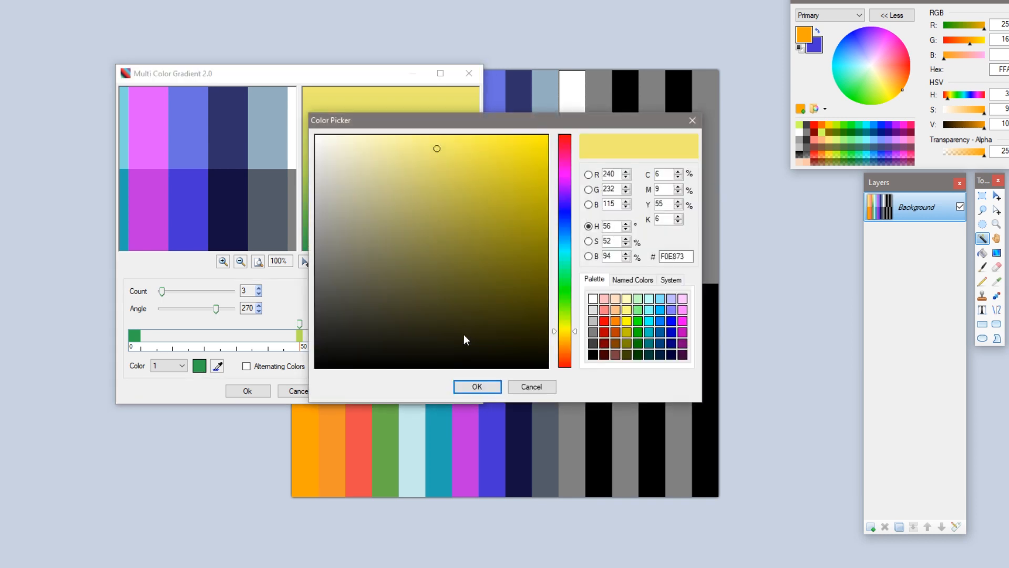
click(477, 386)
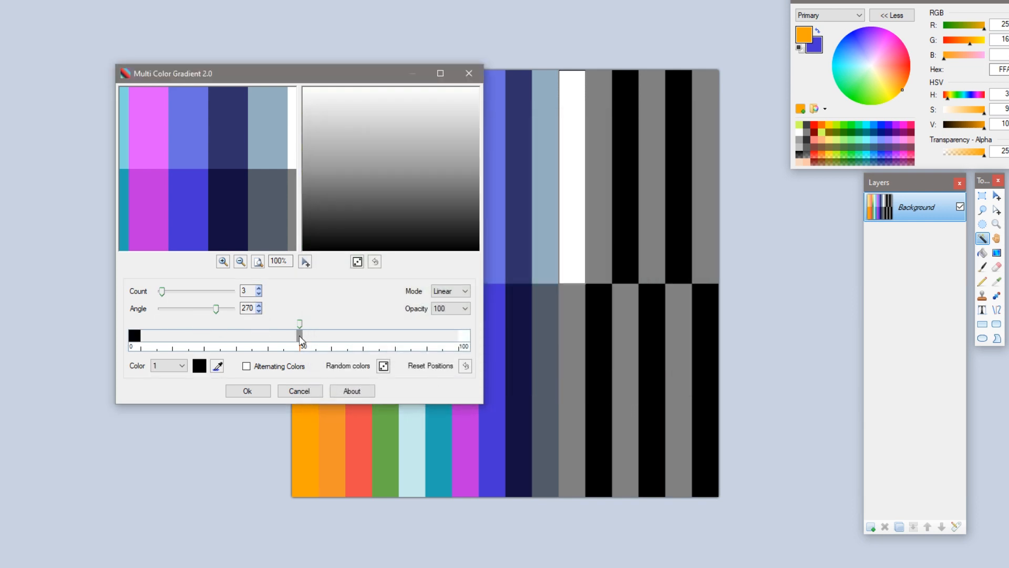
- Set the middle gradient stop to bluish grey 7E8499
click(199, 366)
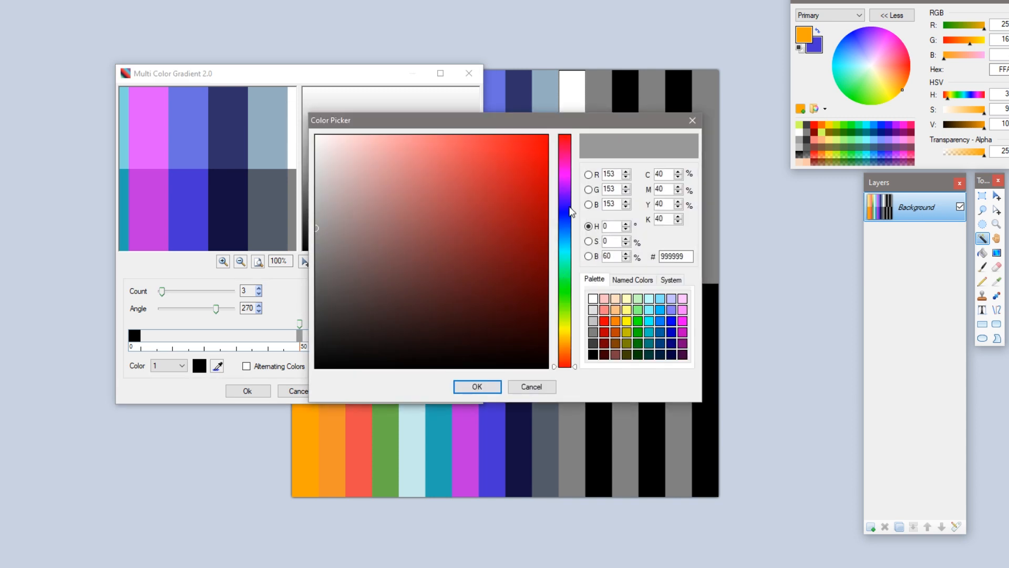
click(564, 215)
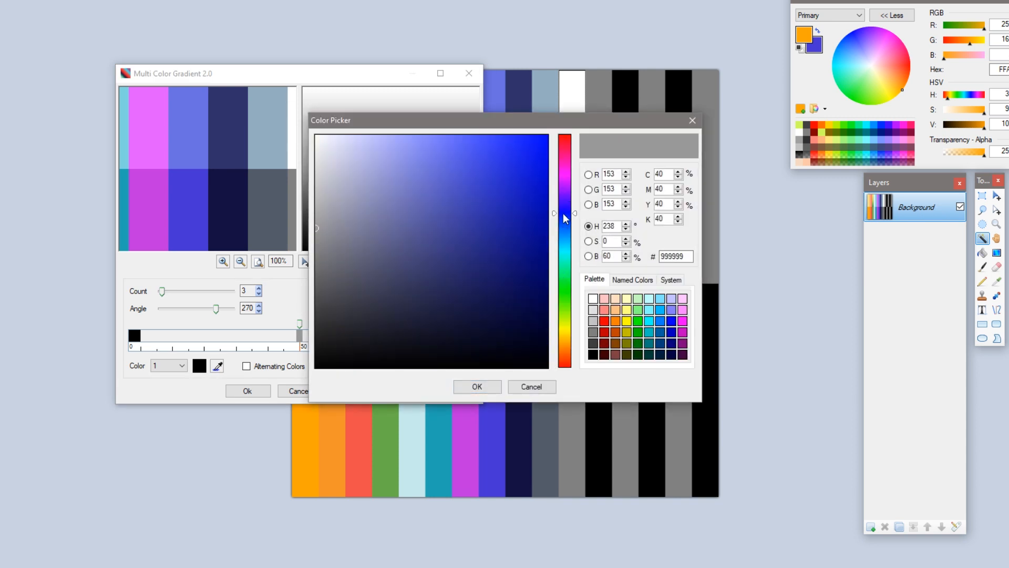
drag(565, 217, 565, 227)
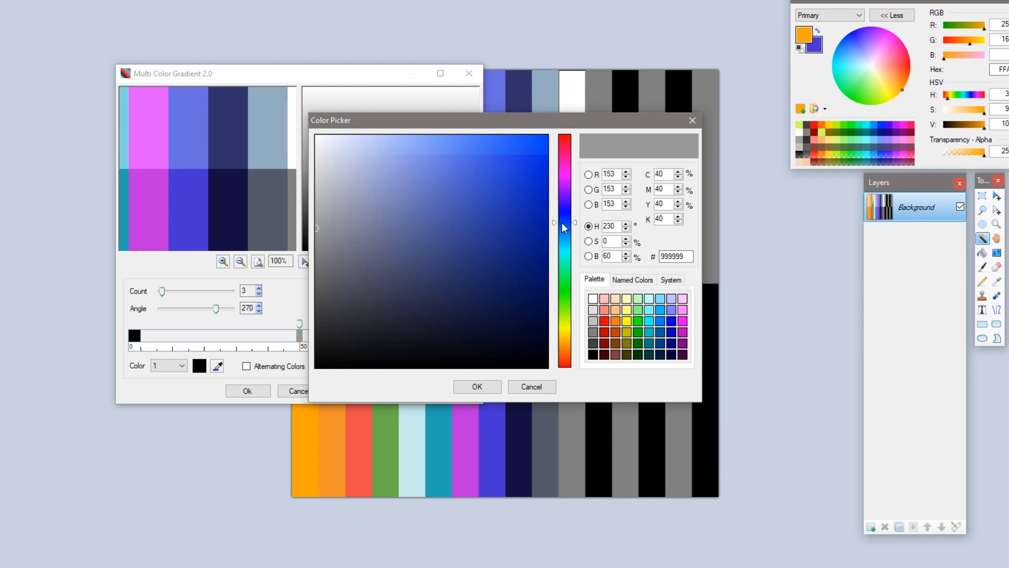
click(366, 226)
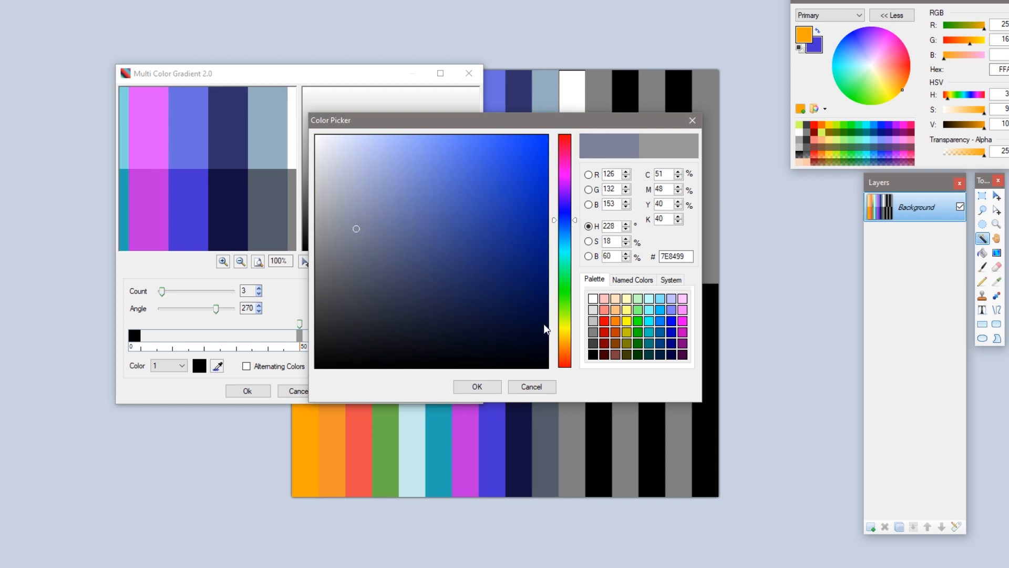
click(477, 386)
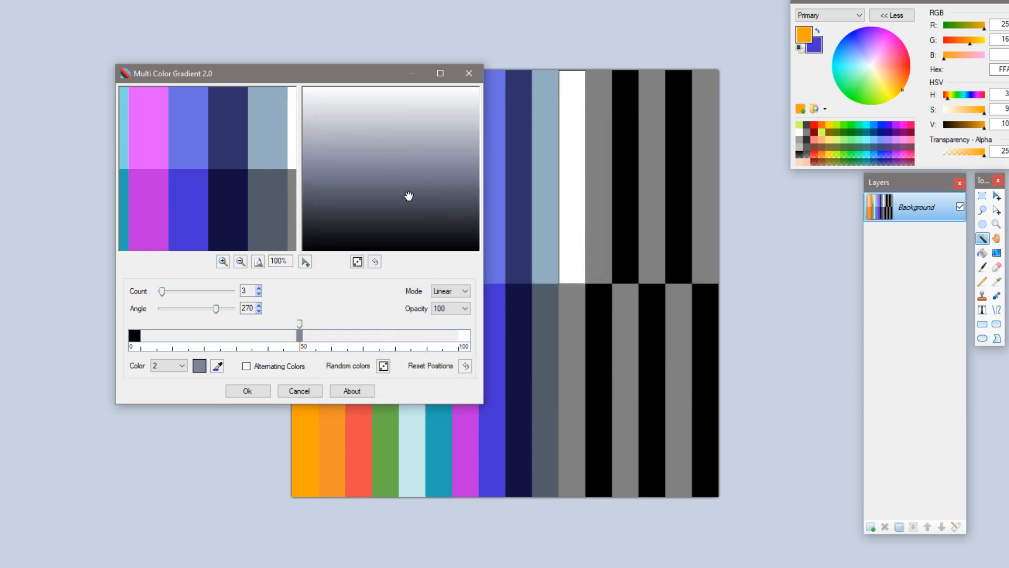
- Set the bottom gradient stop to dark navy 100F2A
click(200, 366)
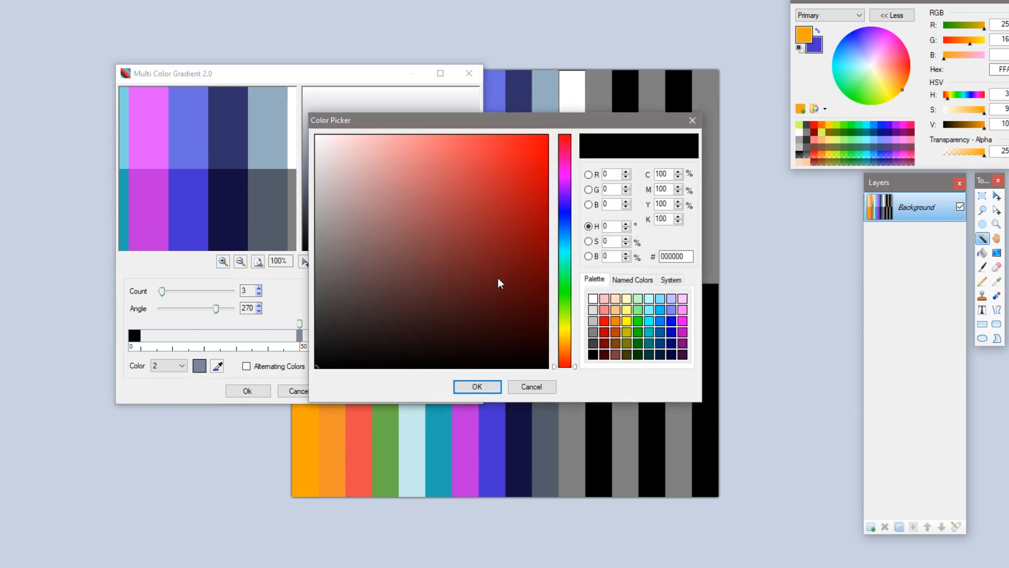
drag(565, 136, 565, 212)
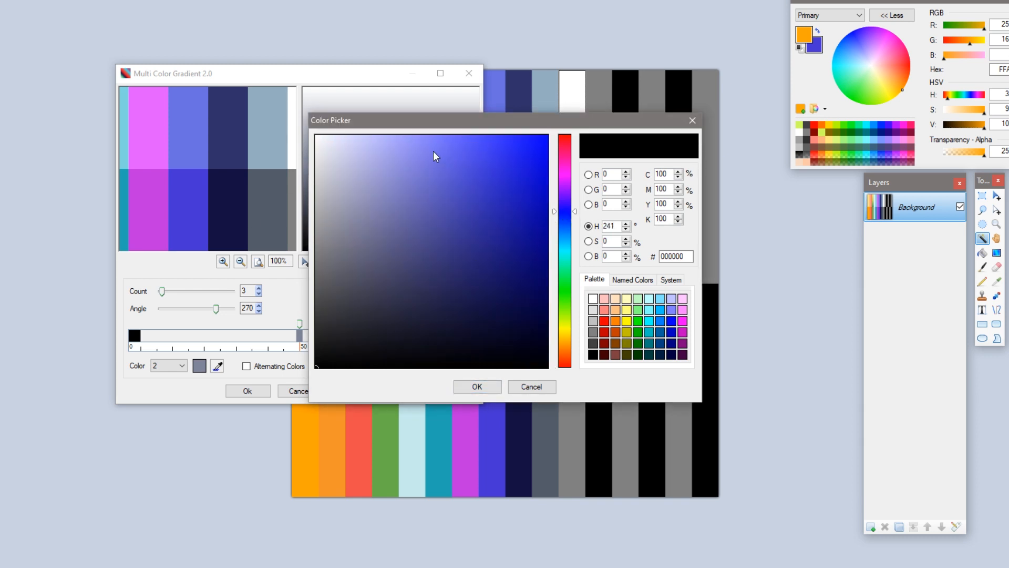
mouse_move(450, 145)
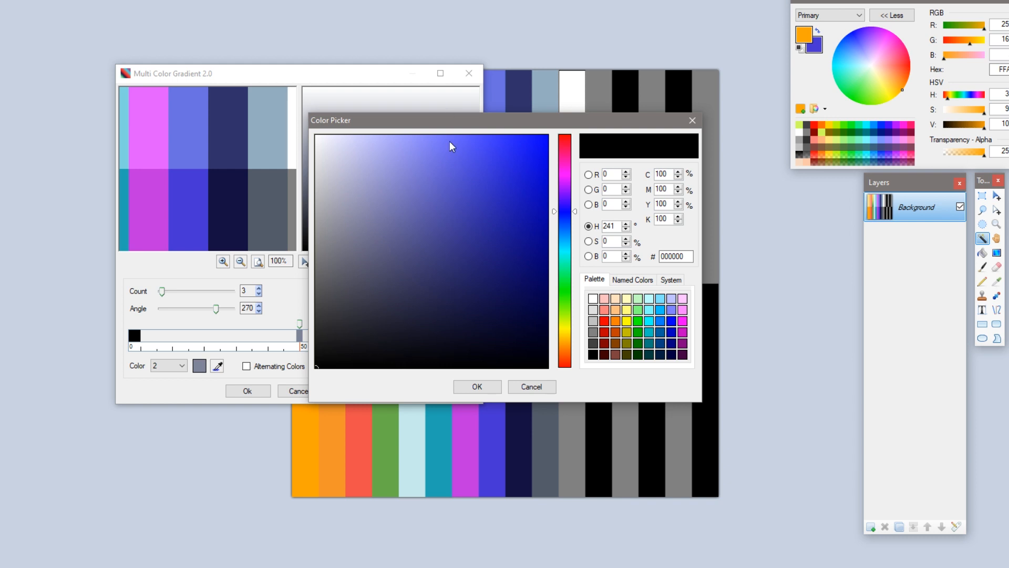
click(343, 337)
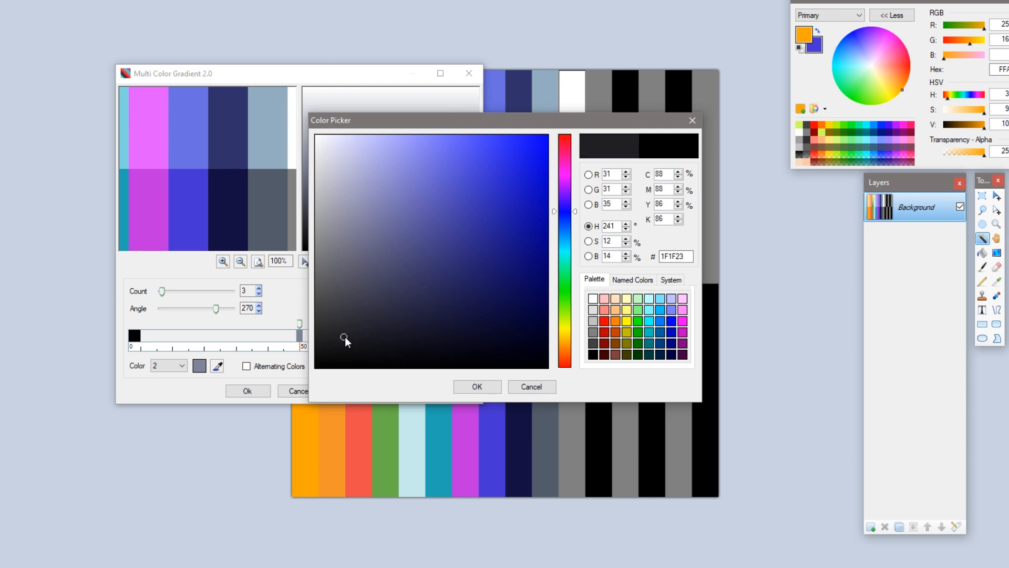
click(406, 333)
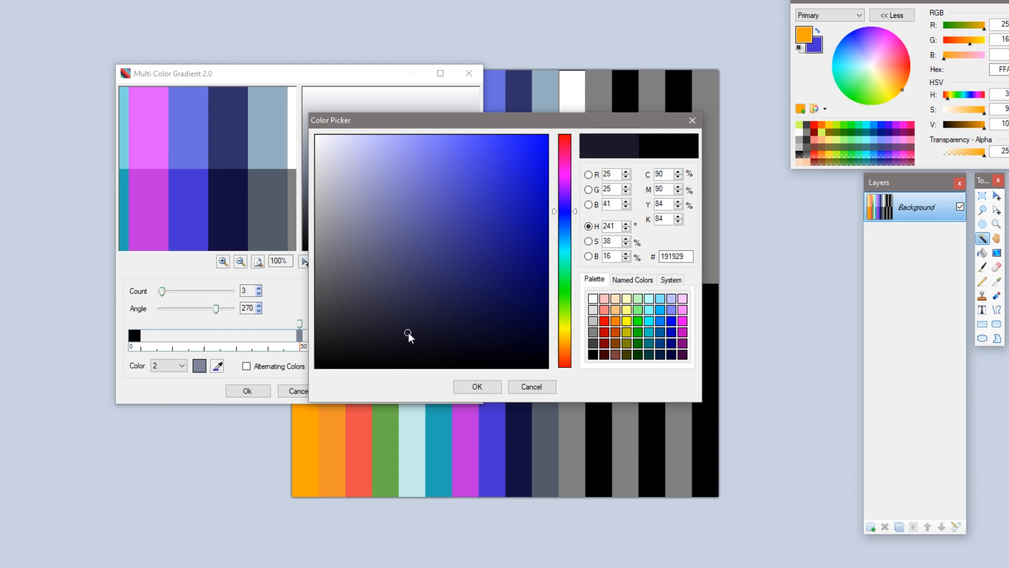
click(465, 329)
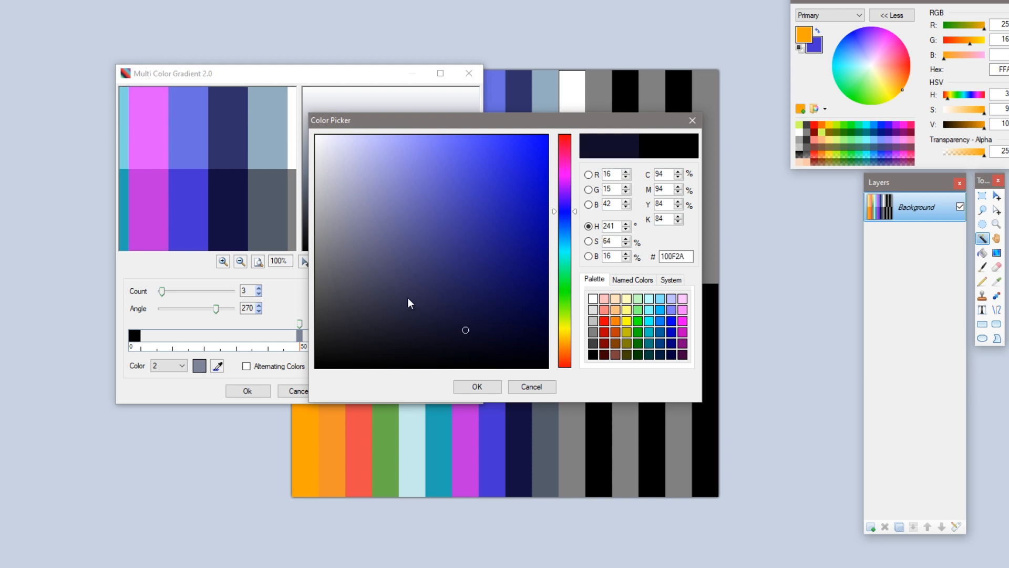
mouse_move(496, 363)
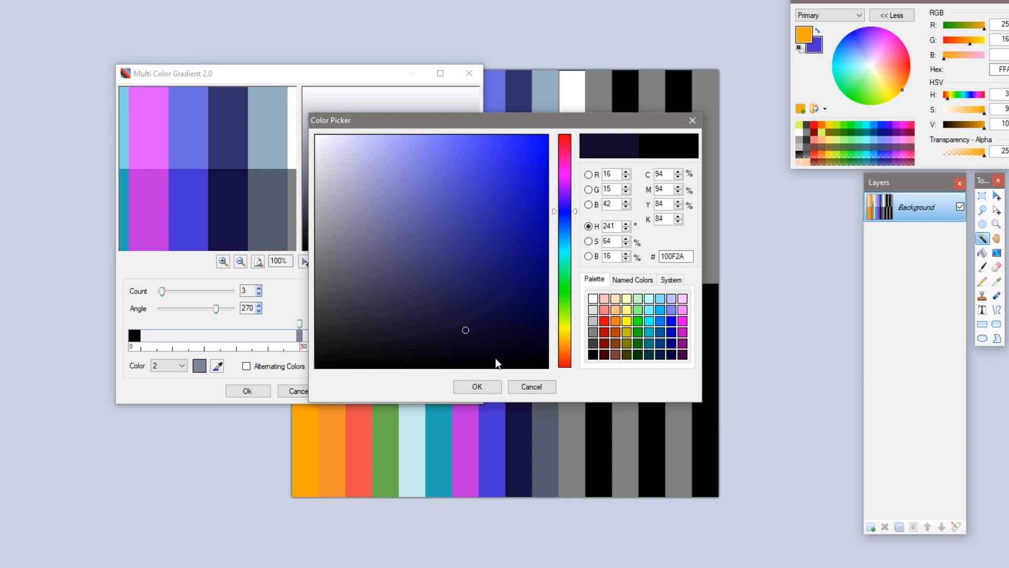
click(477, 387)
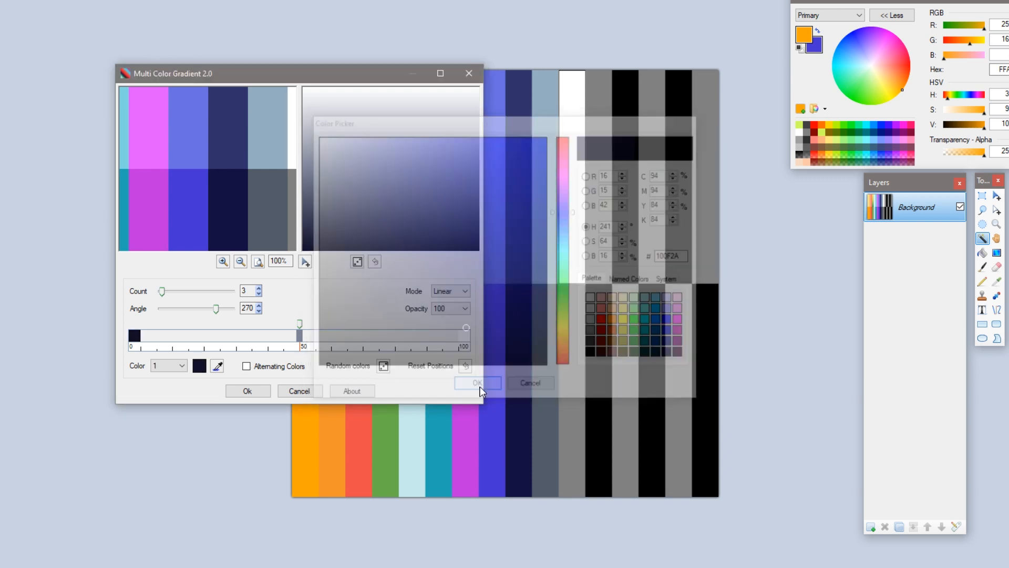
- Recheck the white top stop and apply the gradient to the pale stripe's upper half
click(477, 382)
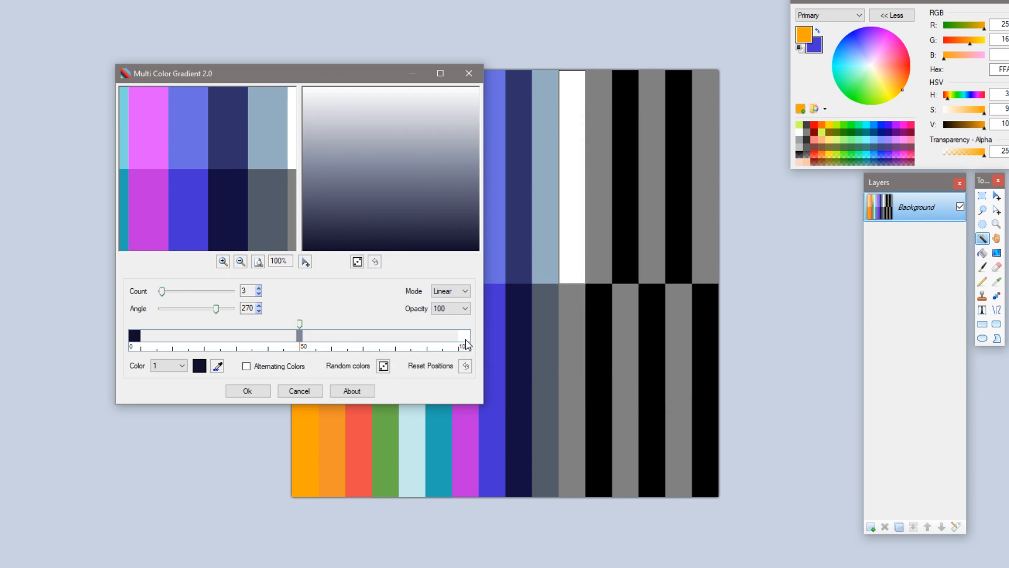
click(200, 365)
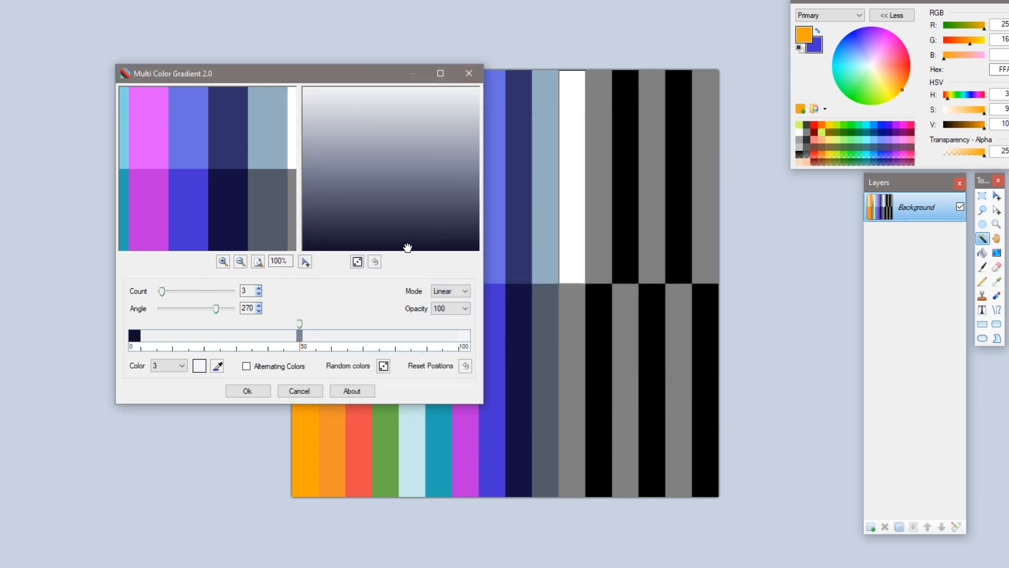
click(199, 366)
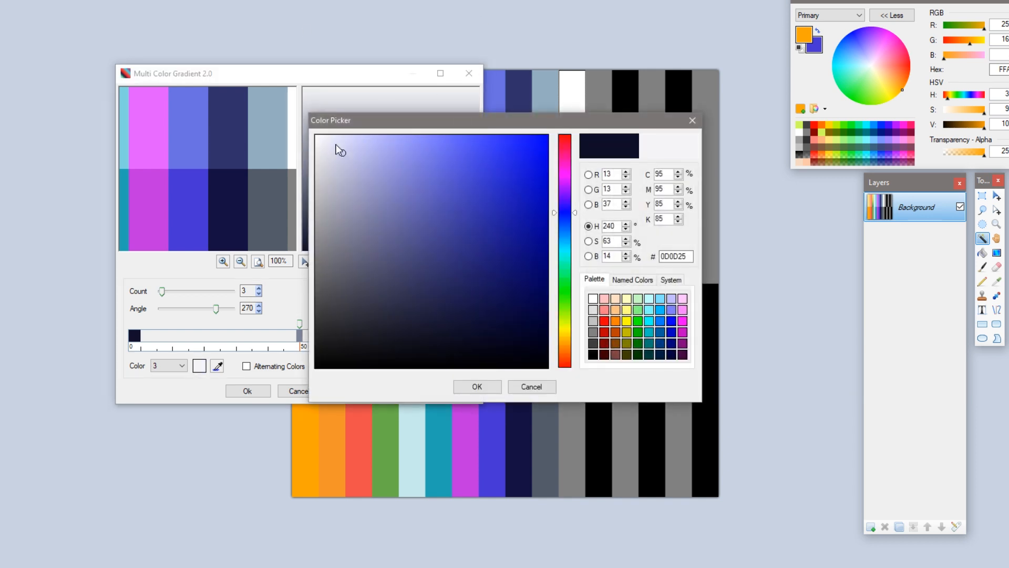
click(477, 386)
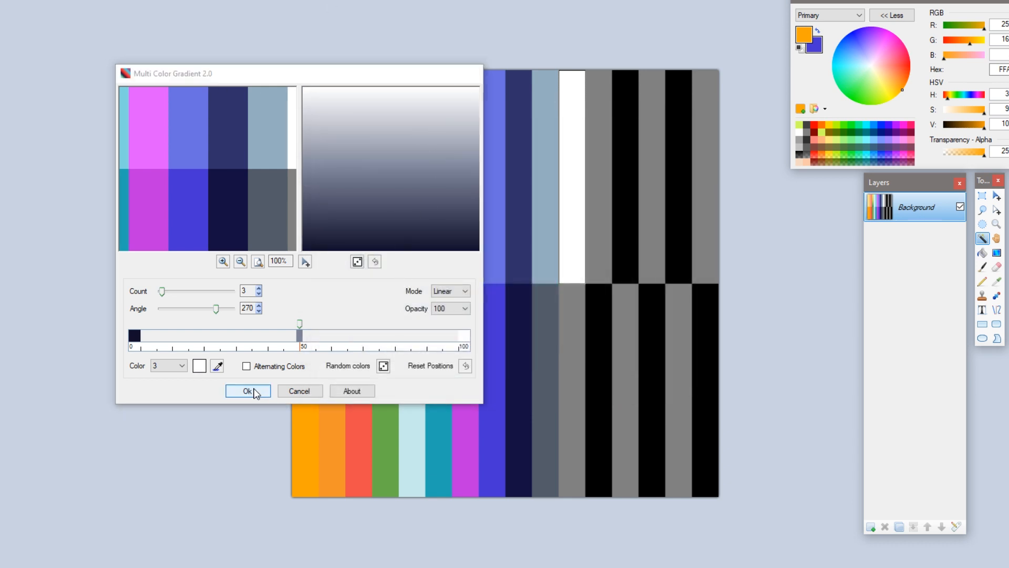
click(247, 390)
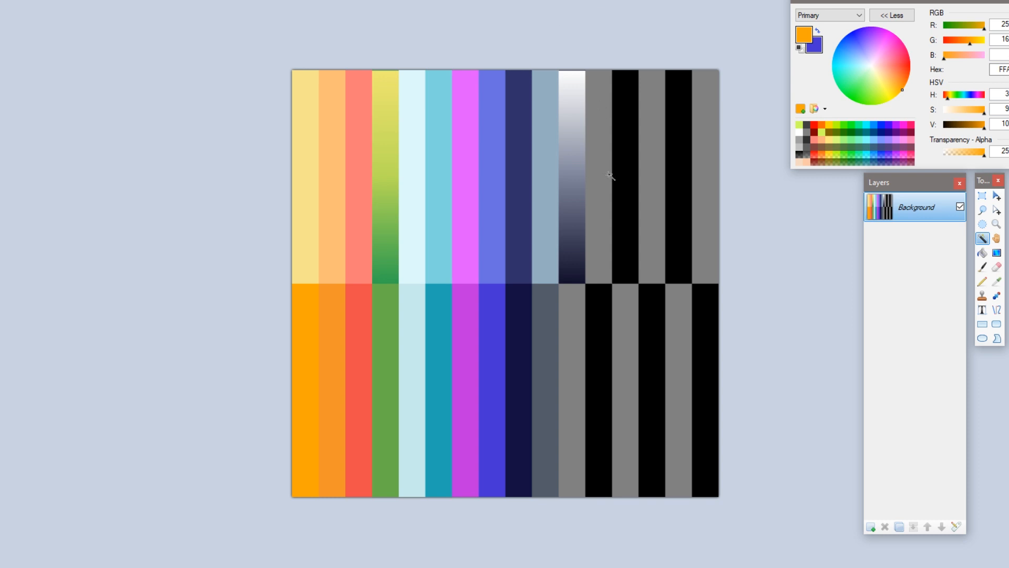
mouse_move(617, 196)
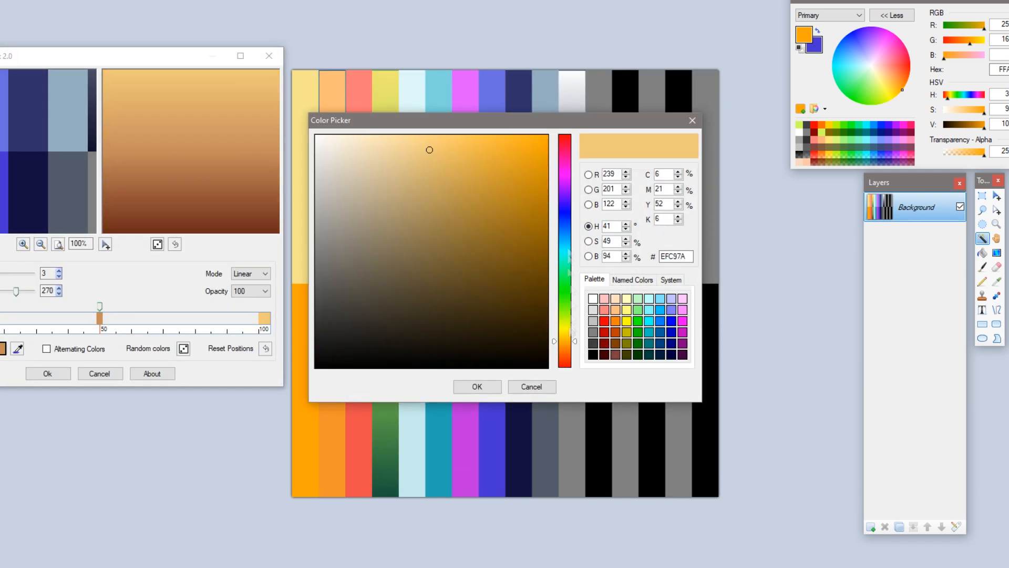
- Confirm EFC97A as the pale orange colour stop of the gradient
click(477, 386)
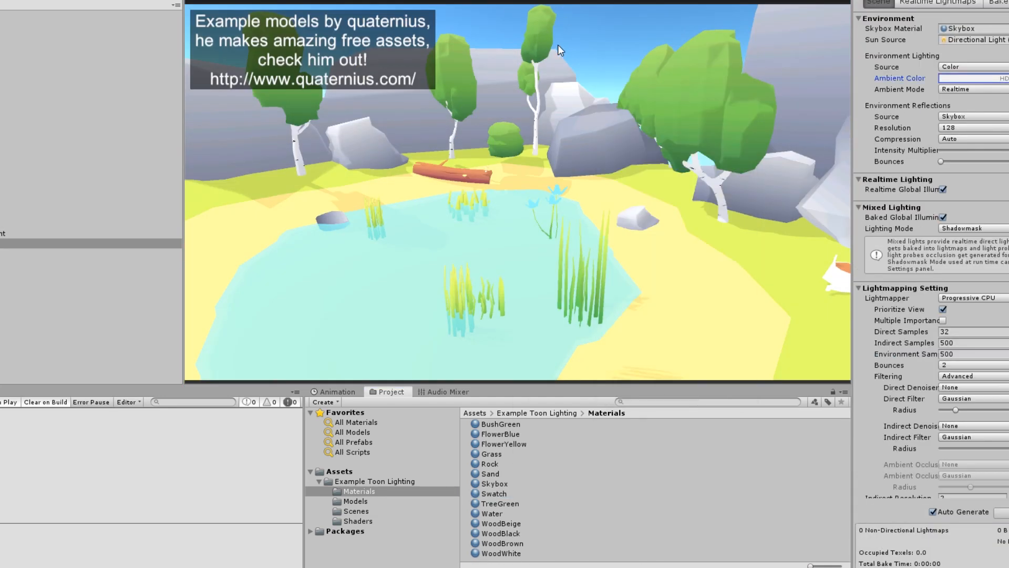
mouse_move(508, 198)
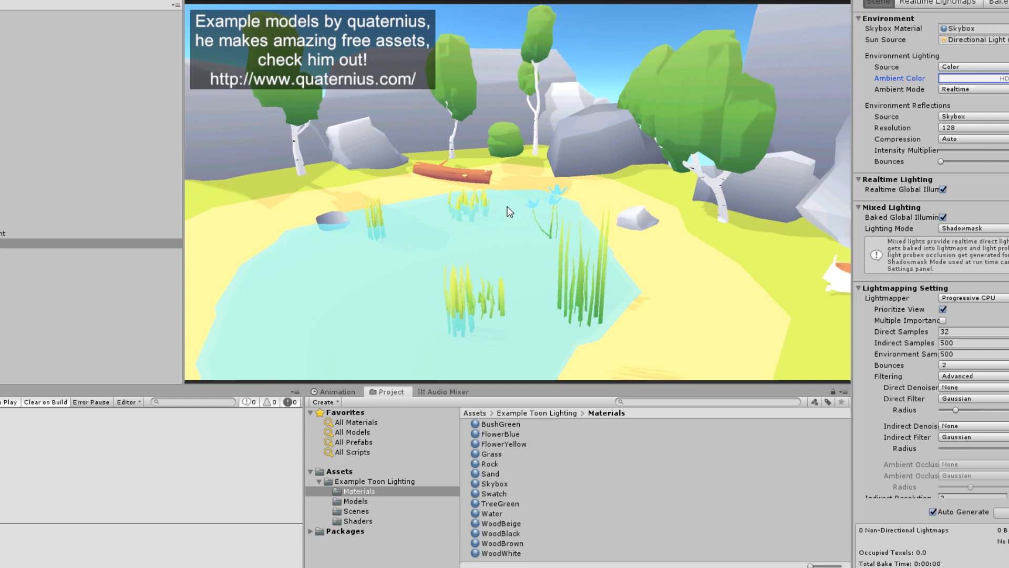
mouse_move(451, 68)
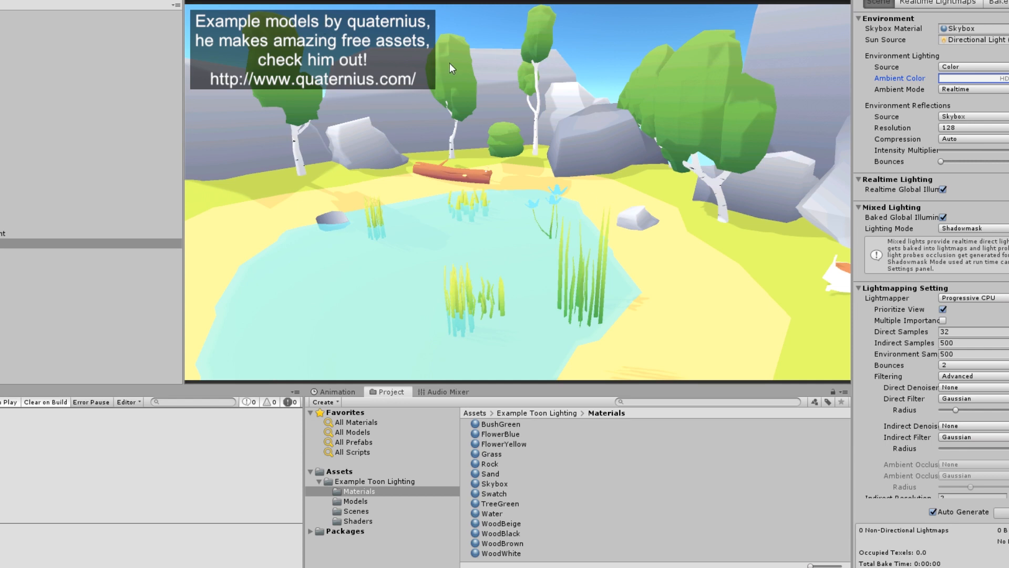
mouse_move(688, 100)
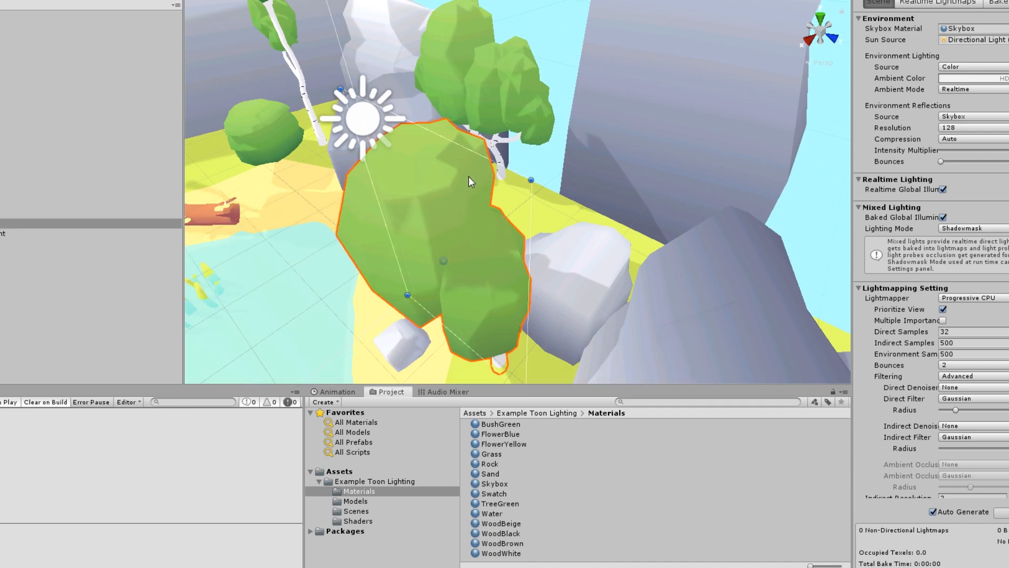
drag(470, 180, 537, 201)
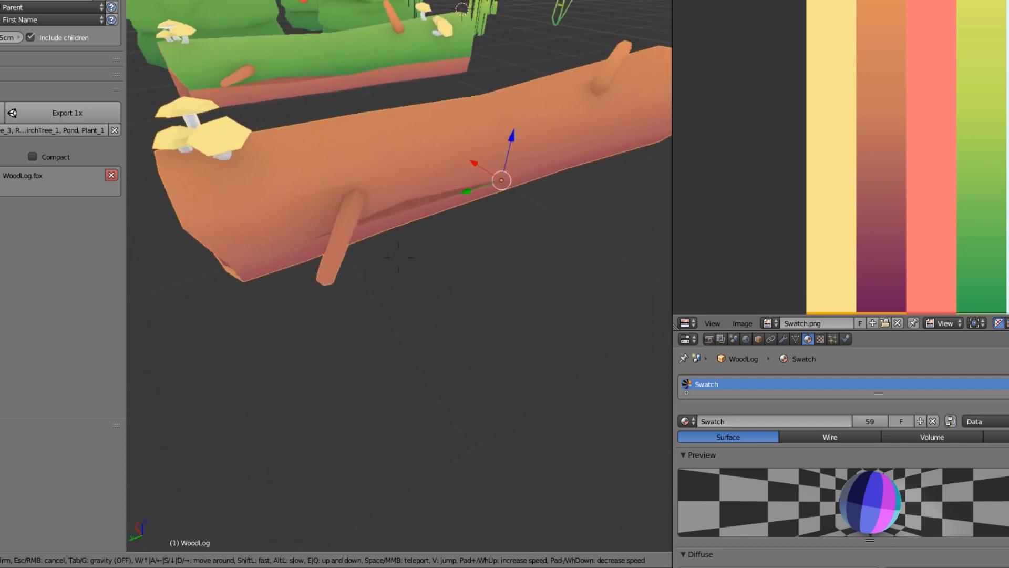
- End the free-flight navigation around the WoodLog model
key(Tab)
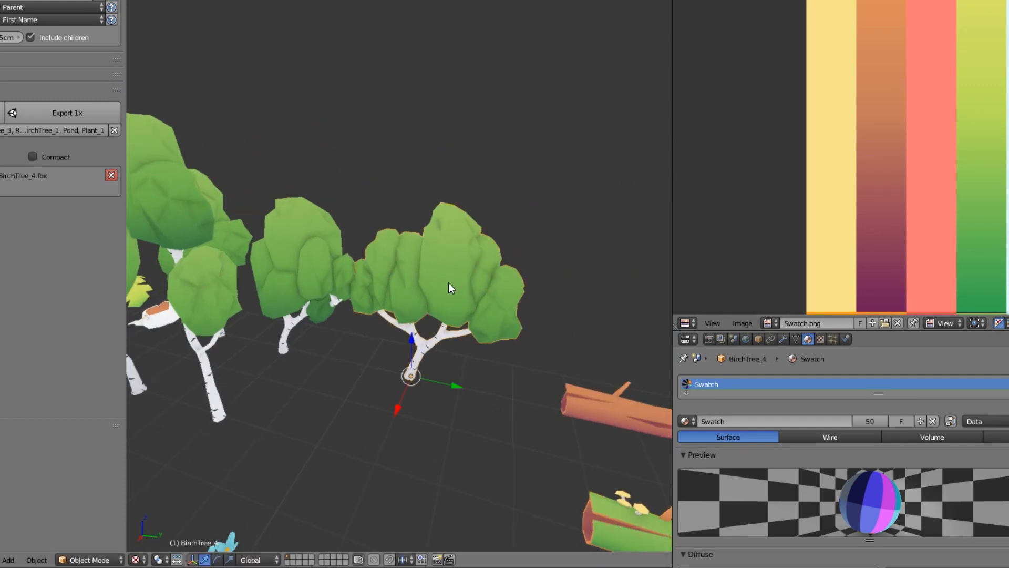
- In Edit Mode, separate the birch tree's canopy faces by selection
key(Tab)
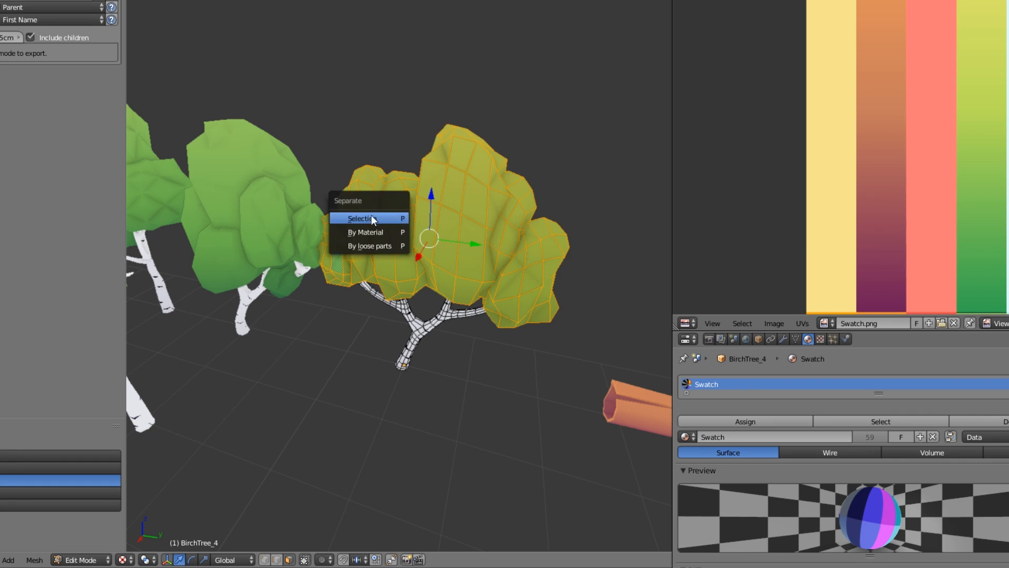
click(364, 218)
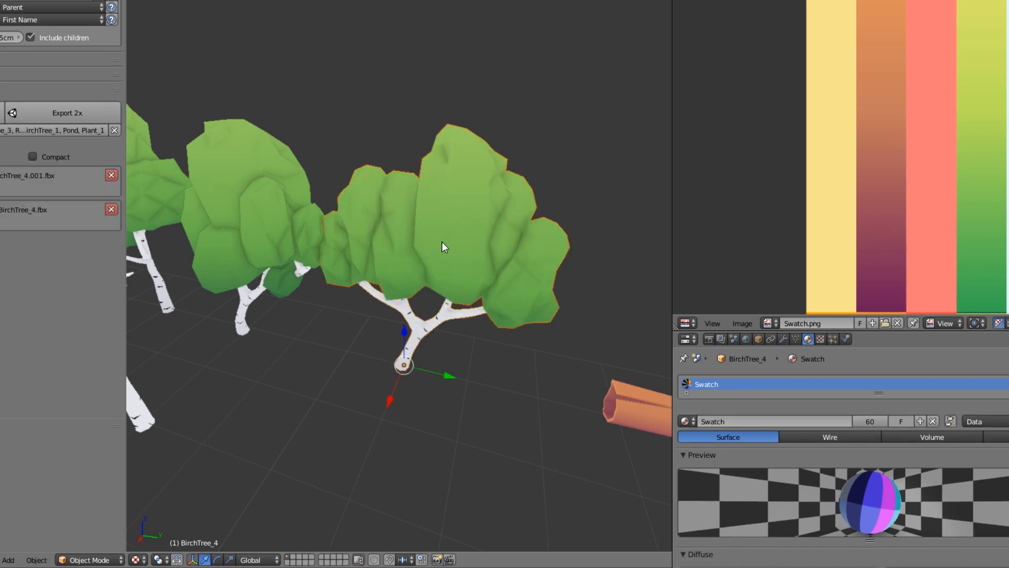
mouse_move(407, 331)
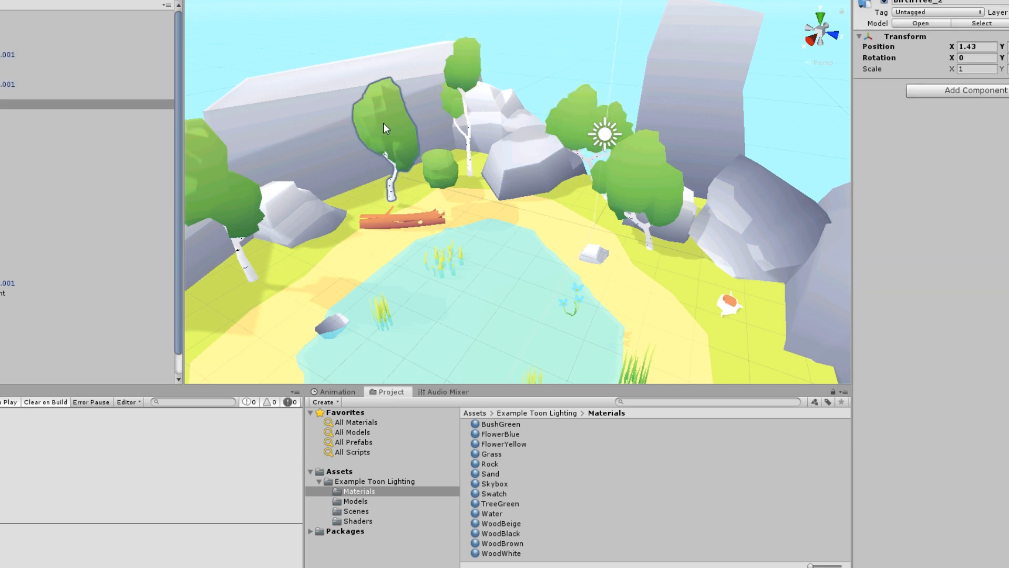
- Select the birch canopy in the Scene view and check its Swatch material
click(385, 126)
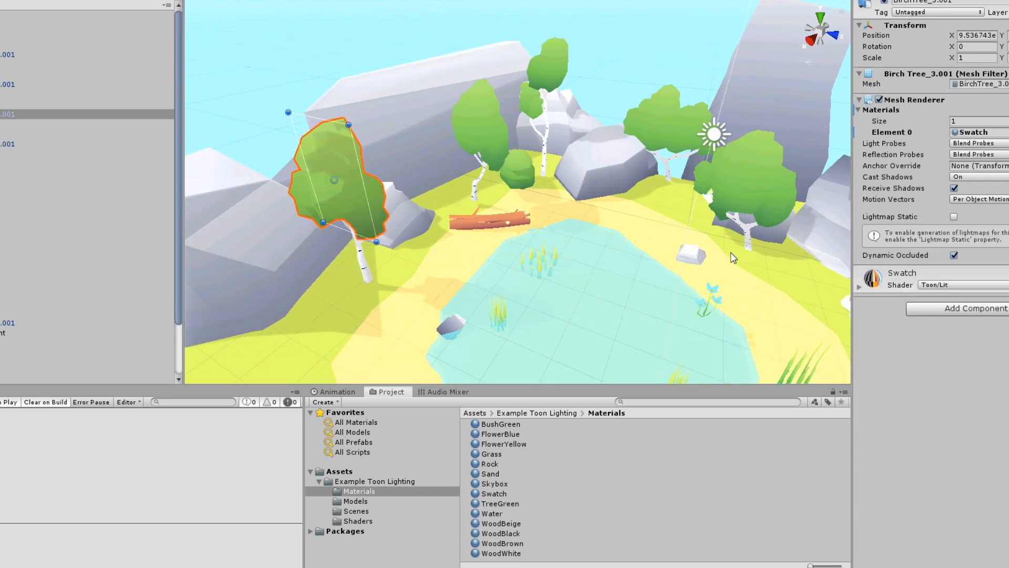
click(599, 168)
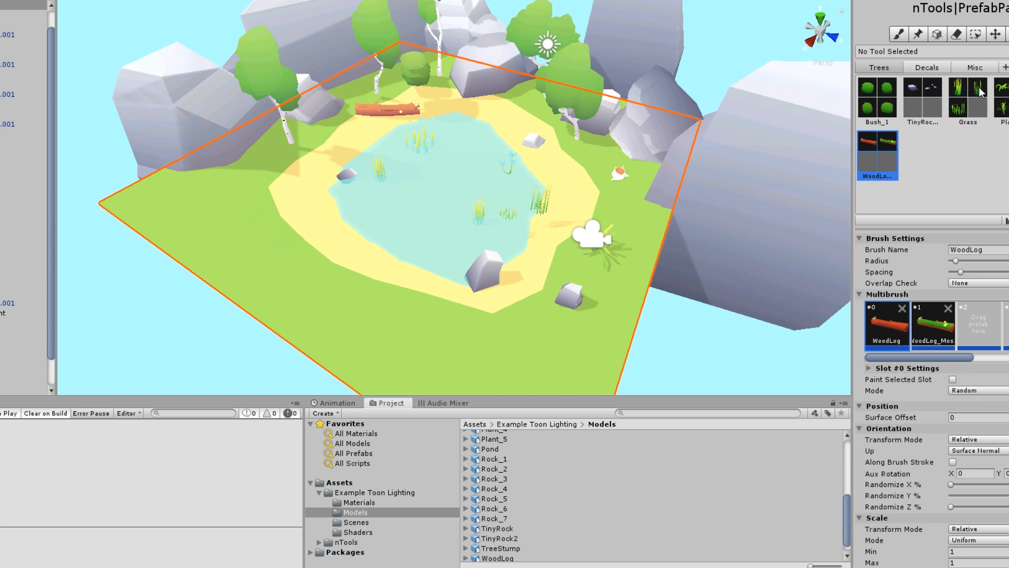
mouse_move(782, 94)
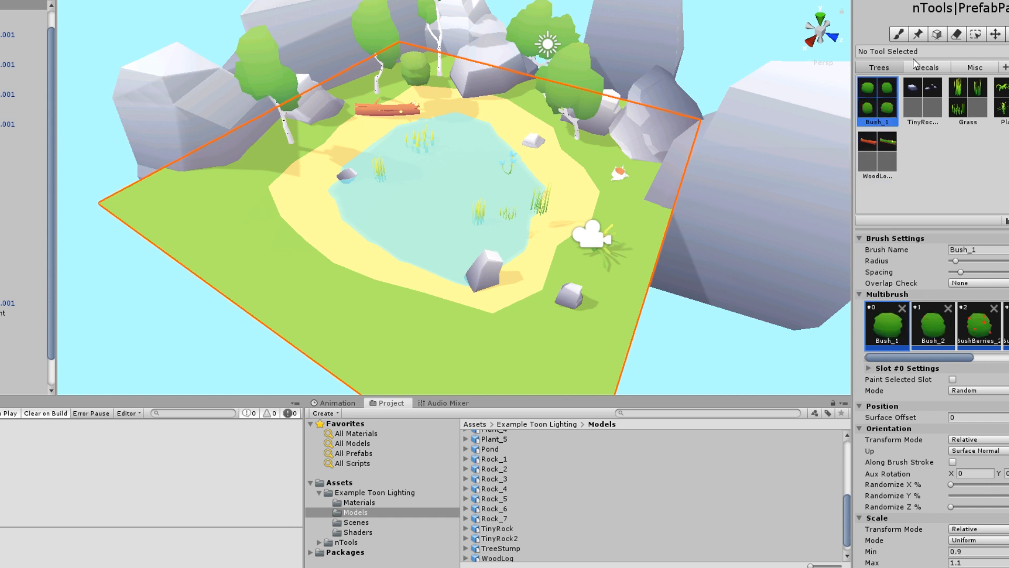
- Paint bushes and grass around the pond, then choose the wood log set
click(899, 33)
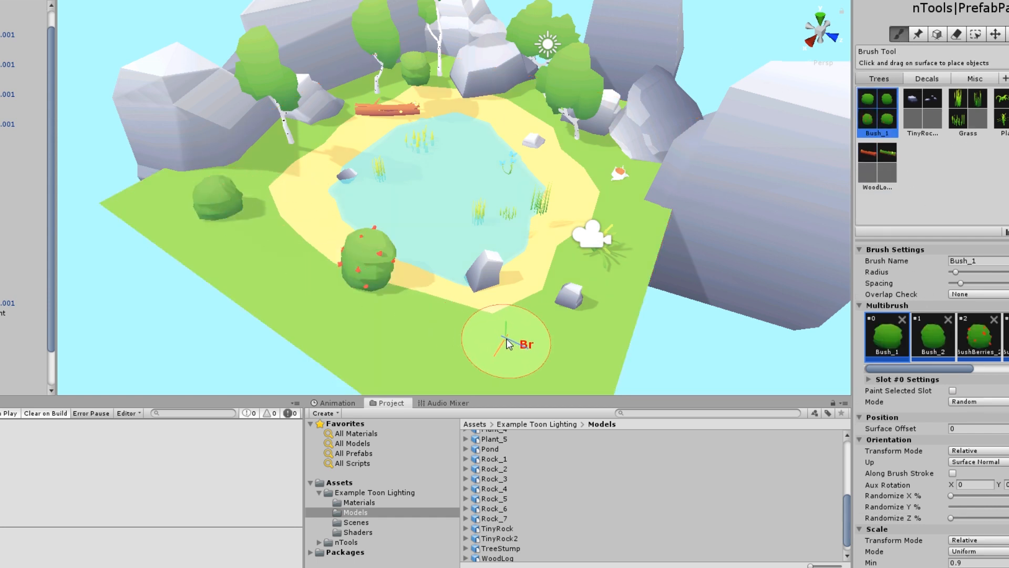
click(505, 342)
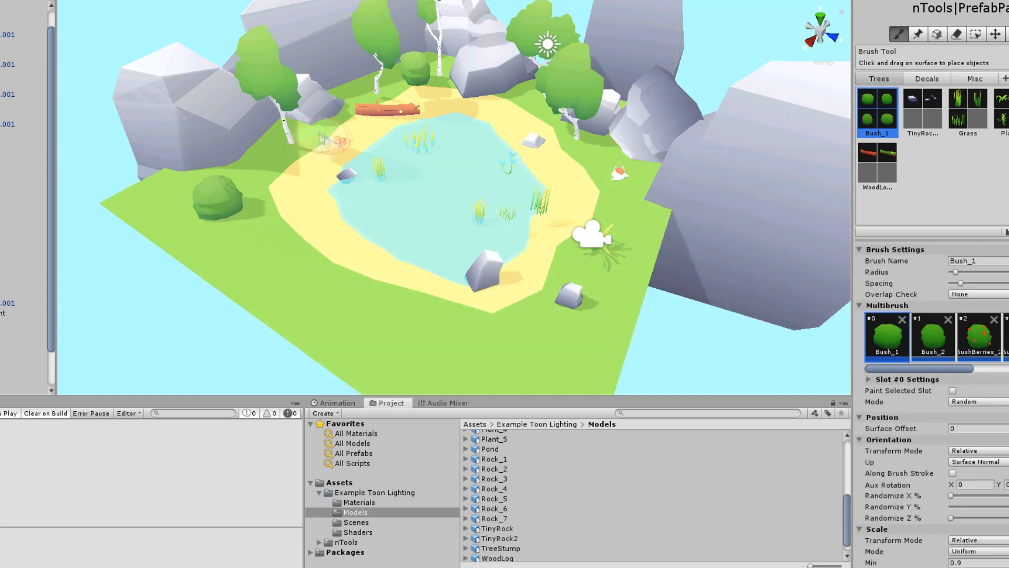
click(968, 109)
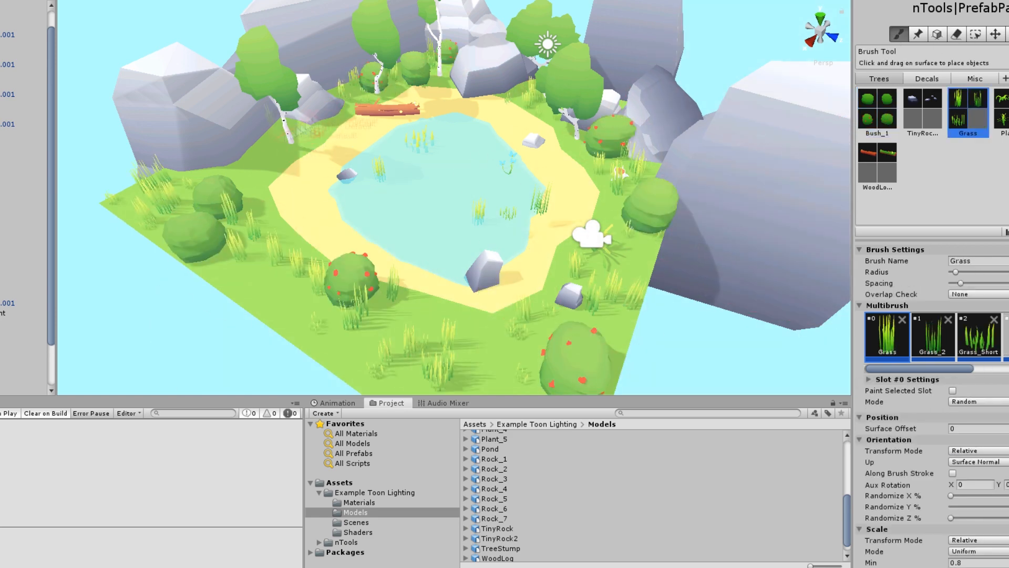
click(922, 108)
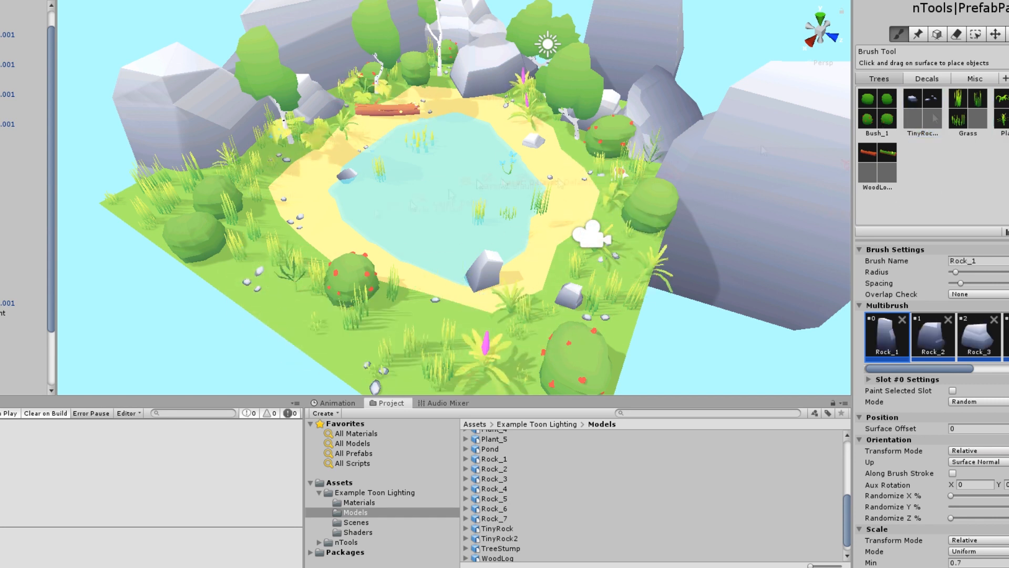
click(878, 163)
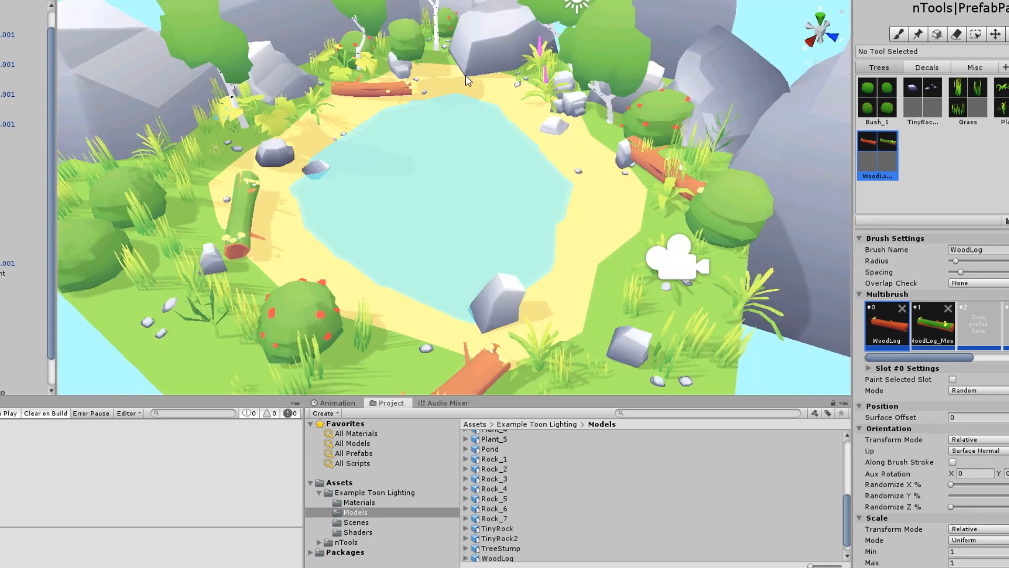
mouse_move(545, 181)
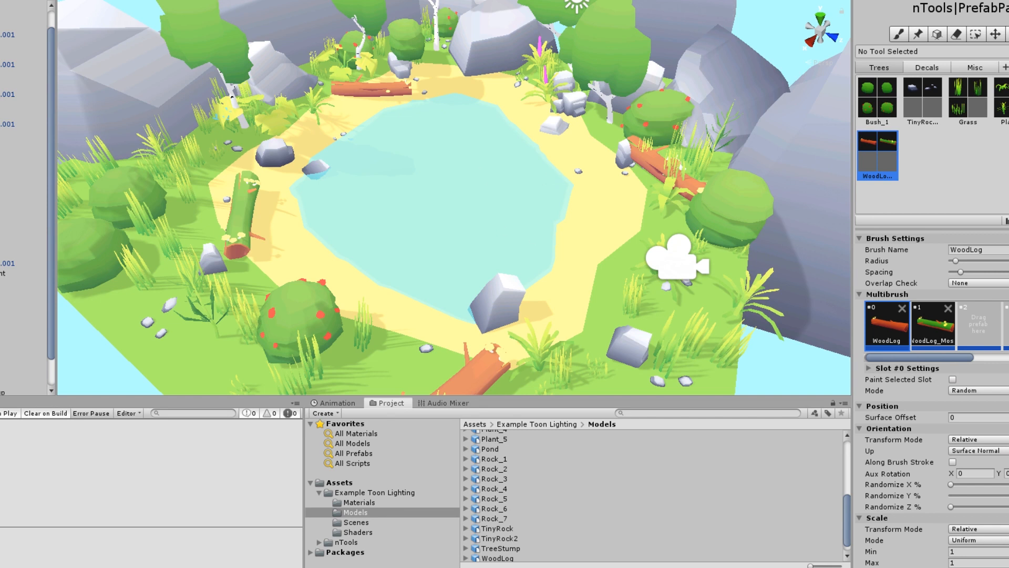
mouse_move(222, 159)
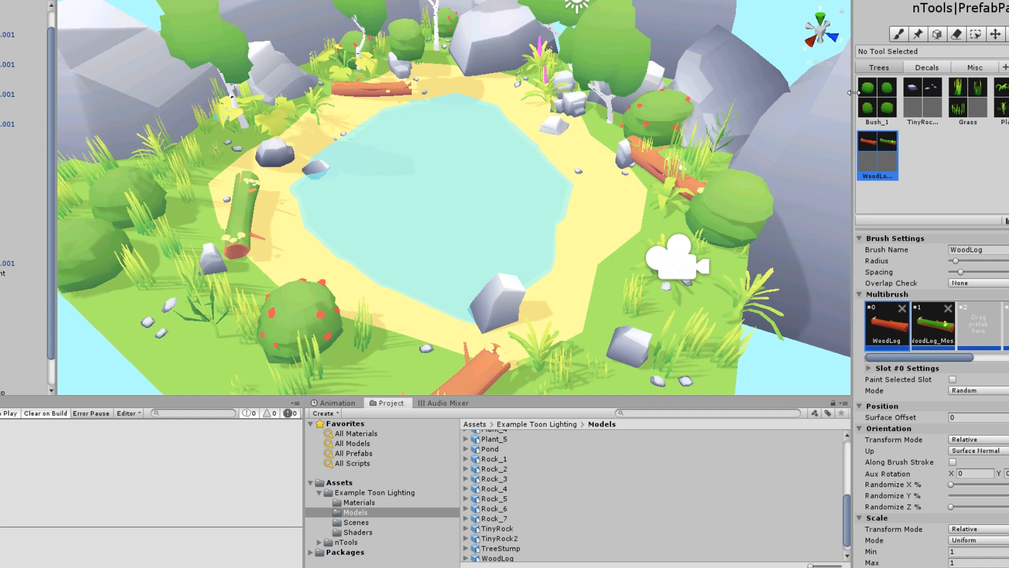
click(877, 101)
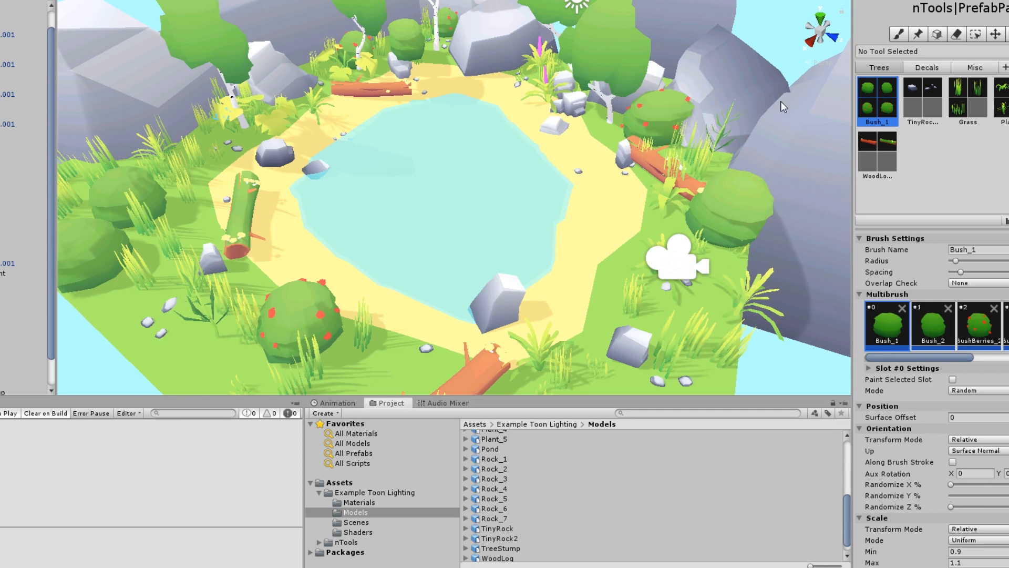
drag(772, 106, 592, 132)
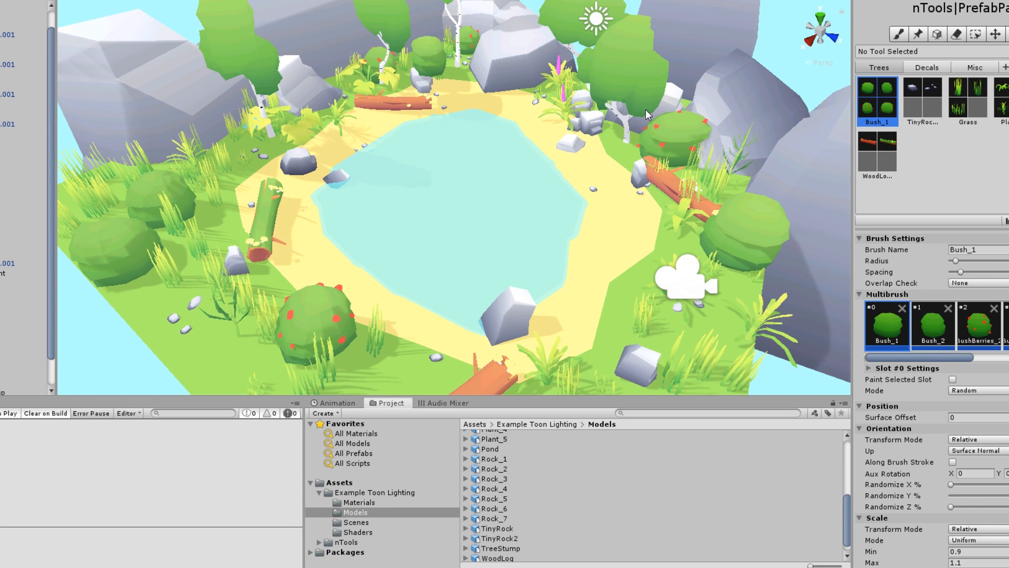
mouse_move(634, 130)
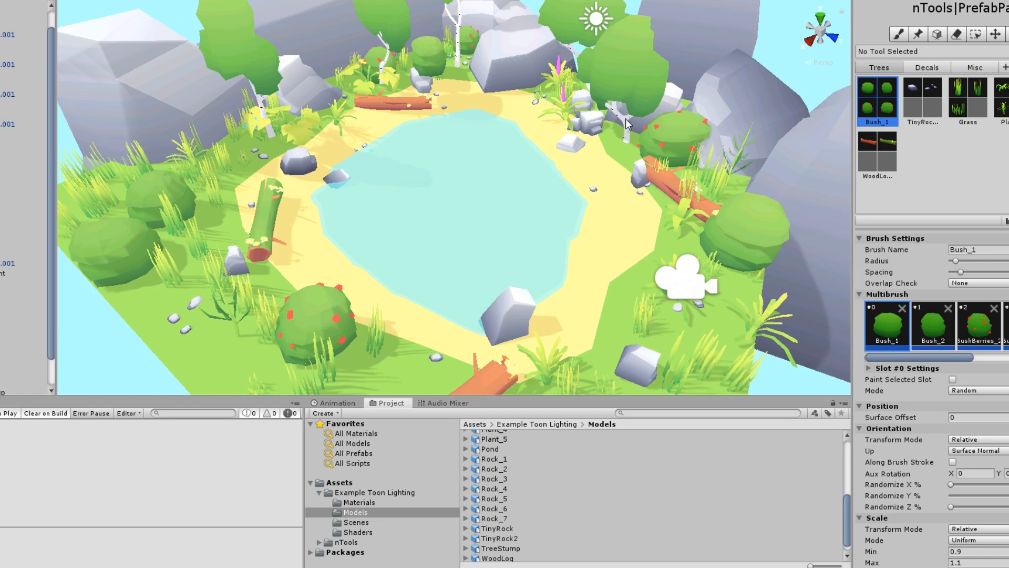
mouse_move(621, 124)
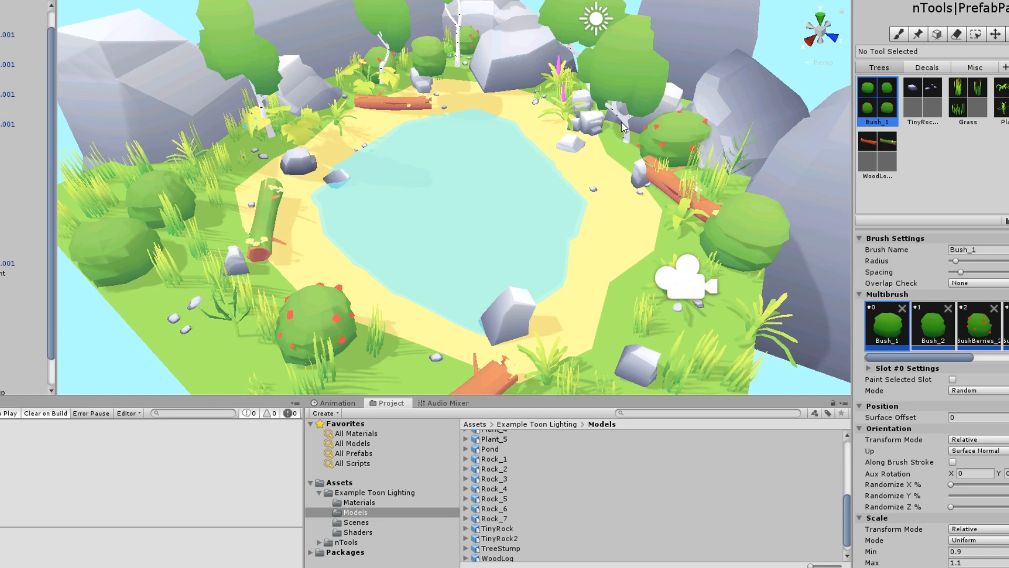